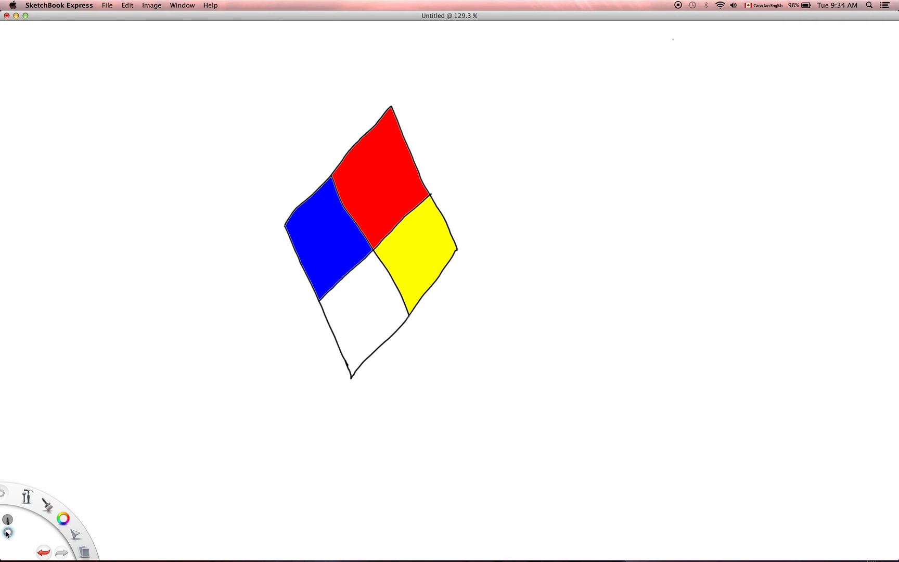
# Pick black in the Colors window, close it, and bring up the brush palette.
pyautogui.click(64, 514)
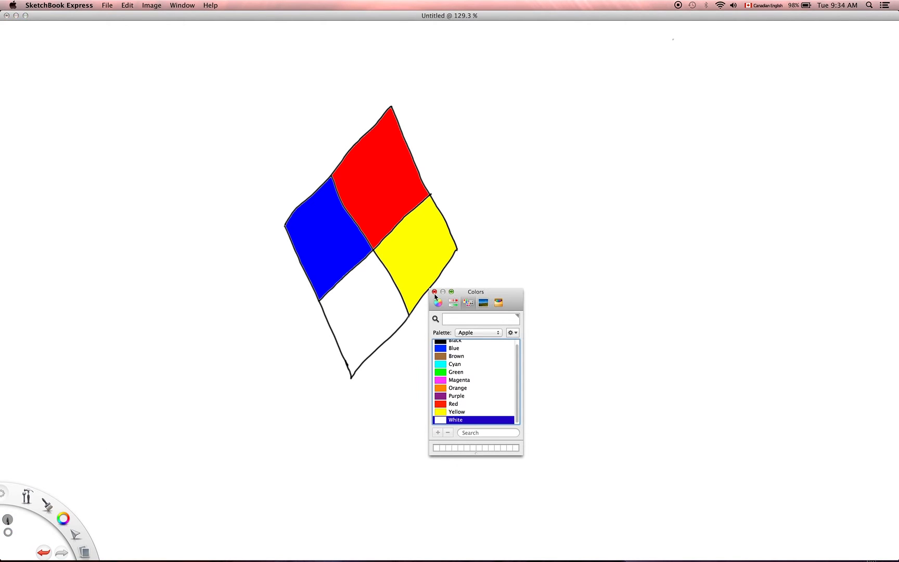
pyautogui.click(434, 291)
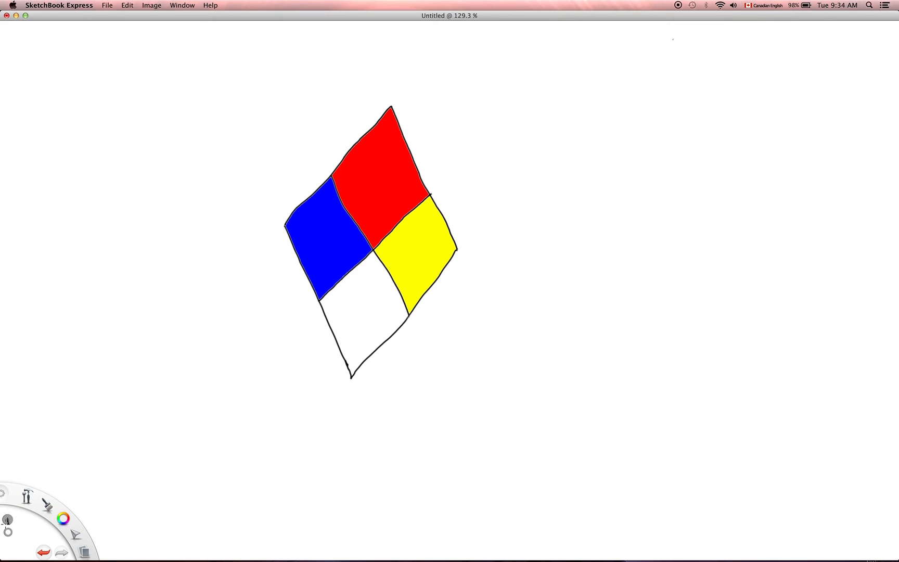
pyautogui.click(8, 519)
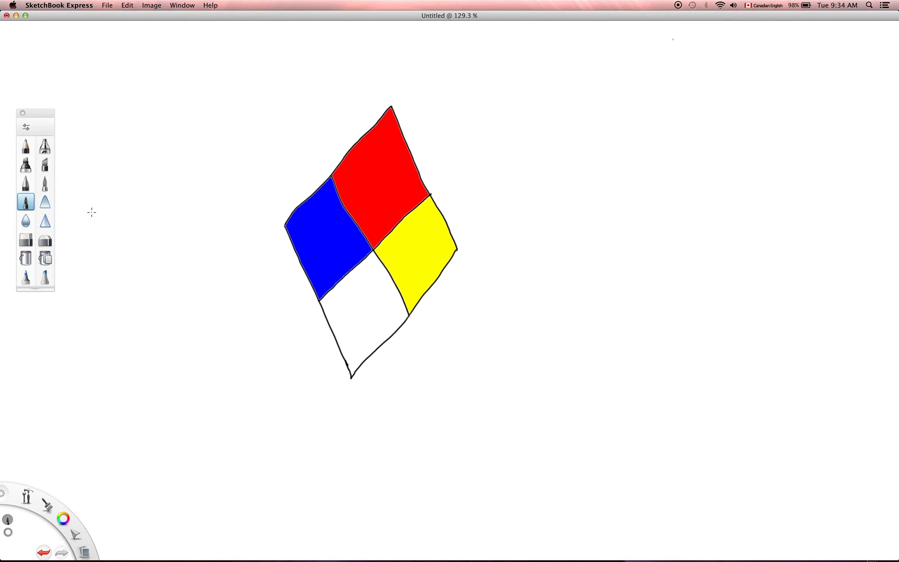
pyautogui.click(61, 514)
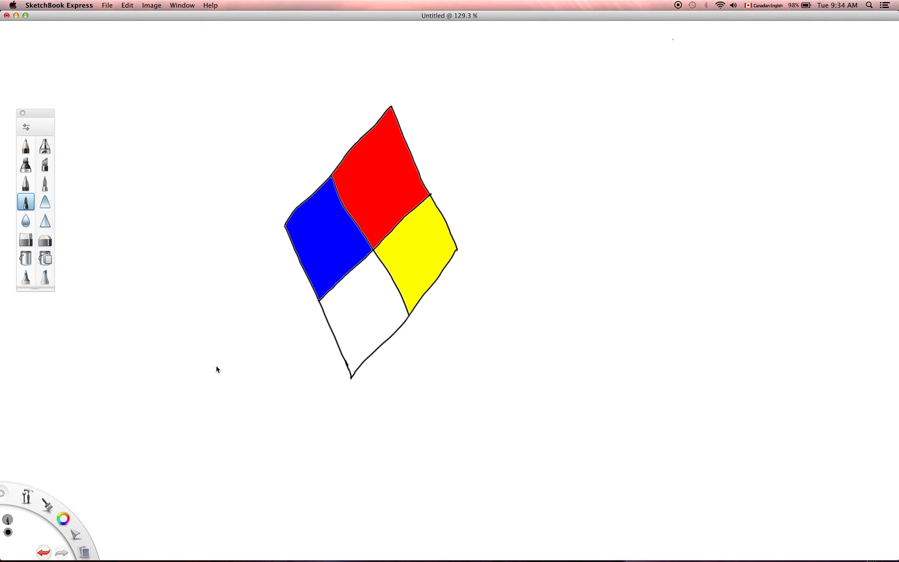
pyautogui.moveTo(270, 61)
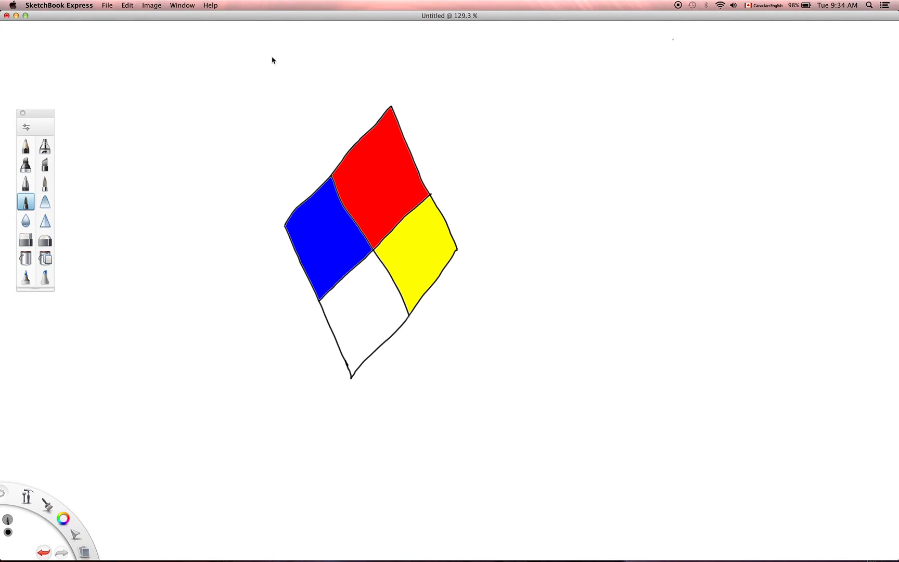
pyautogui.moveTo(117, 73)
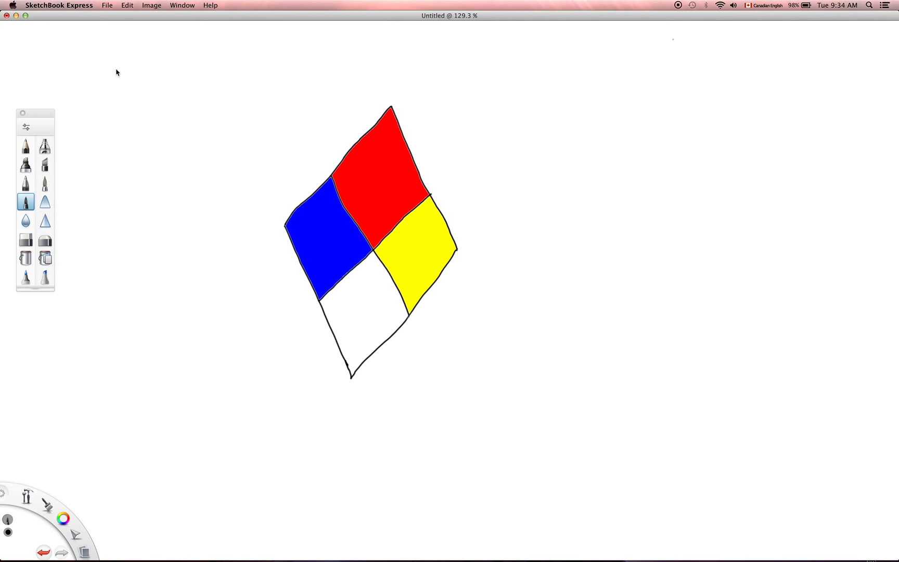
pyautogui.moveTo(120, 78)
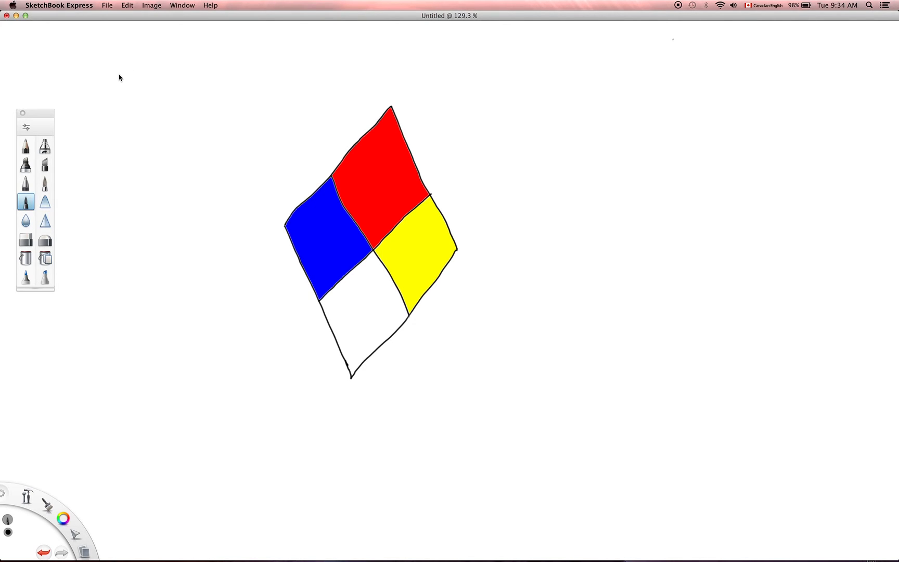
pyautogui.moveTo(121, 82)
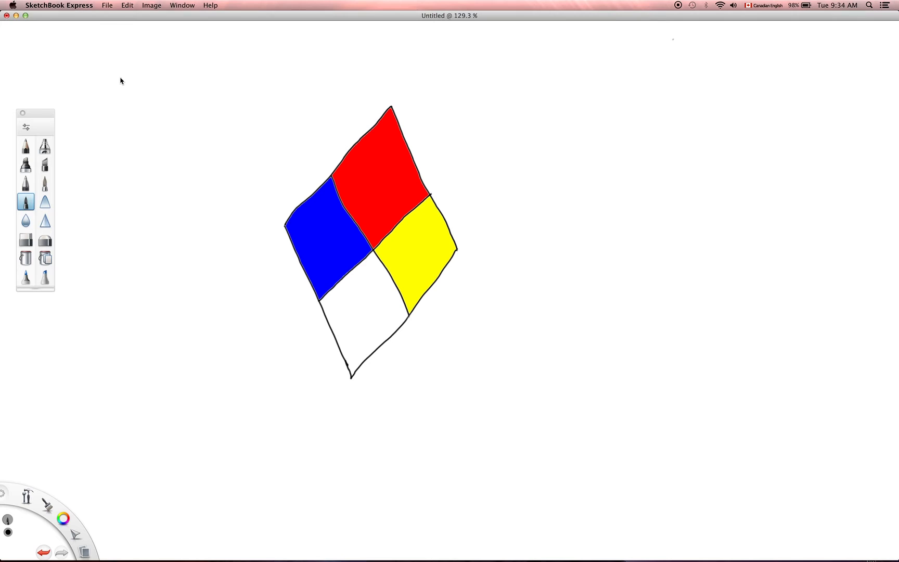
pyautogui.moveTo(132, 85)
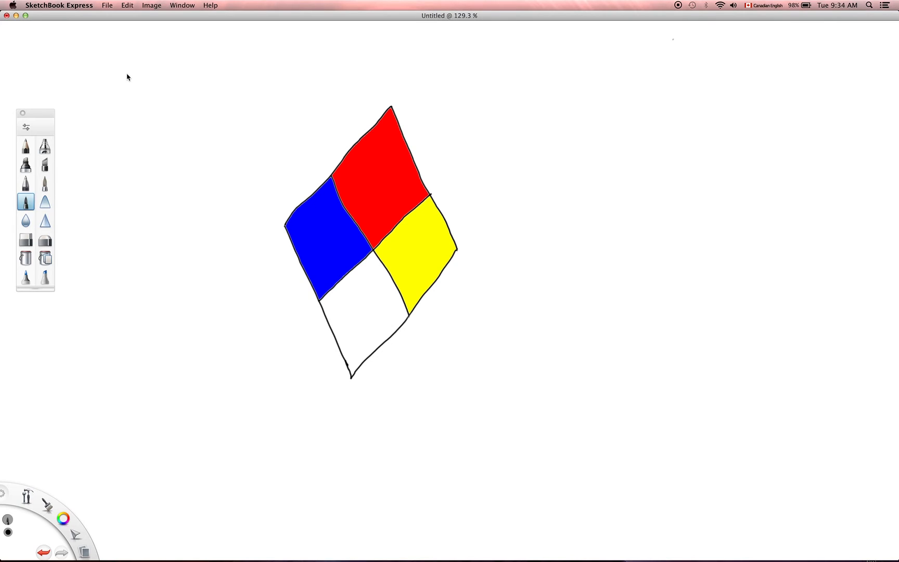
pyautogui.moveTo(121, 85)
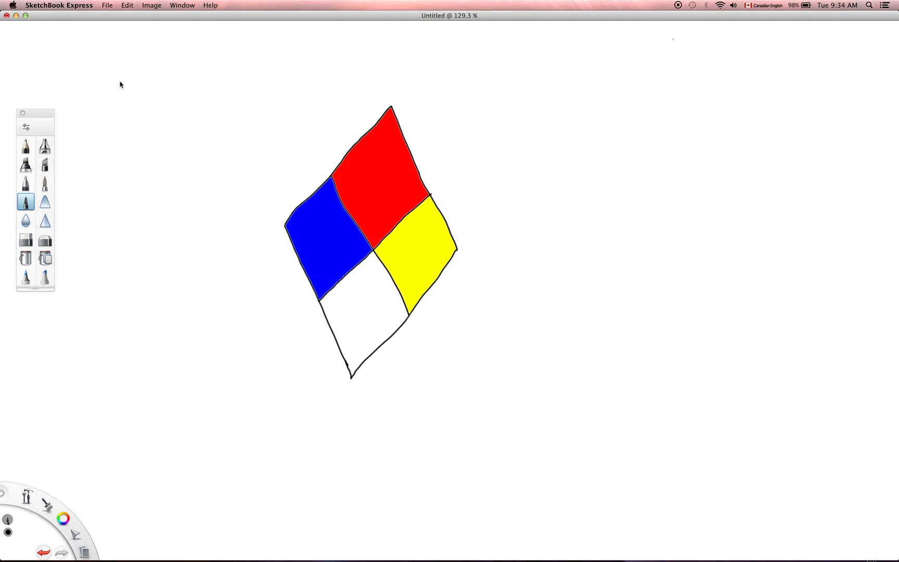
pyautogui.moveTo(111, 71)
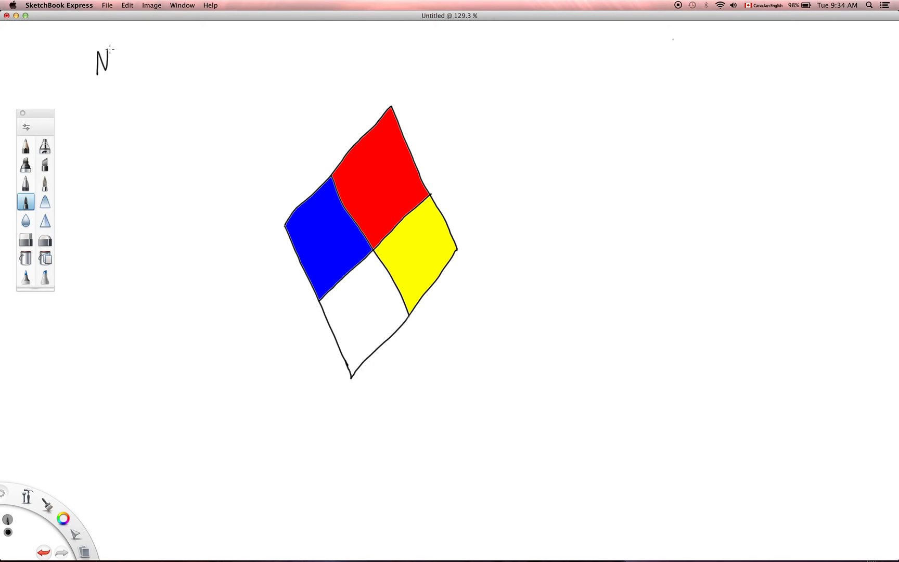
# Hand-letter the heading NFPA in black above the diamond at the upper left.
pyautogui.moveTo(111, 54); pyautogui.dragTo(129, 69)
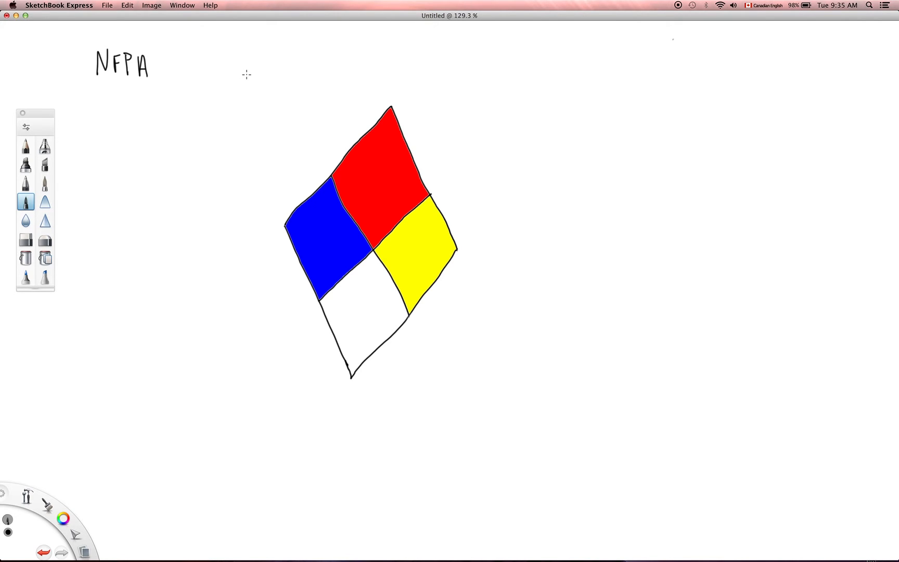
pyautogui.moveTo(244, 68)
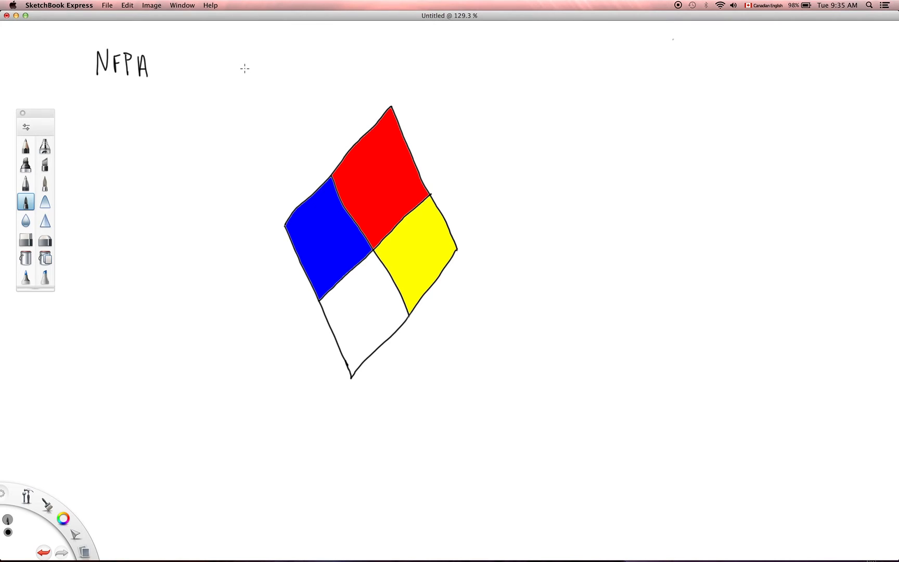
pyautogui.moveTo(242, 69)
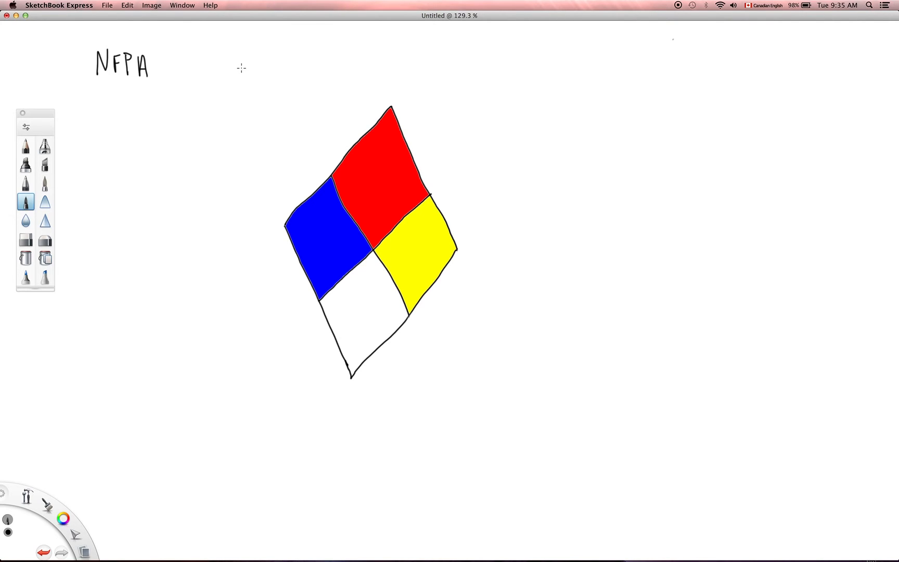
pyautogui.moveTo(339, 297)
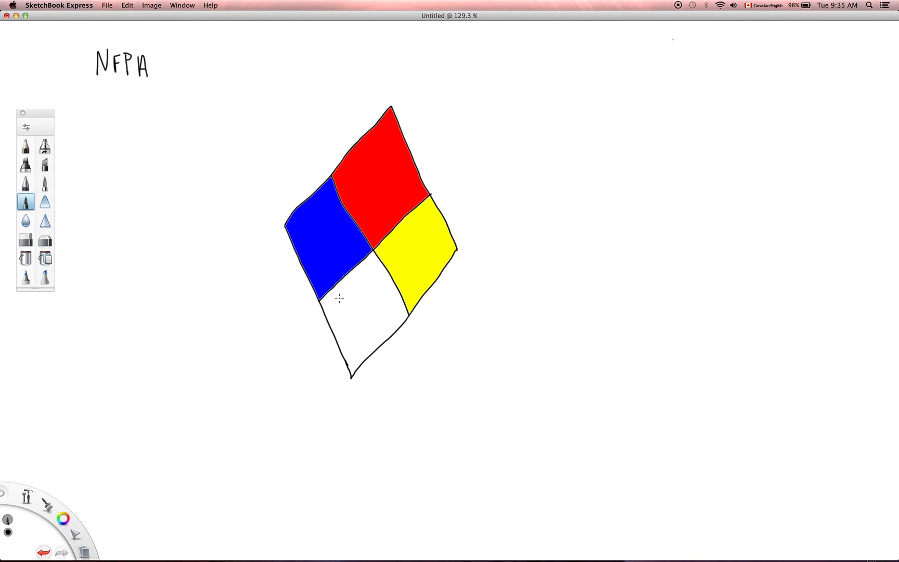
pyautogui.moveTo(351, 256)
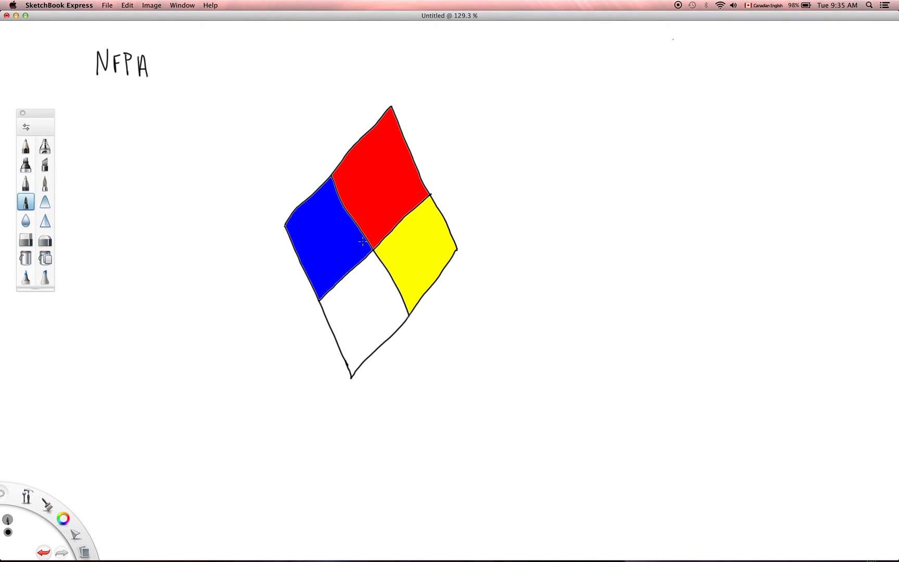
pyautogui.moveTo(369, 196)
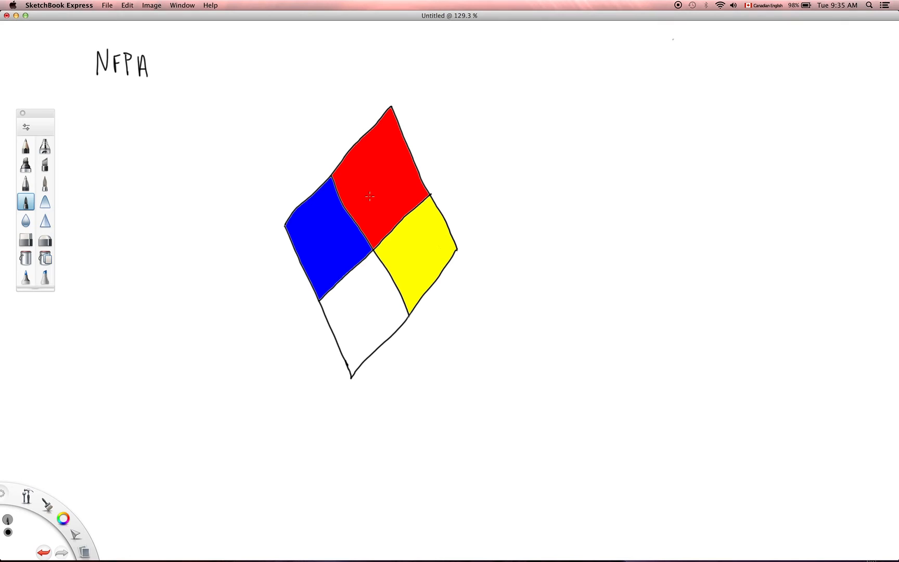
pyautogui.moveTo(374, 181)
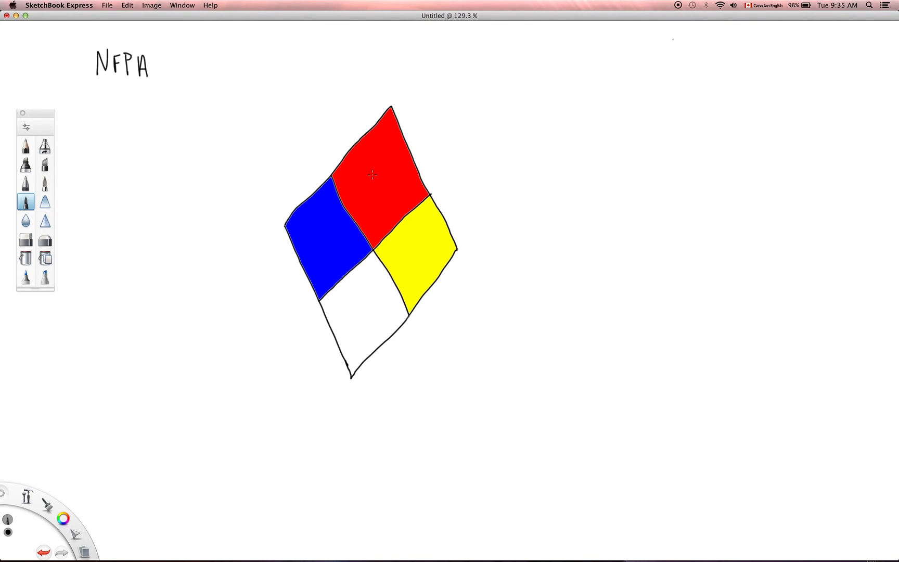
pyautogui.moveTo(387, 141)
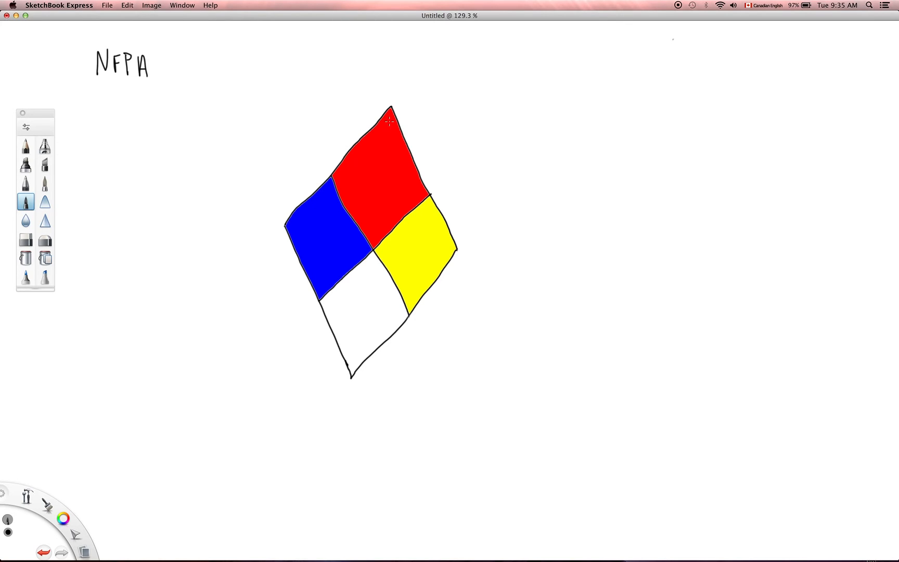
pyautogui.moveTo(383, 139)
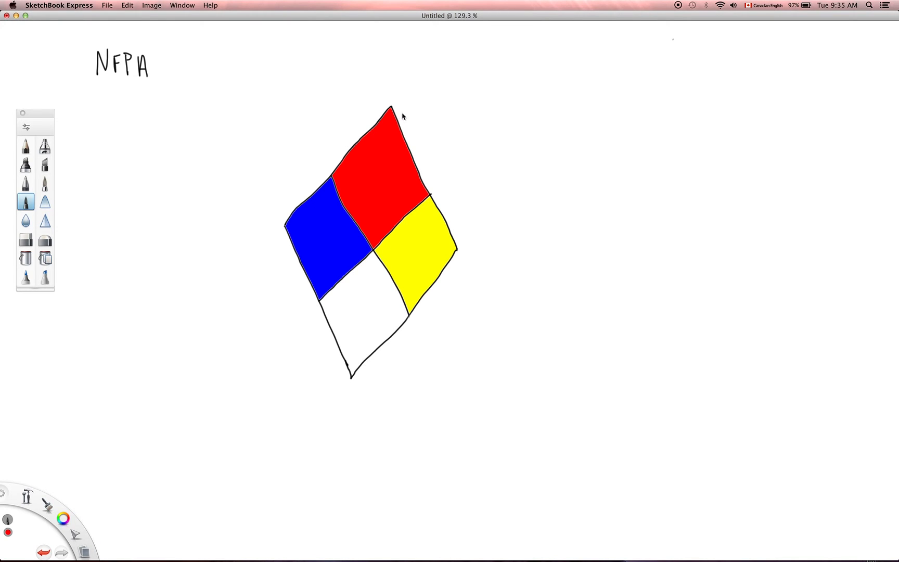
# Draw a red bracket arrow from the red quadrant's top tip across to the right.
pyautogui.moveTo(392, 92); pyautogui.dragTo(476, 77)
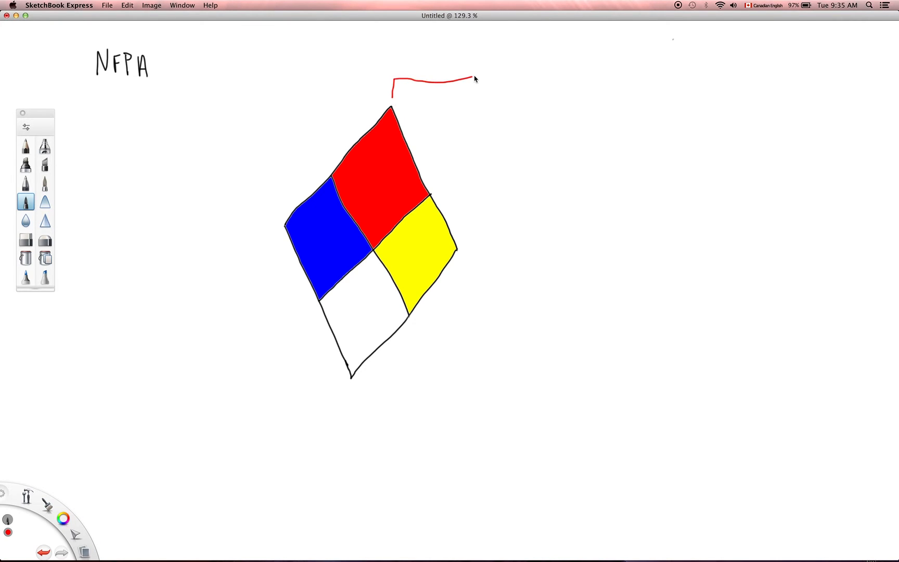
pyautogui.moveTo(475, 78); pyautogui.dragTo(603, 90)
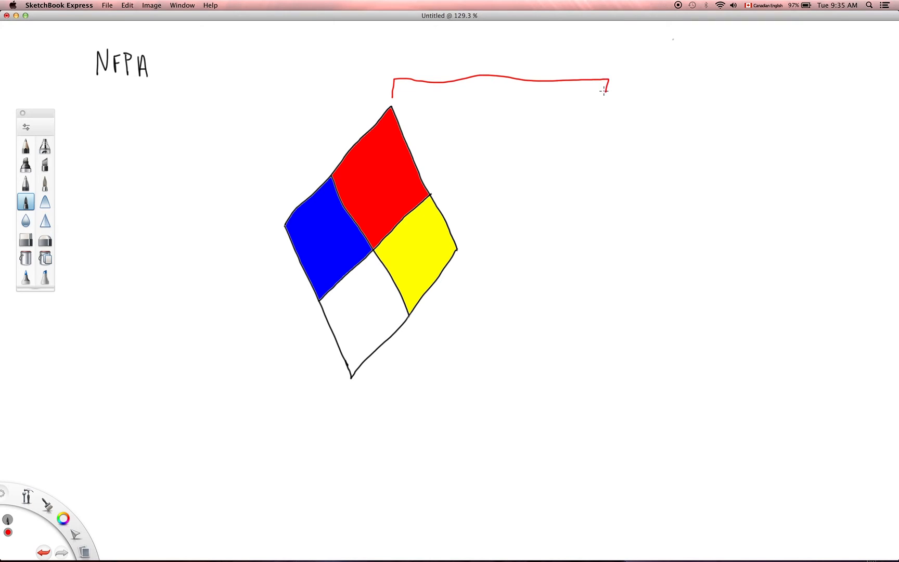
pyautogui.moveTo(603, 91); pyautogui.dragTo(606, 98)
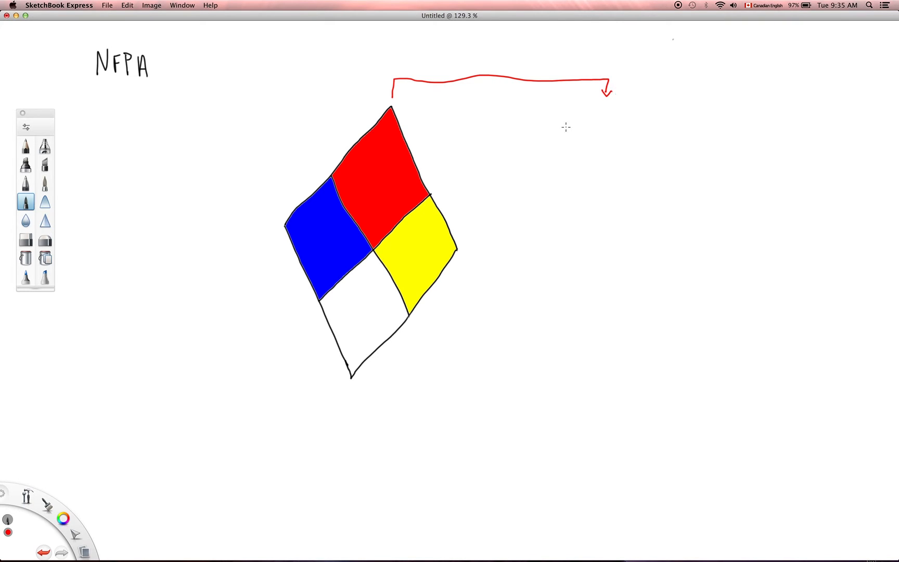
pyautogui.moveTo(385, 165)
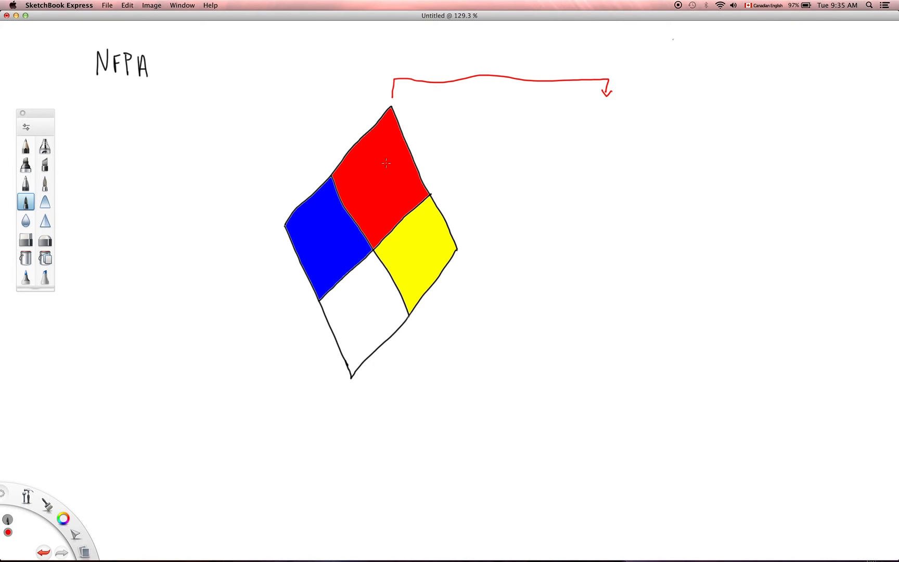
pyautogui.moveTo(535, 118)
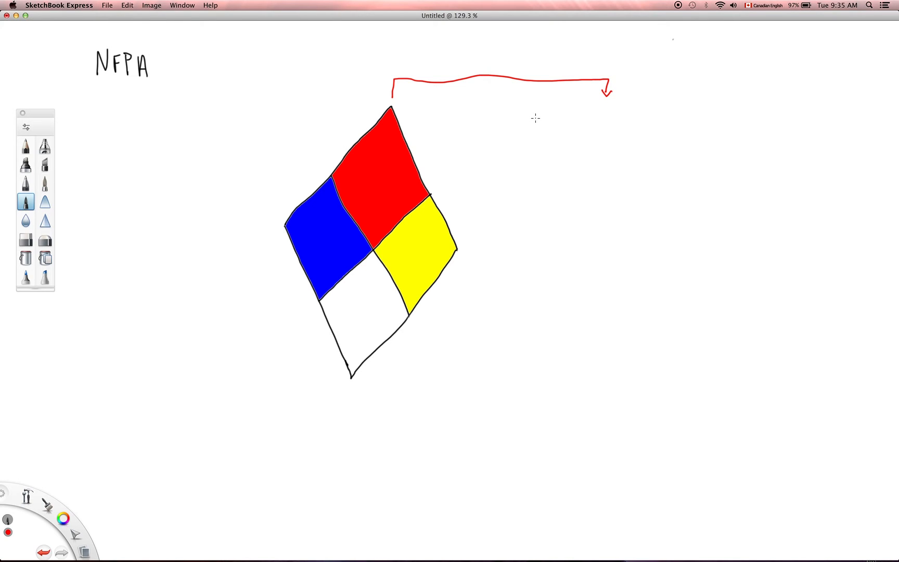
pyautogui.moveTo(530, 110)
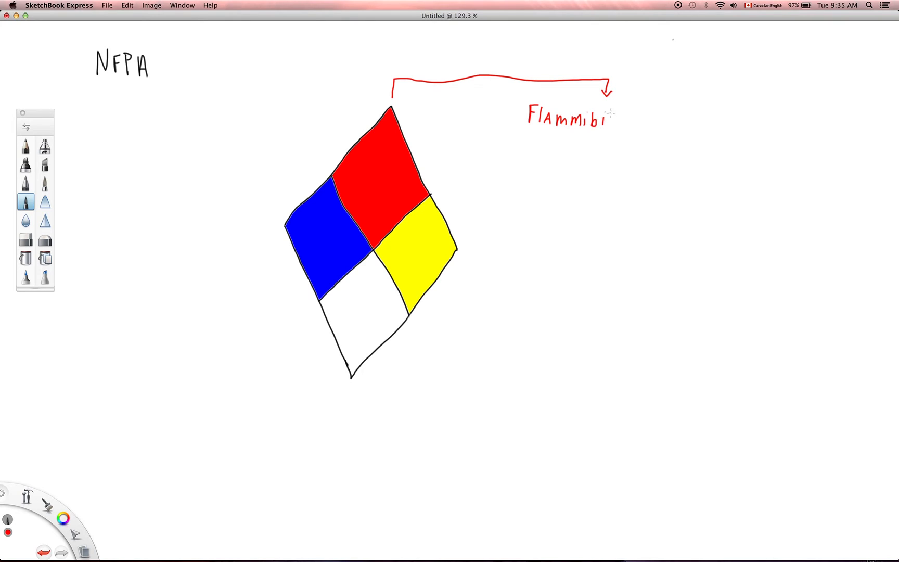
# Handwrite the red label 'Flammability Hazard' beneath the arrow's tip.
pyautogui.moveTo(604, 121); pyautogui.dragTo(630, 122)
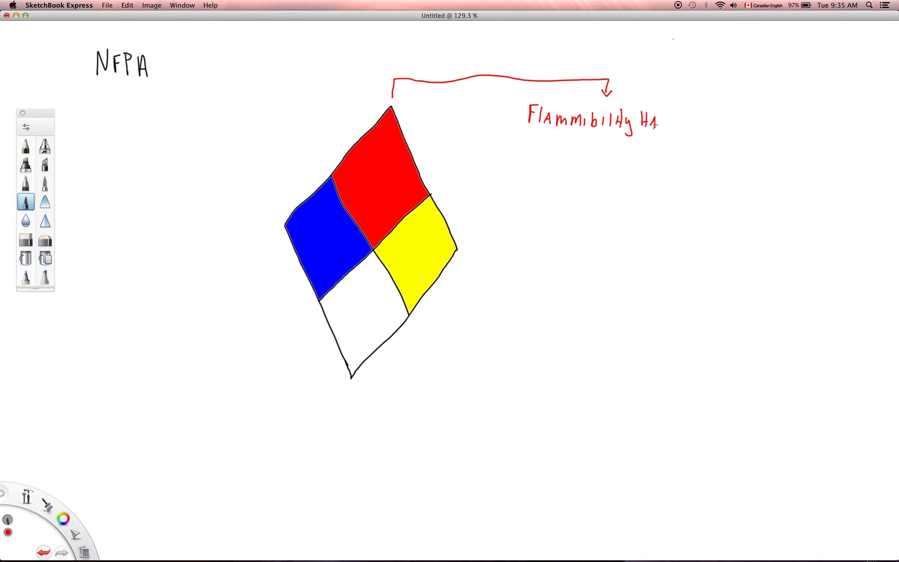
pyautogui.moveTo(649, 121); pyautogui.dragTo(688, 120)
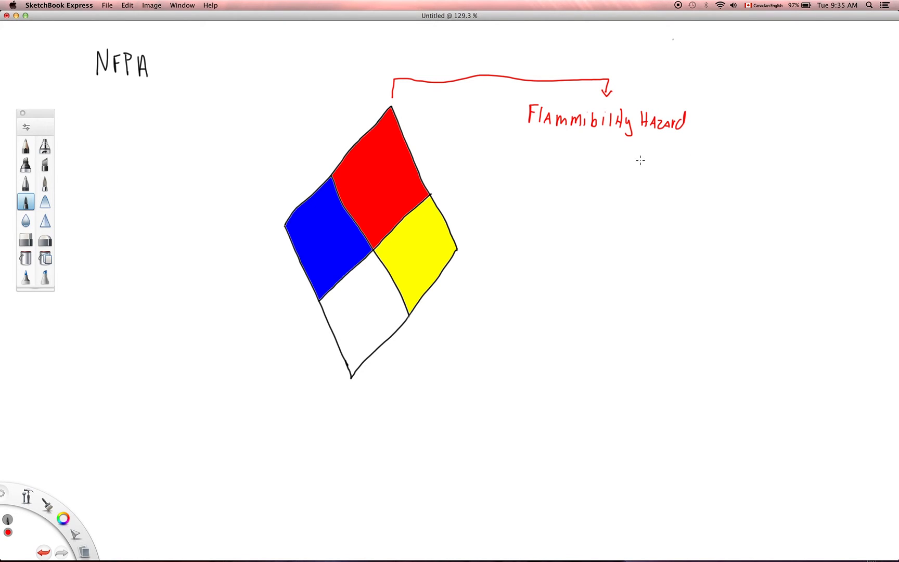
pyautogui.moveTo(625, 141)
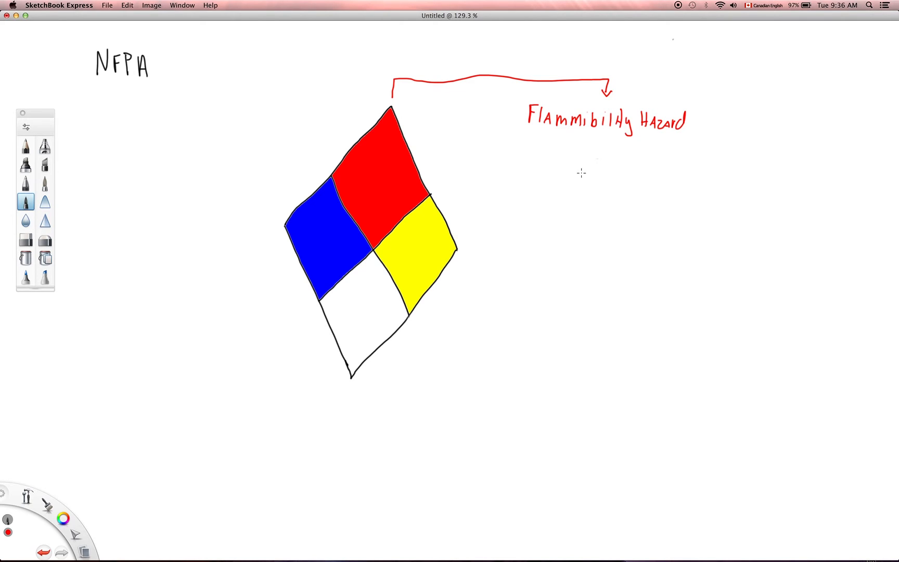
pyautogui.moveTo(543, 144)
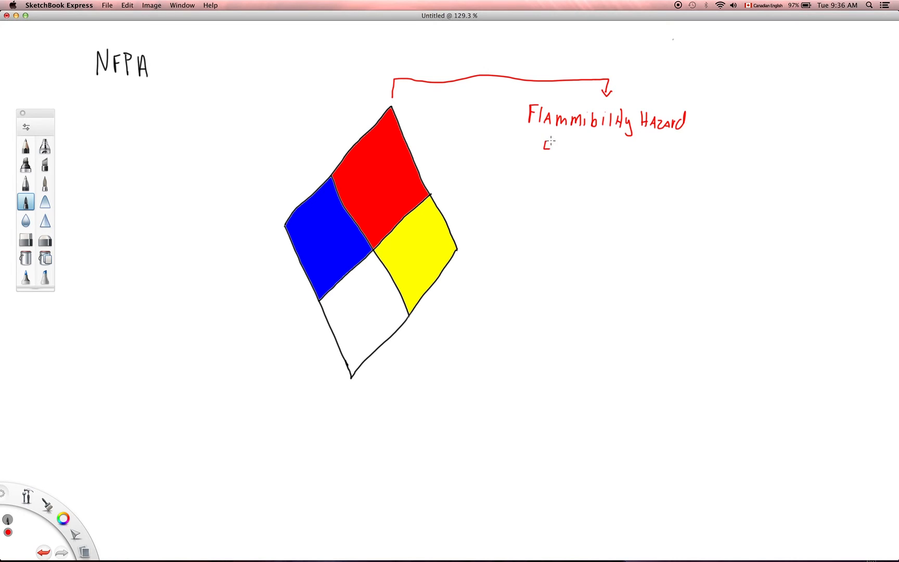
# Handwrite the remaining red ratings 2, 1 and 0 below 4 and 3.
pyautogui.moveTo(544, 144); pyautogui.dragTo(547, 178)
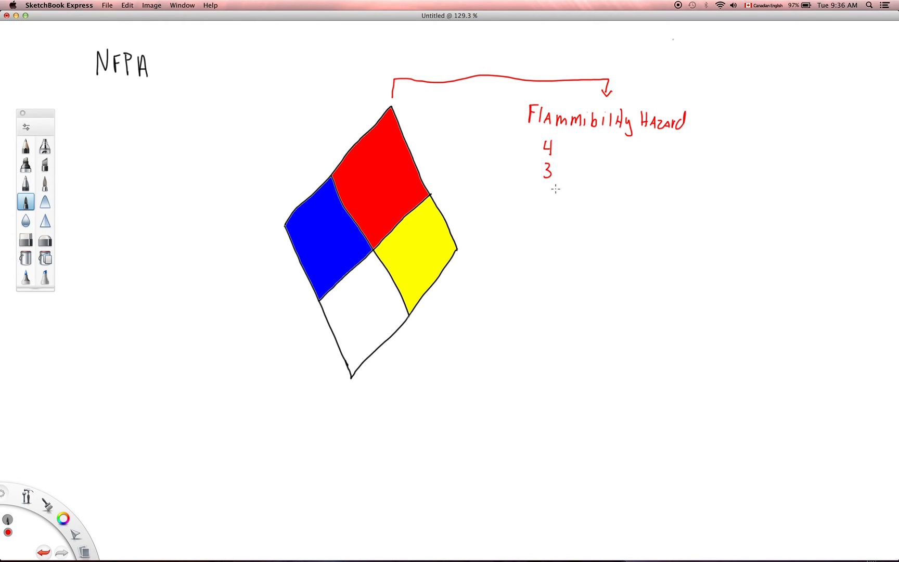
pyautogui.moveTo(544, 187); pyautogui.dragTo(553, 198)
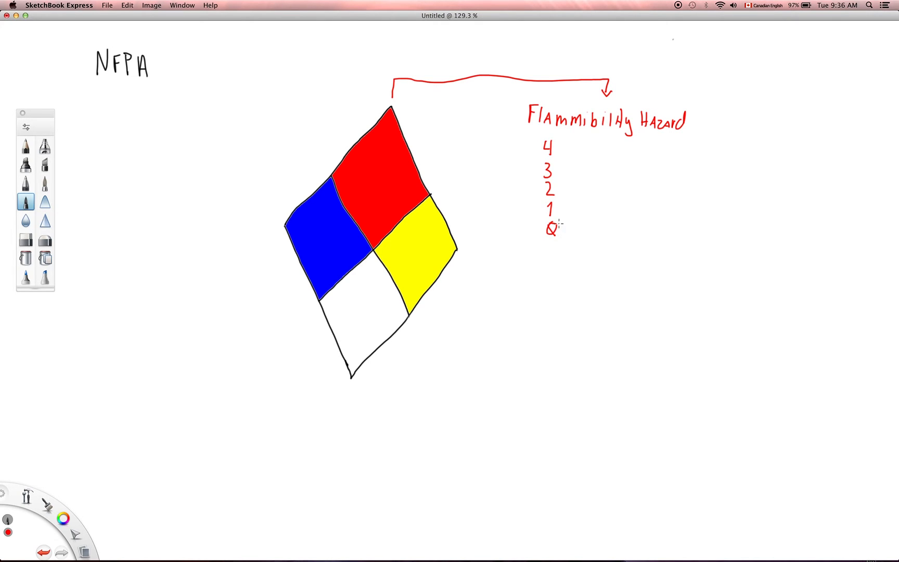
pyautogui.moveTo(569, 173)
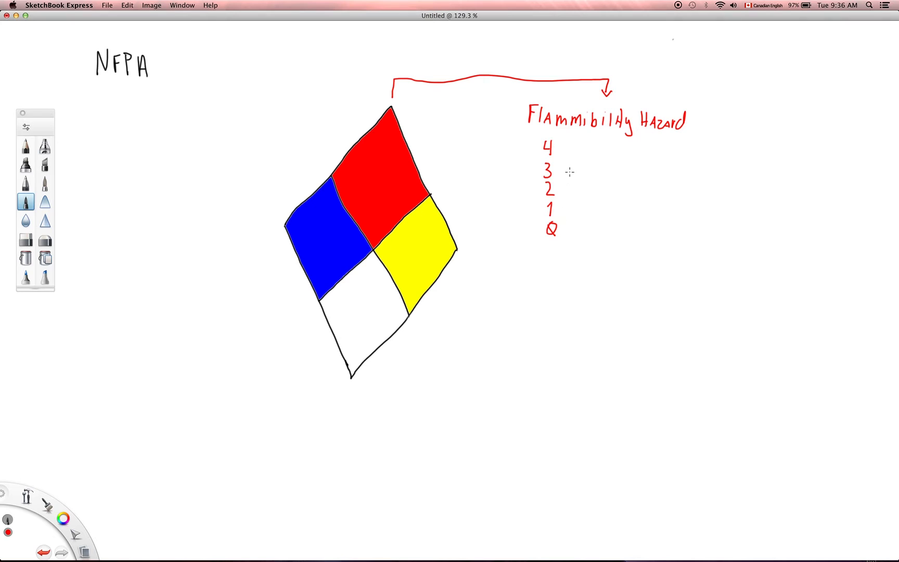
pyautogui.moveTo(407, 160)
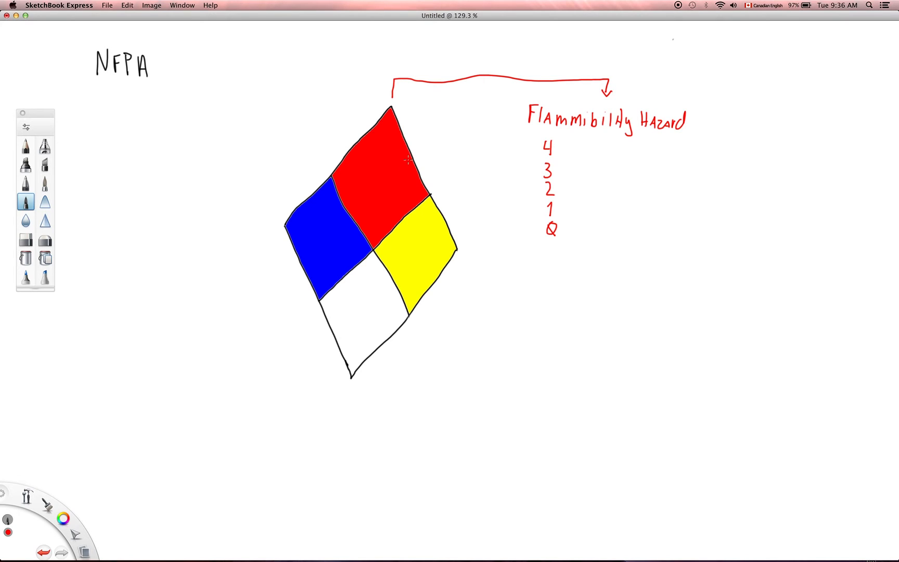
pyautogui.moveTo(407, 181)
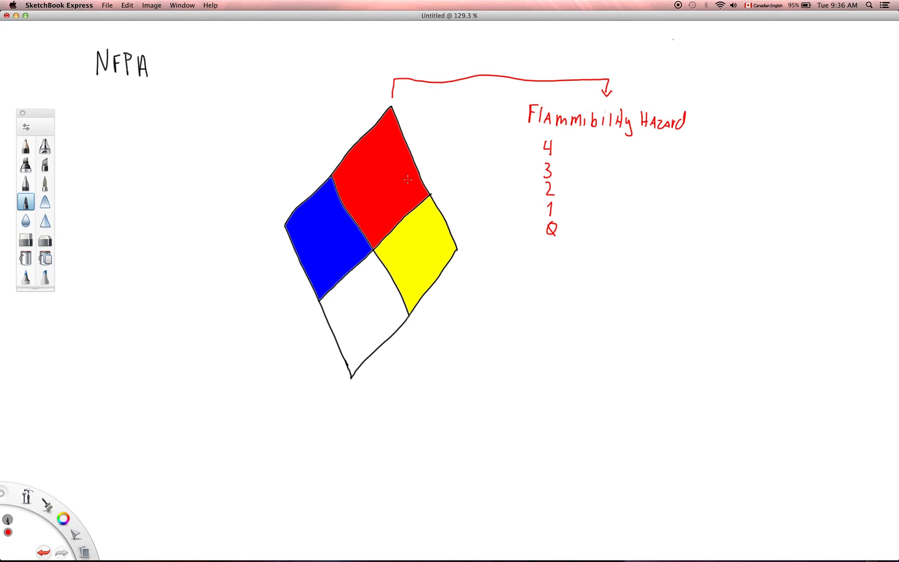
pyautogui.moveTo(384, 150)
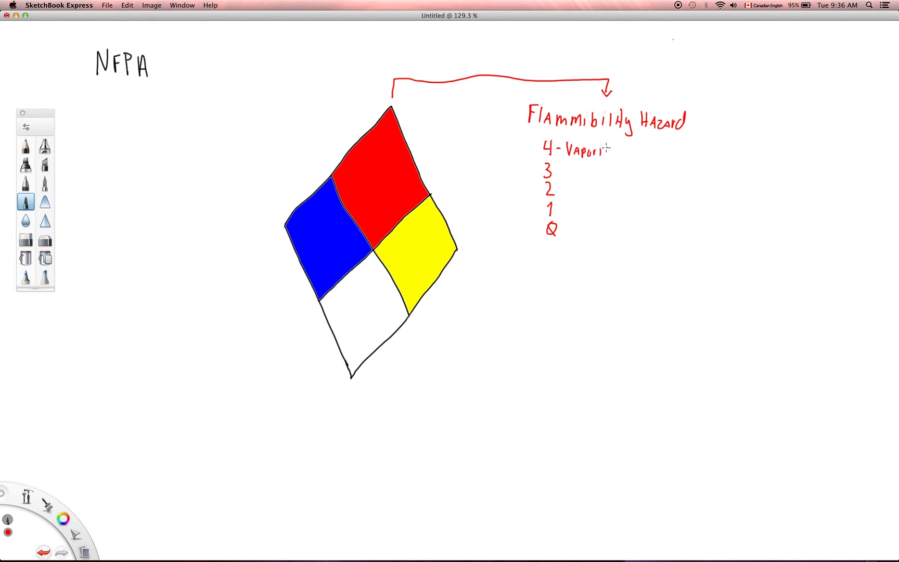
# Write rating 4 'vaporise at normal temp', rating 3 'ignite almost anywhere', and begin rating 2.
pyautogui.write('se / burn @')
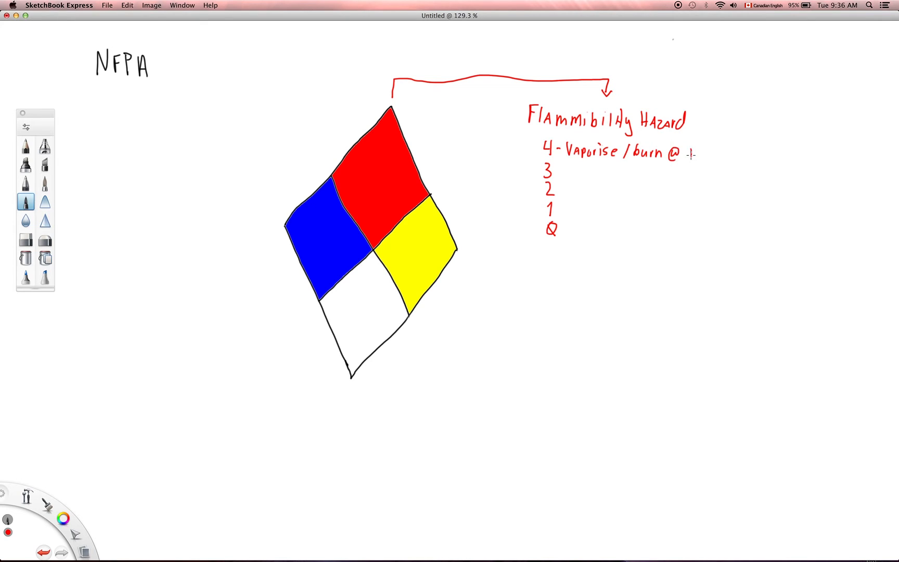
pyautogui.write('norm')
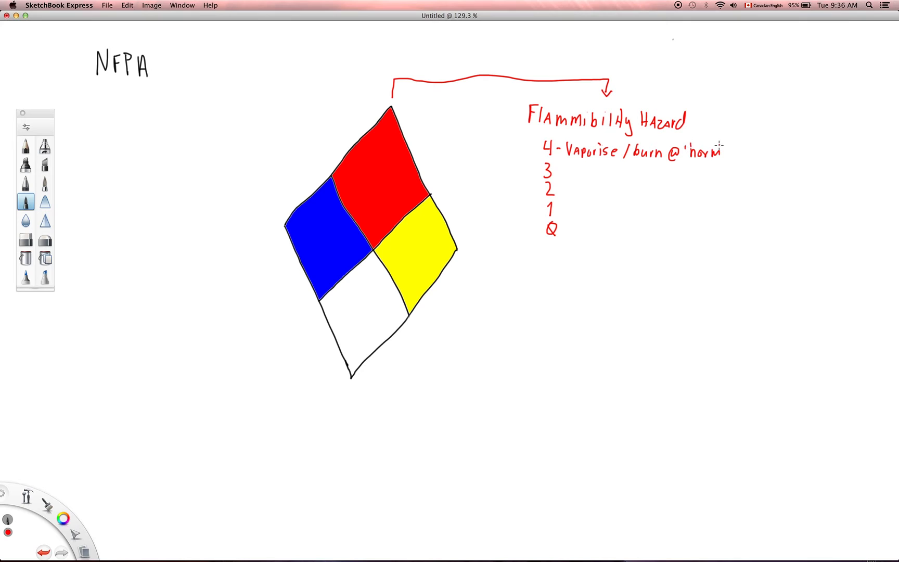
pyautogui.moveTo(729, 201)
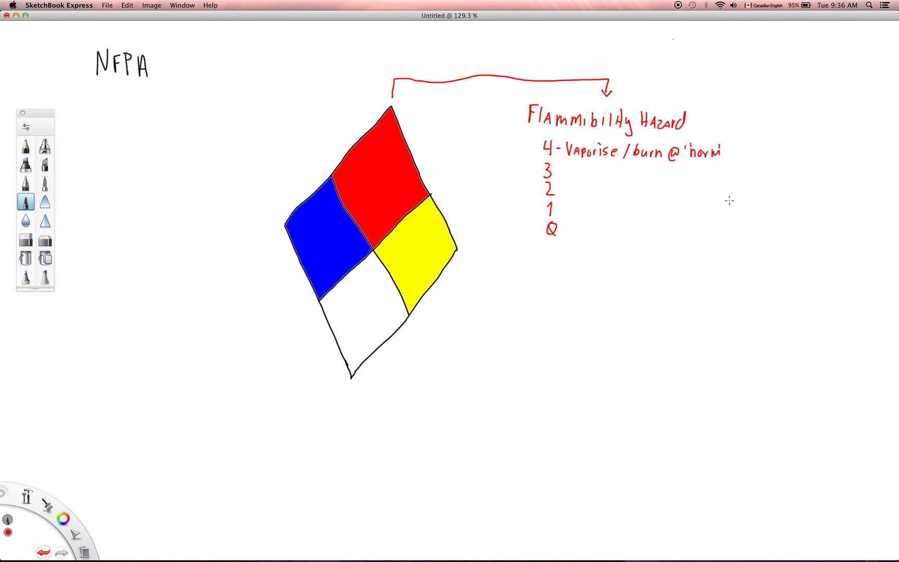
pyautogui.moveTo(740, 152)
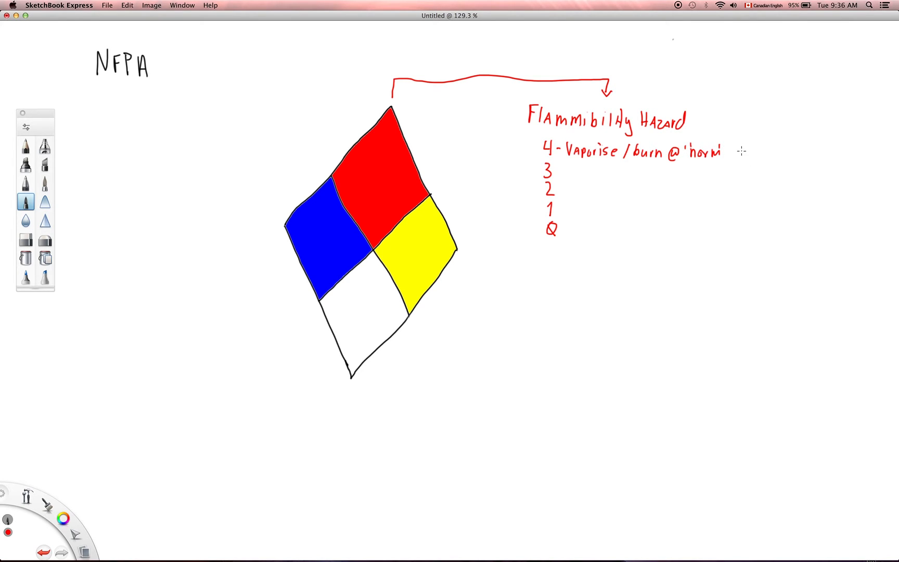
pyautogui.write('temp.')
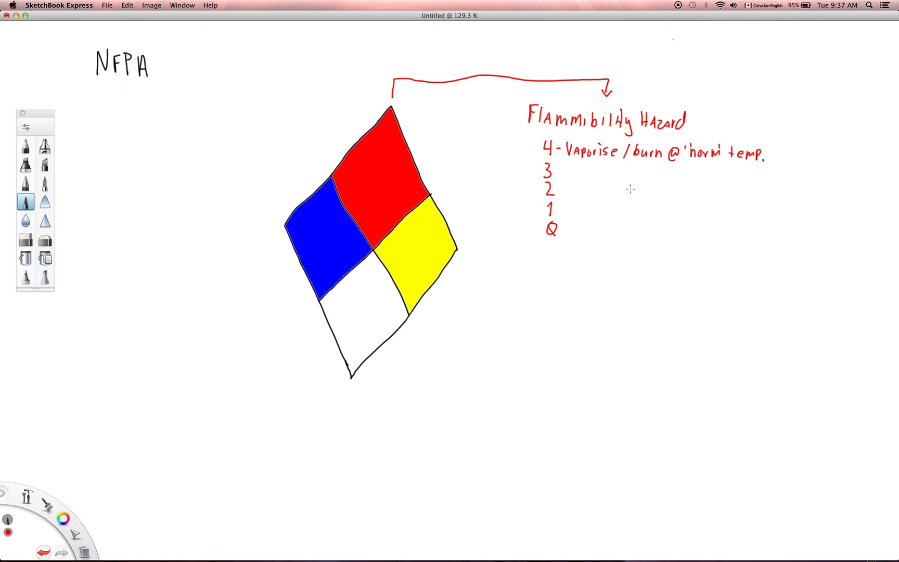
pyautogui.moveTo(618, 202)
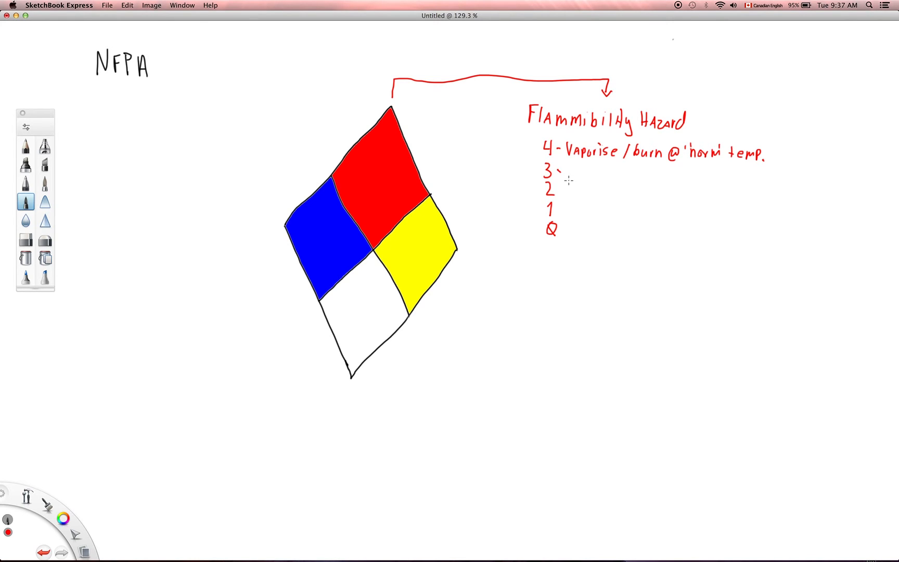
pyautogui.moveTo(571, 171)
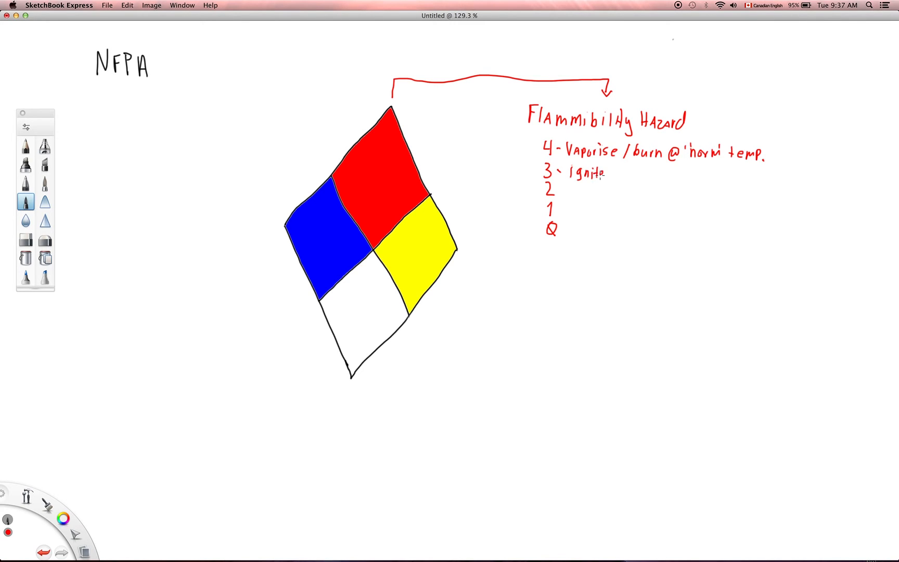
pyautogui.moveTo(639, 202)
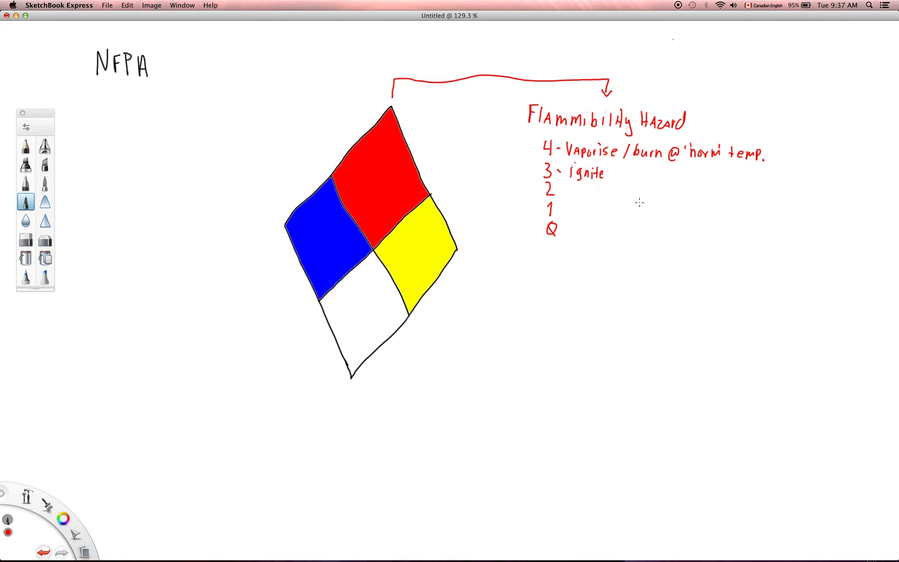
pyautogui.moveTo(615, 173)
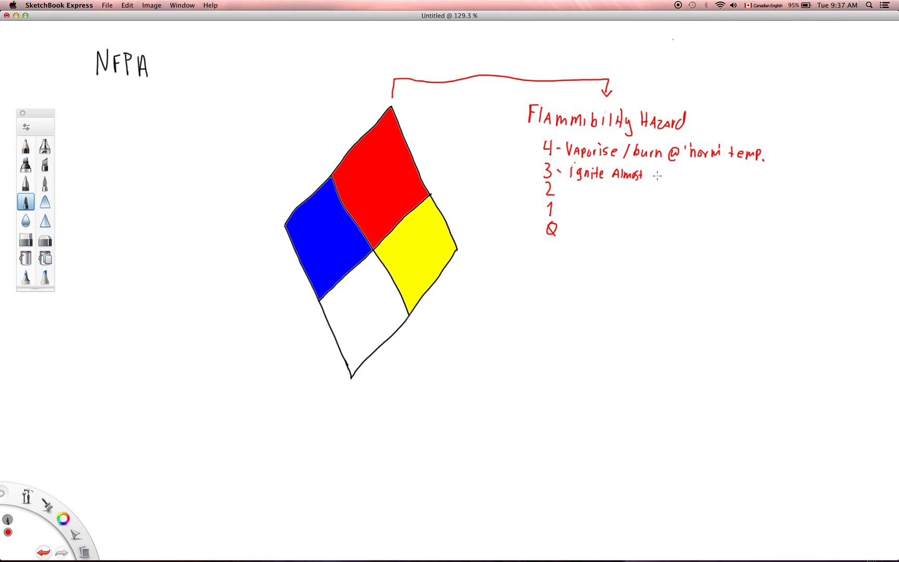
pyautogui.write('Any Cond.')
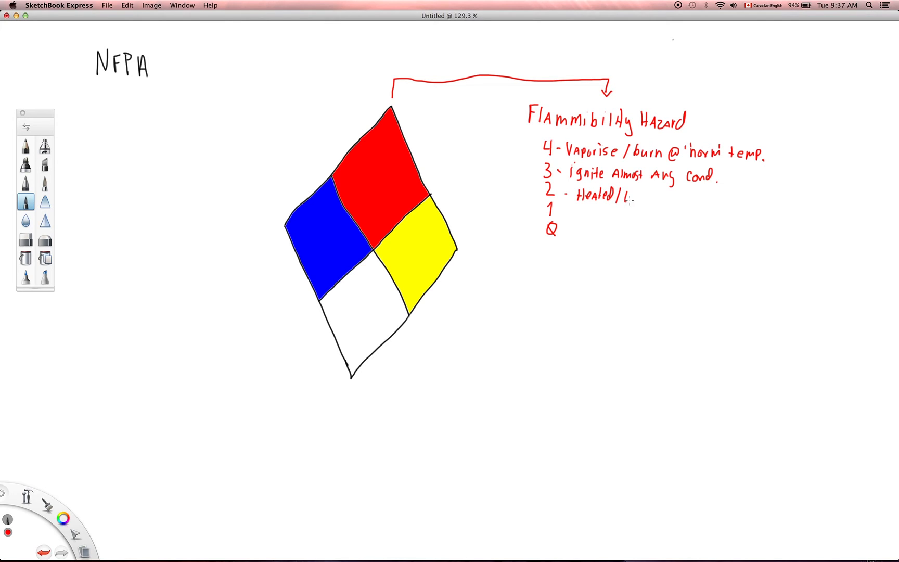
# Finish rating 2 'heated/high temp', then write 1 'preheated' and 0 'no burn hazard'.
pyautogui.moveTo(634, 200); pyautogui.dragTo(650, 200)
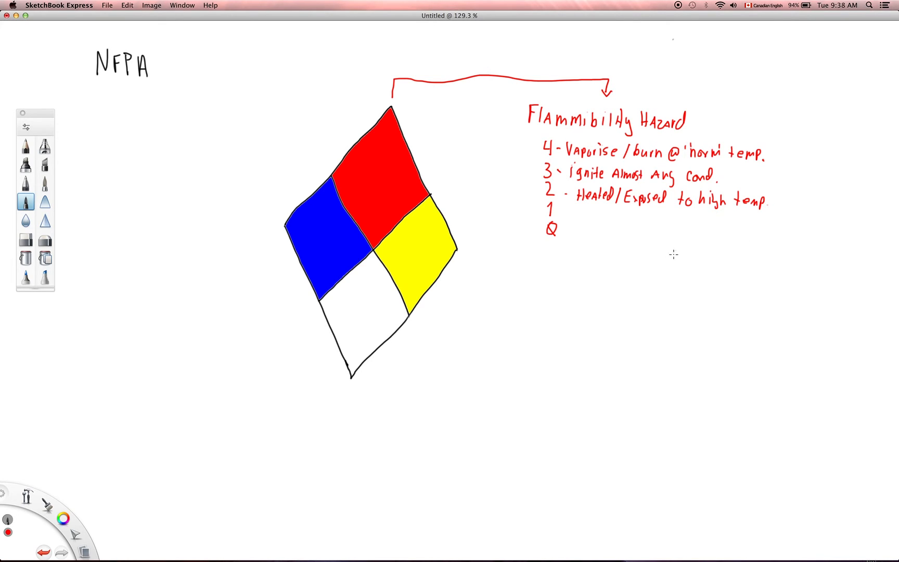
pyautogui.moveTo(629, 242)
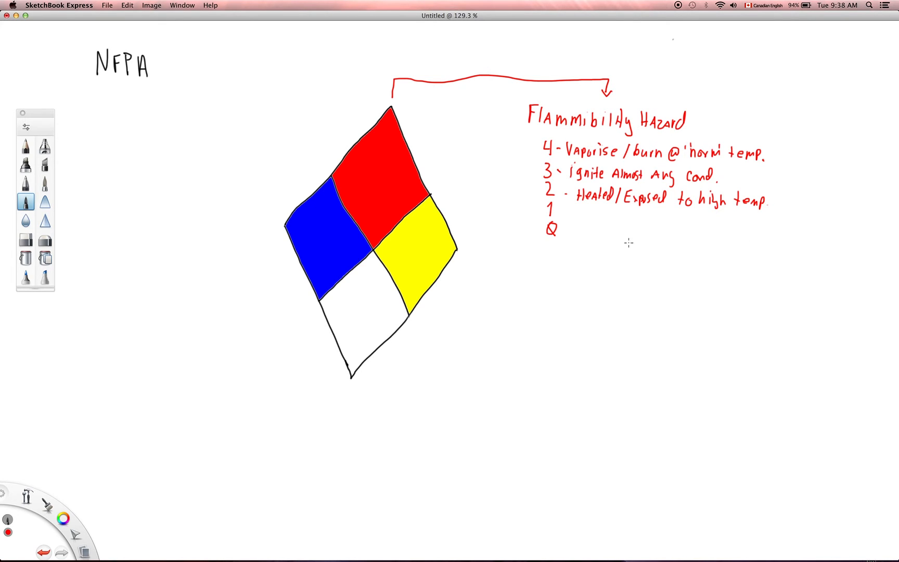
pyautogui.moveTo(602, 253)
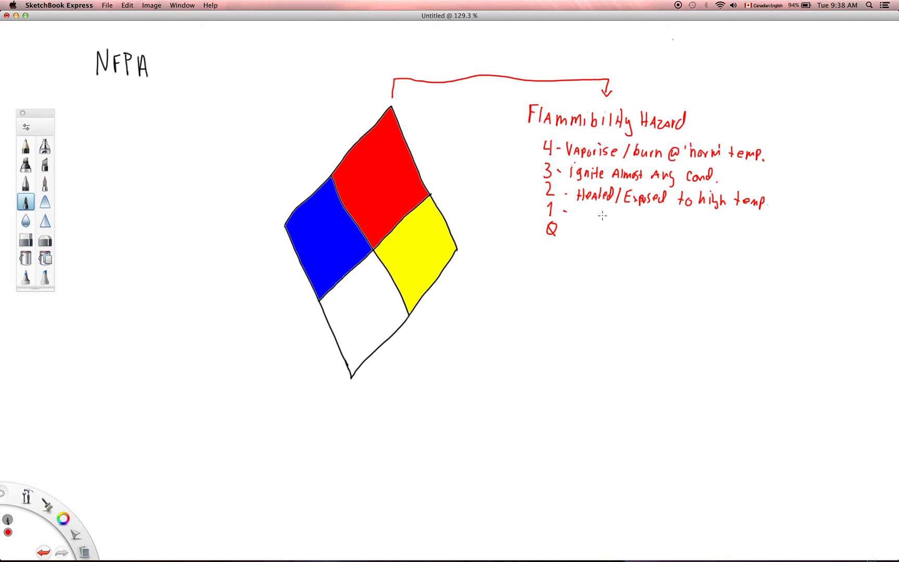
pyautogui.moveTo(587, 210)
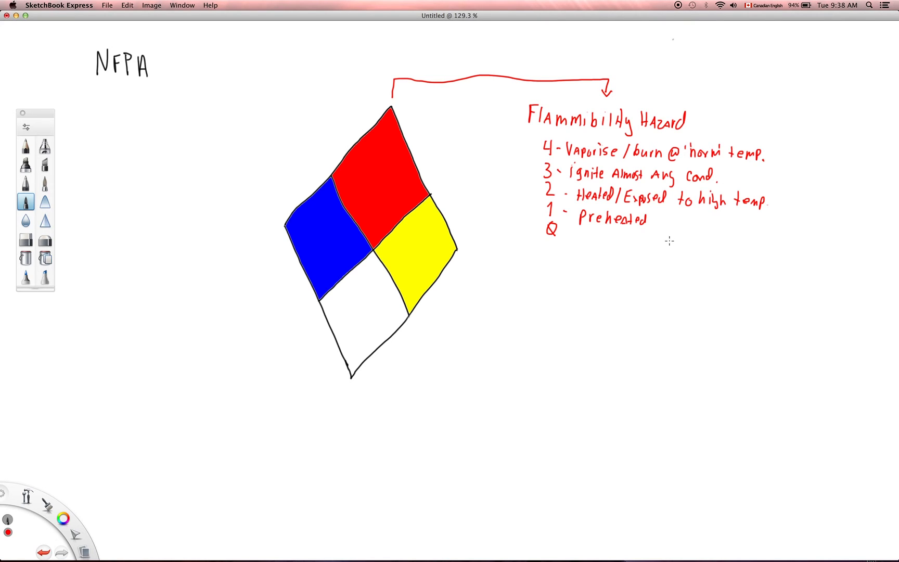
pyautogui.moveTo(670, 234)
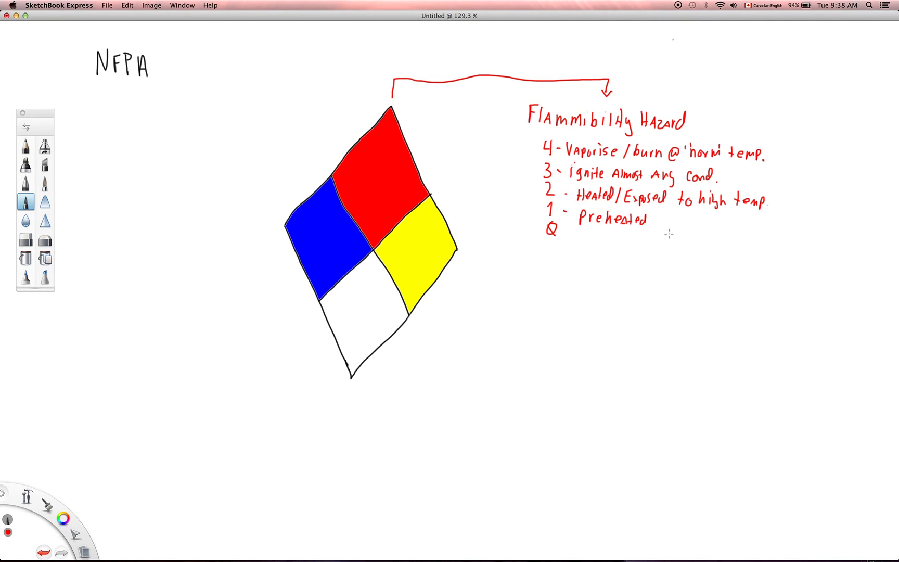
pyautogui.moveTo(565, 233)
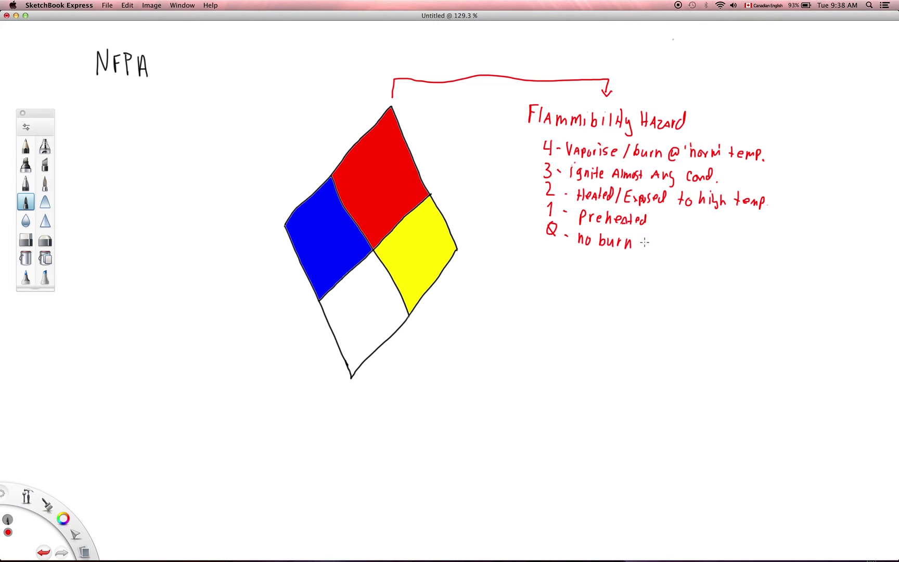
pyautogui.write('hazard')
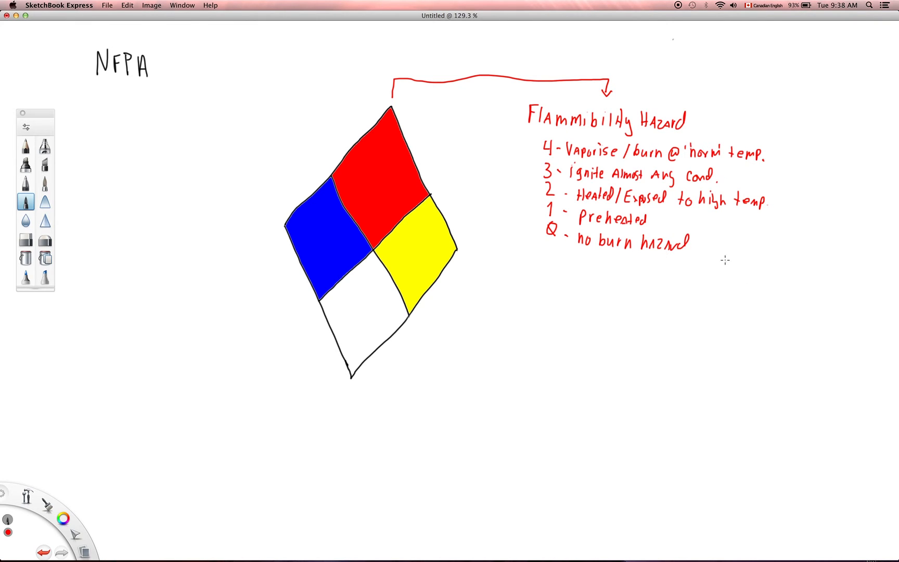
pyautogui.moveTo(522, 159)
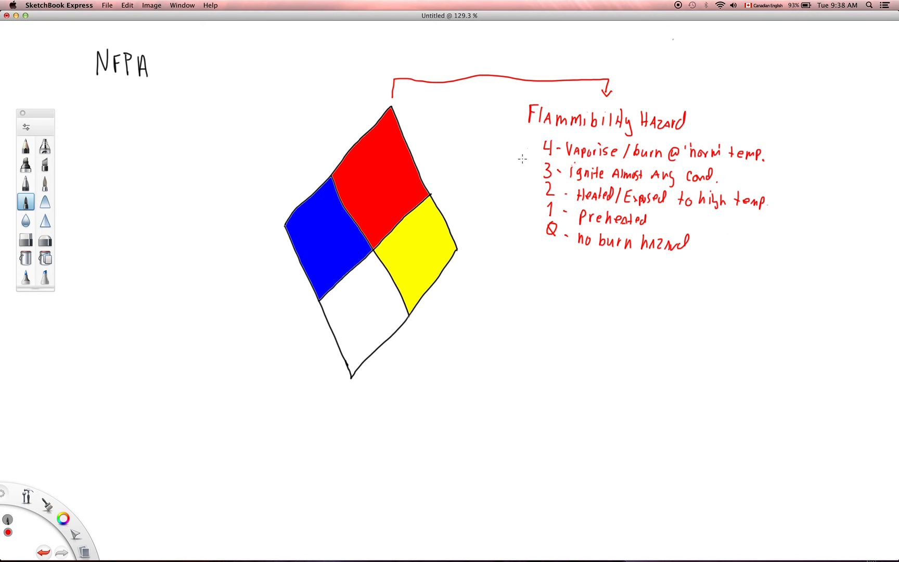
pyautogui.moveTo(34, 435)
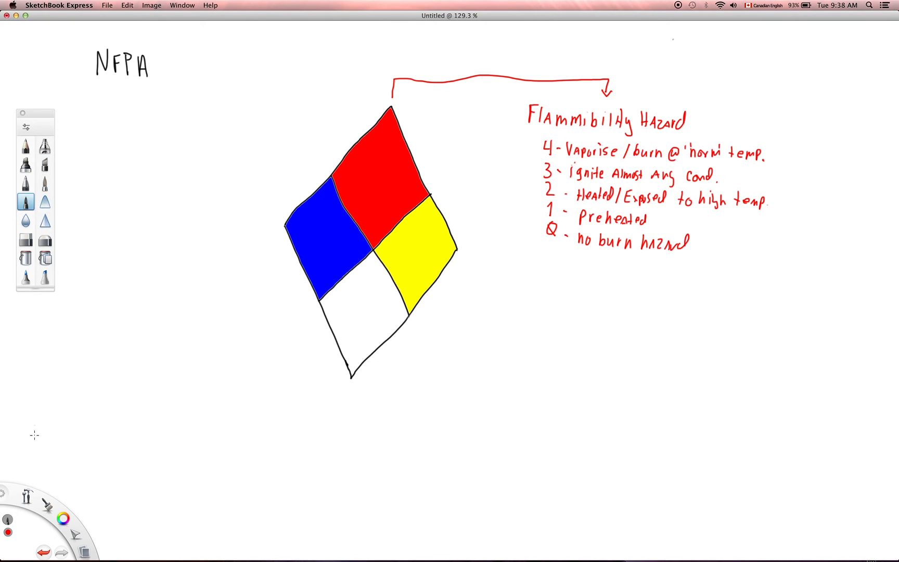
# Switch to yellow, draw an arrow from the yellow quadrant, and write 'Instability/Explosion Hazard'.
pyautogui.click(63, 516)
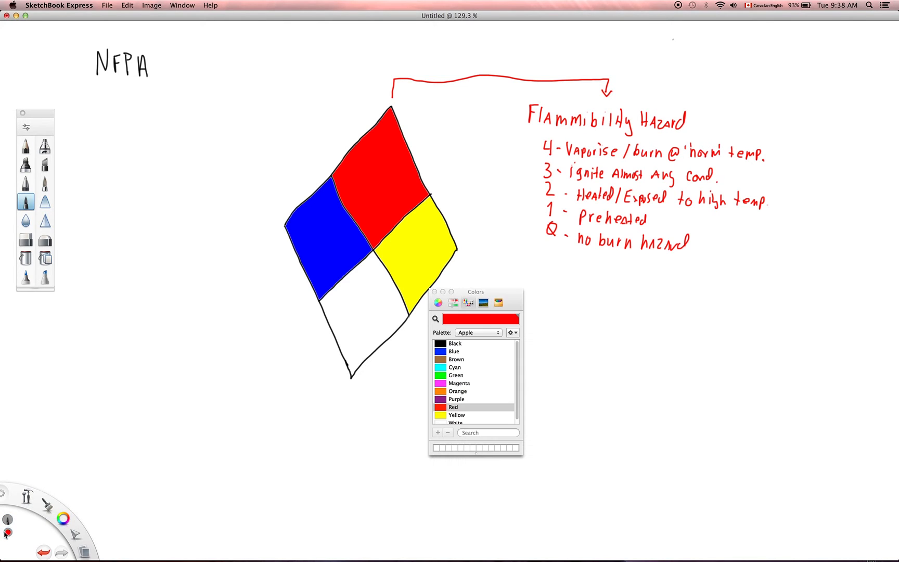
pyautogui.click(457, 415)
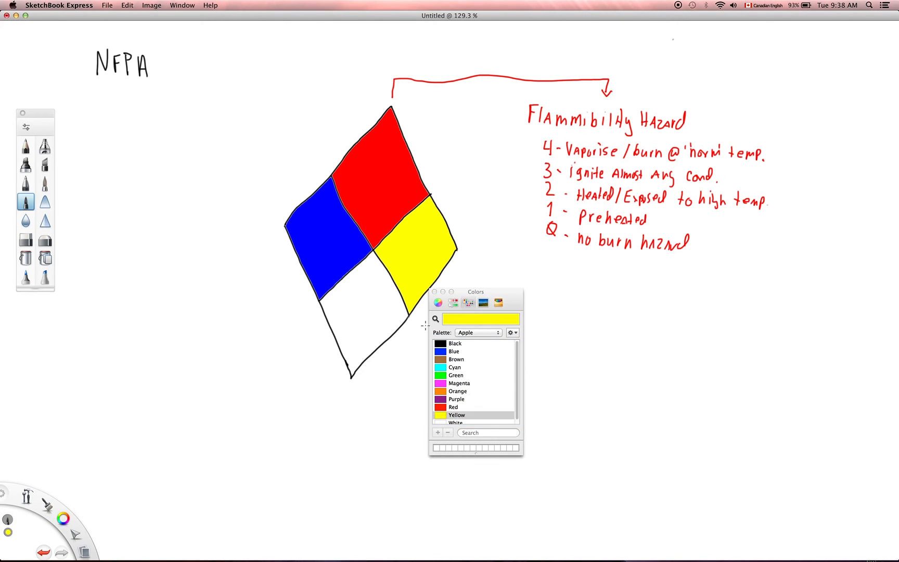
pyautogui.click(434, 291)
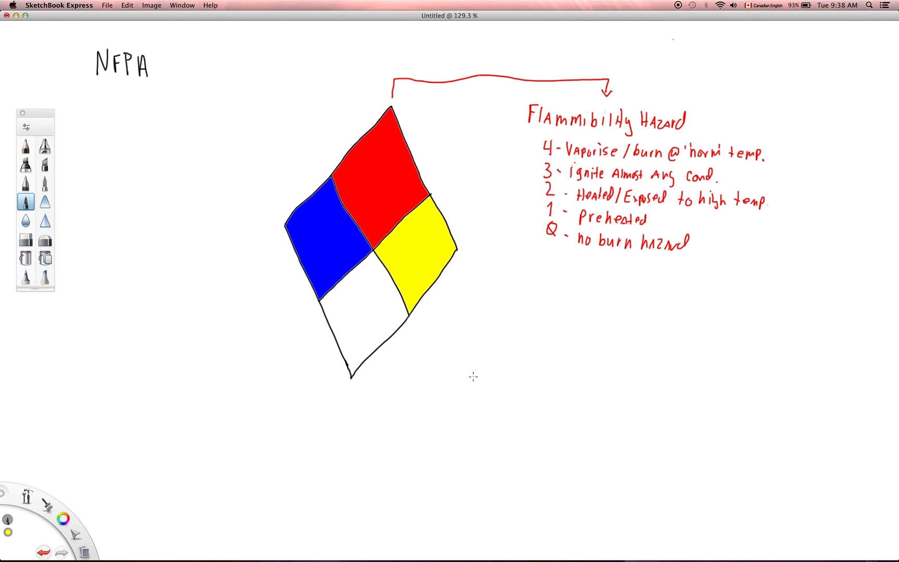
pyautogui.moveTo(467, 308)
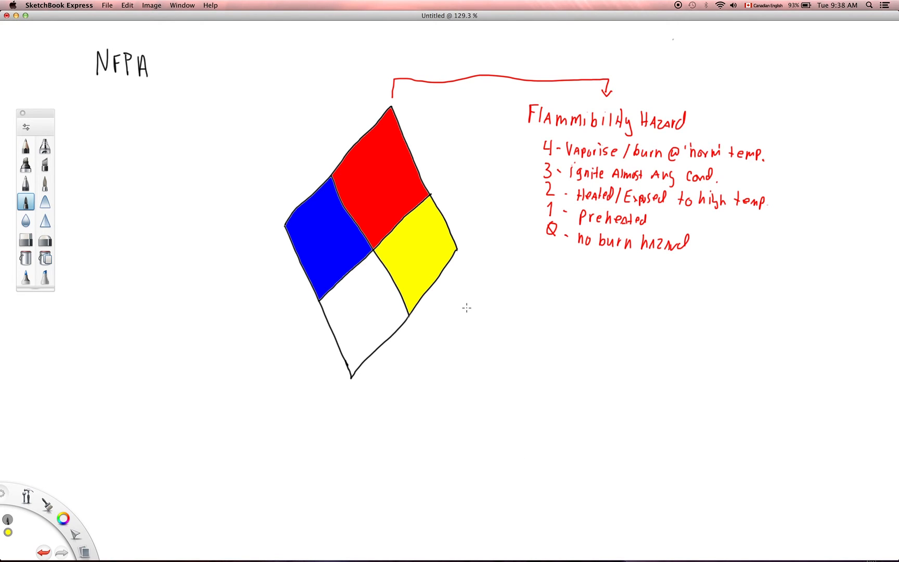
pyautogui.moveTo(456, 285)
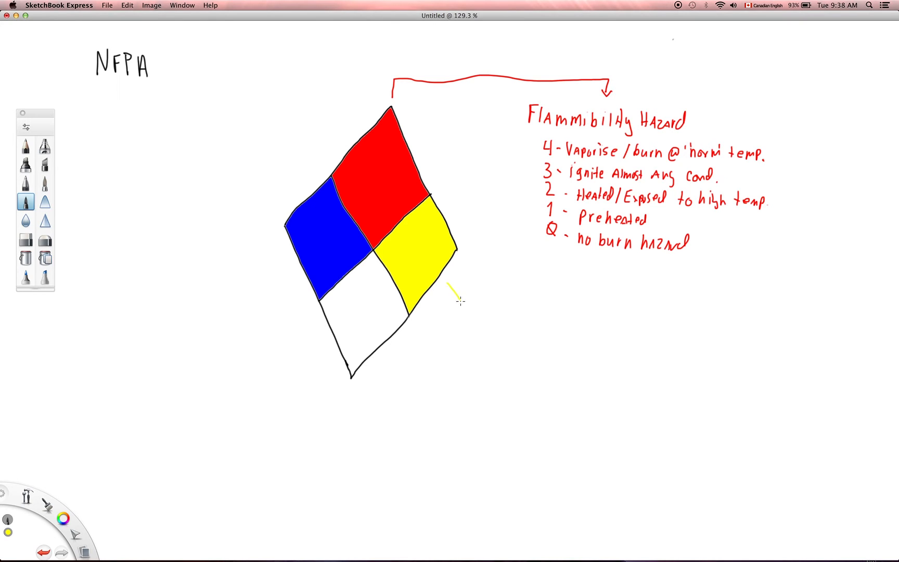
pyautogui.moveTo(447, 288); pyautogui.dragTo(539, 335)
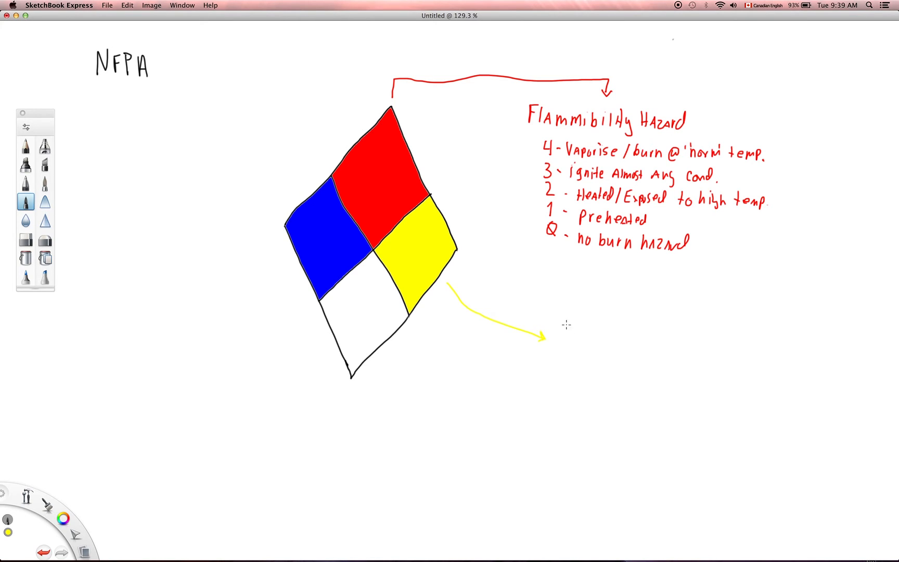
pyautogui.moveTo(566, 307)
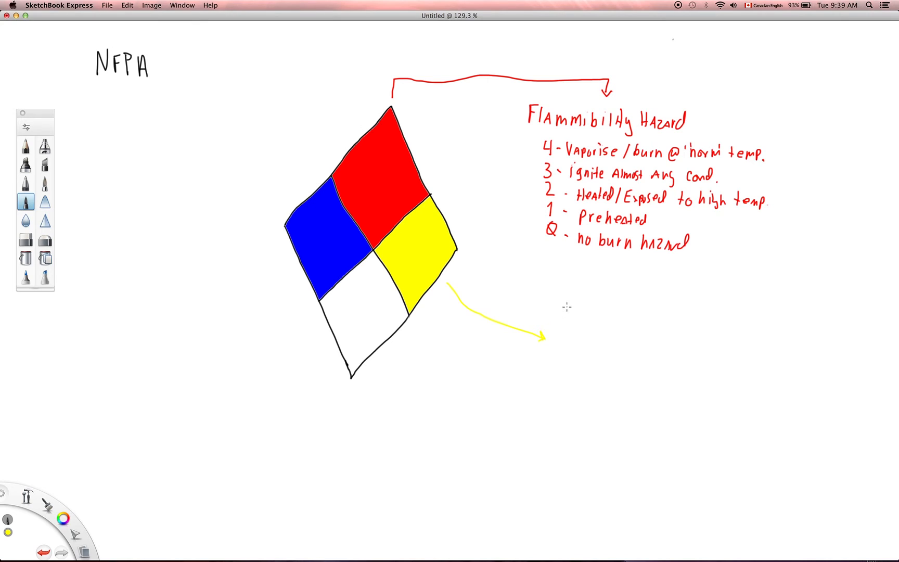
pyautogui.moveTo(566, 308)
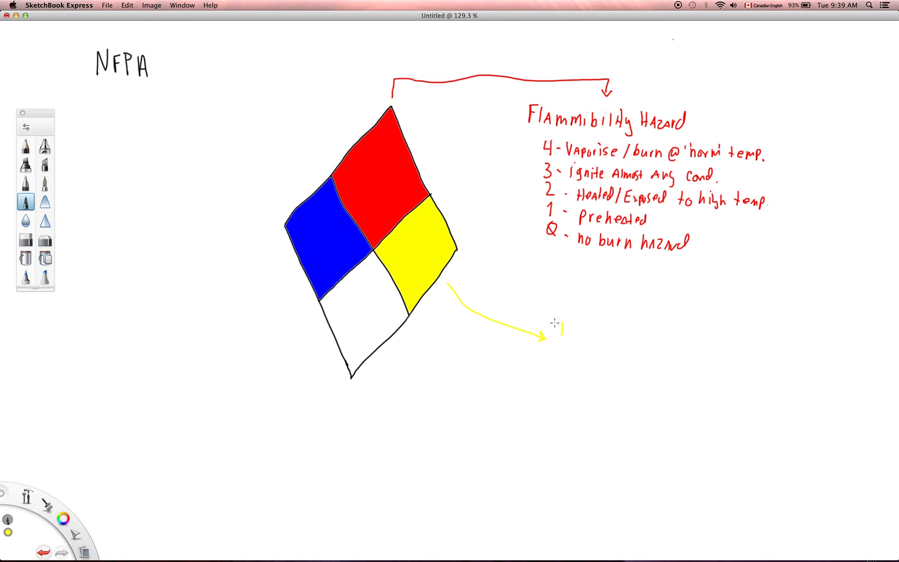
pyautogui.write('Instability/Explosion Hazard')
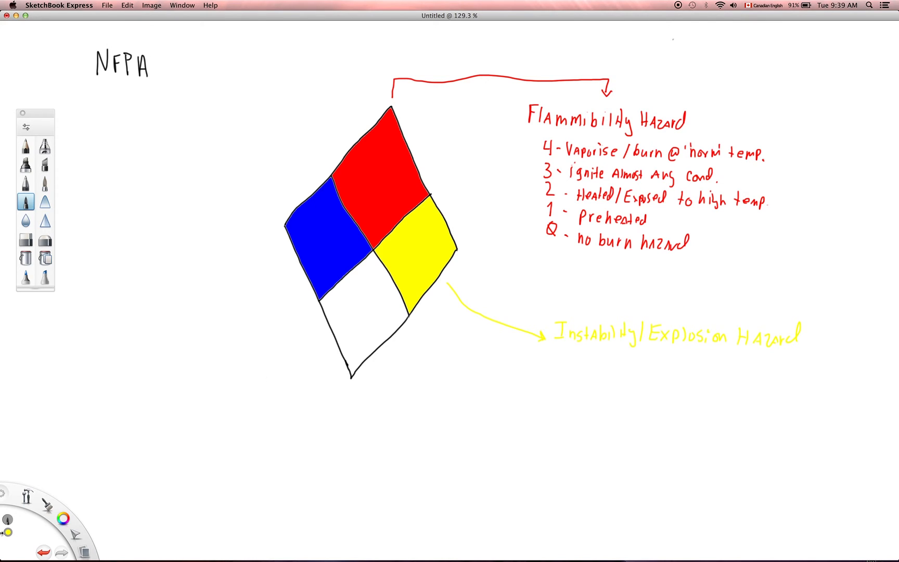
pyautogui.moveTo(60, 491)
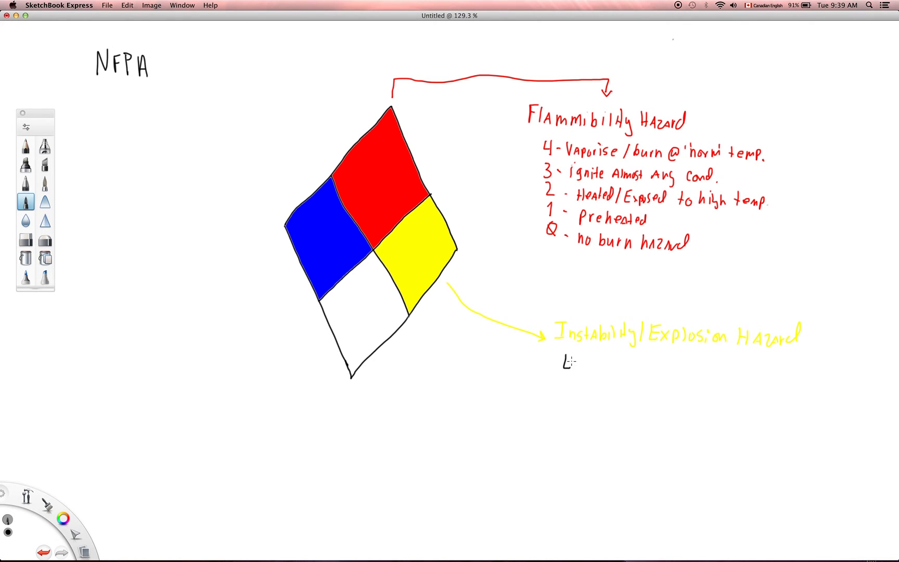
# Handwrite the black rating column 4, 3, 2, 1, Q under the instability heading.
pyautogui.moveTo(565, 353); pyautogui.dragTo(573, 373)
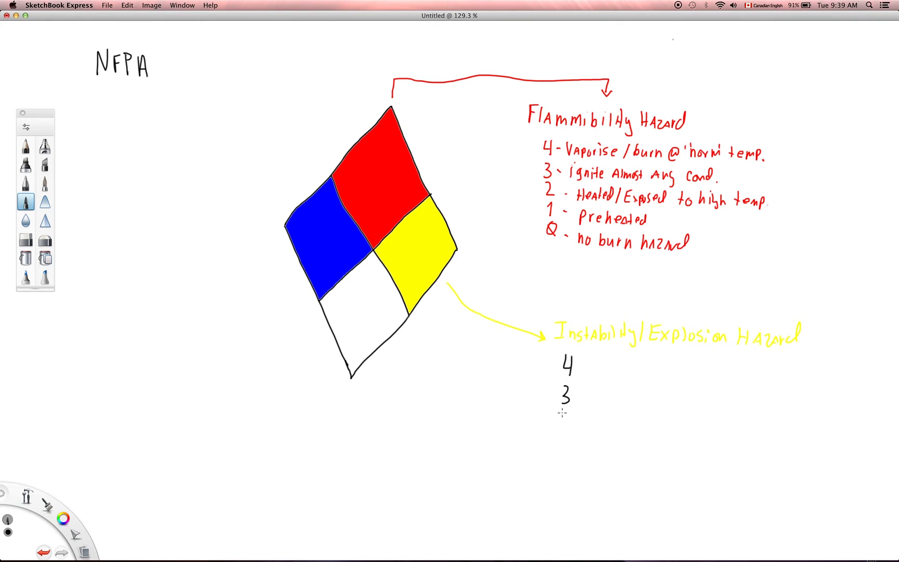
pyautogui.moveTo(562, 413); pyautogui.dragTo(562, 447)
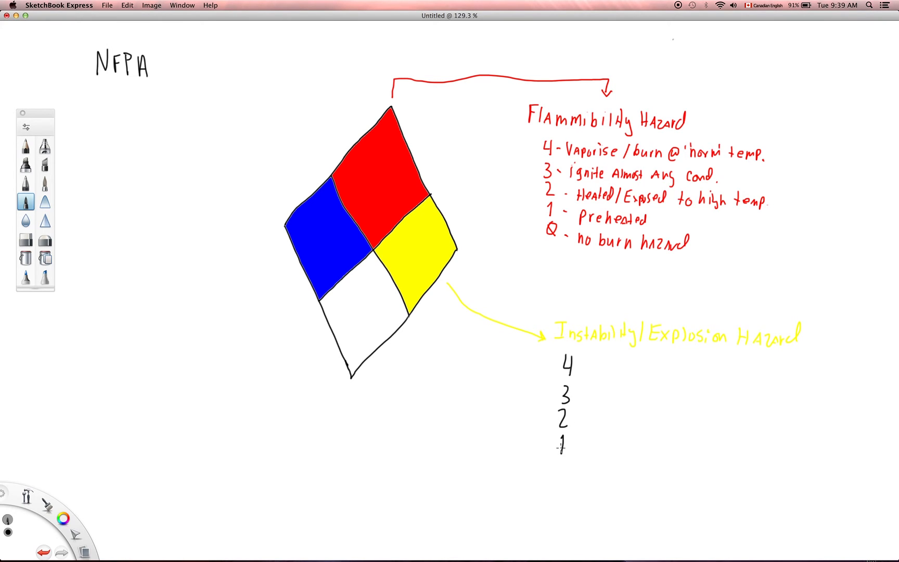
pyautogui.write('Q')
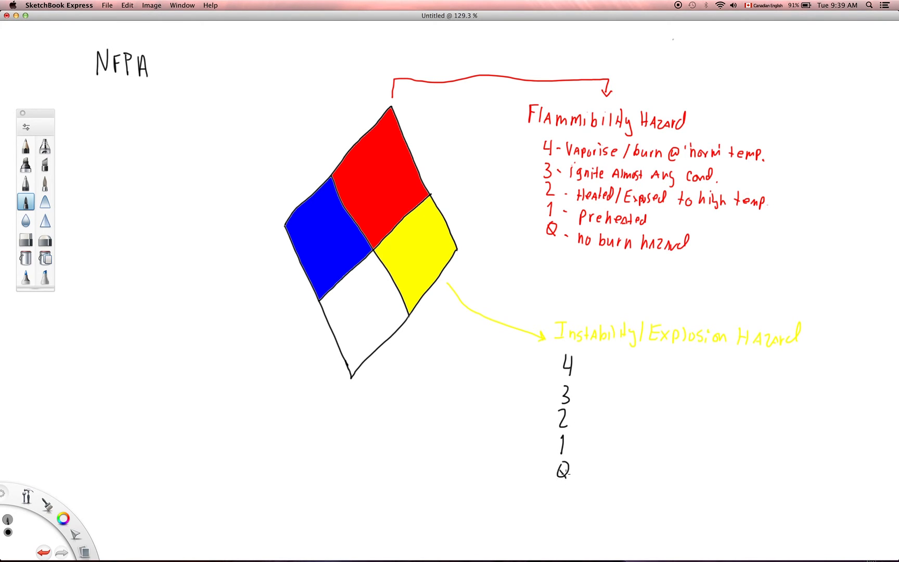
pyautogui.moveTo(584, 377)
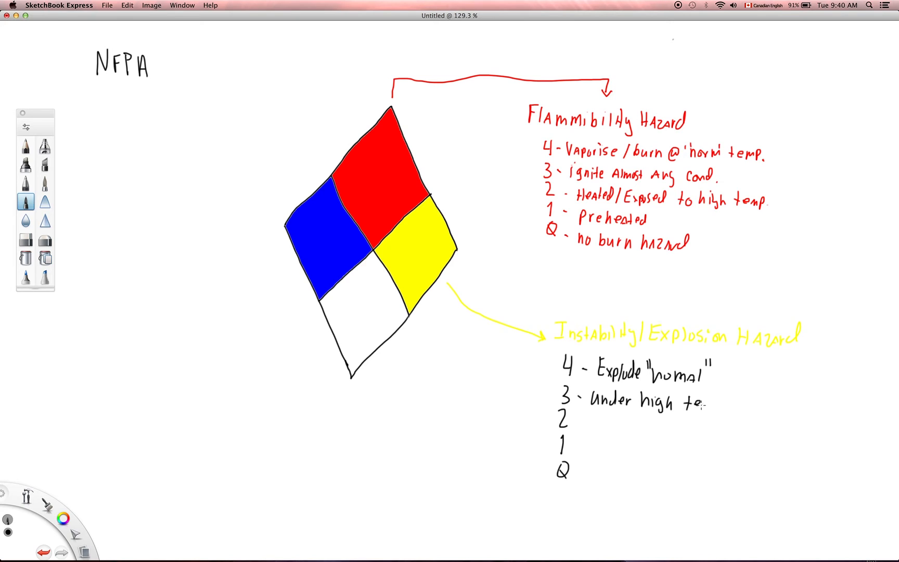
# Write rating 3's description 'high temp/shock' and start rating 2's note.
pyautogui.write('temp')
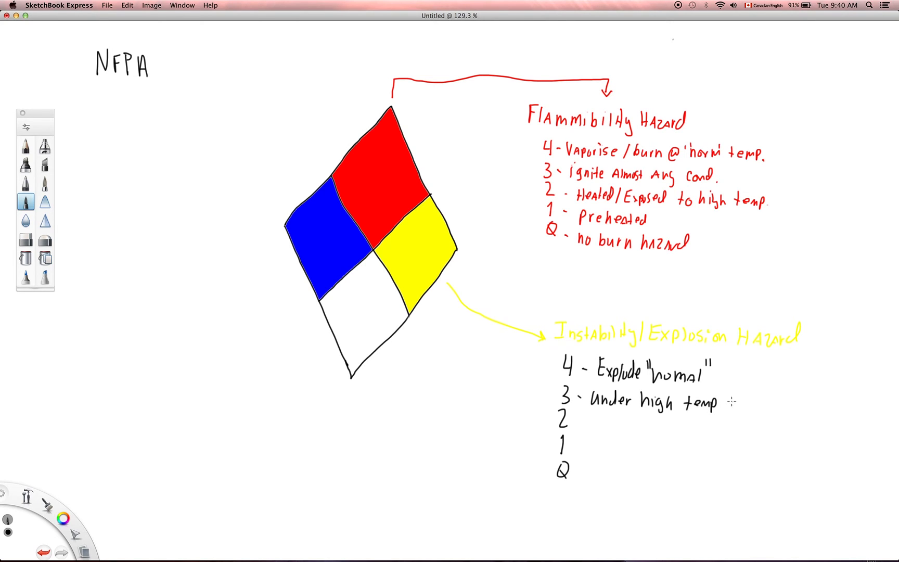
pyautogui.moveTo(722, 401); pyautogui.dragTo(762, 403)
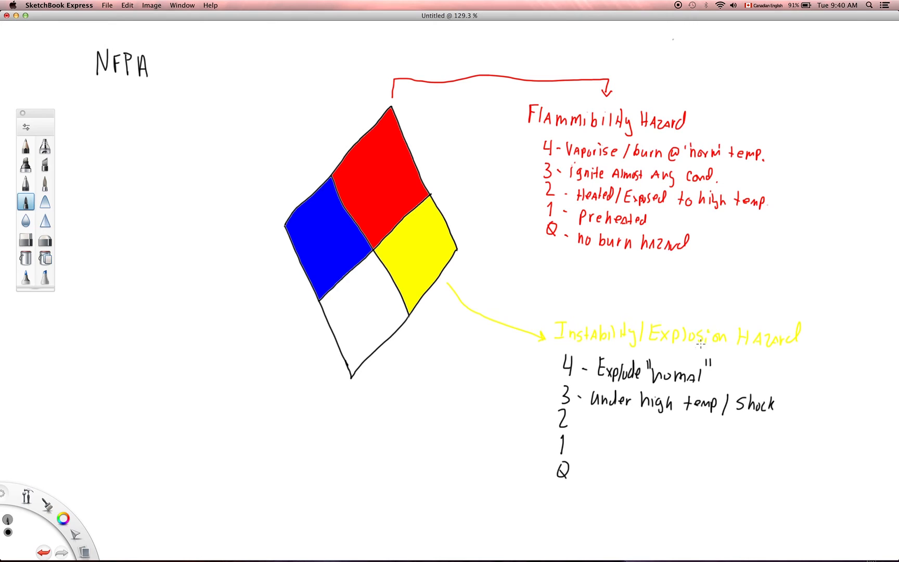
pyautogui.moveTo(574, 449)
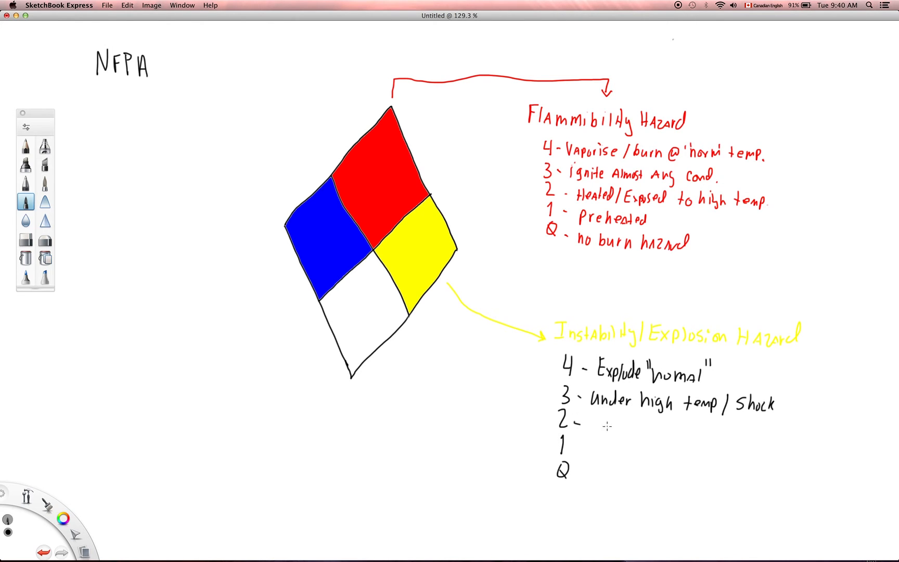
pyautogui.moveTo(581, 420)
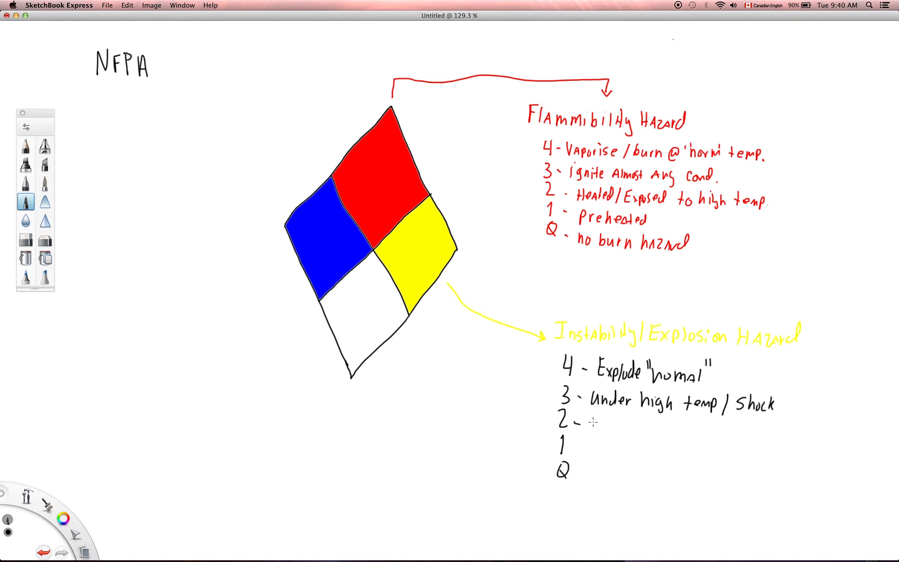
pyautogui.write('Sig Chemical Δ')
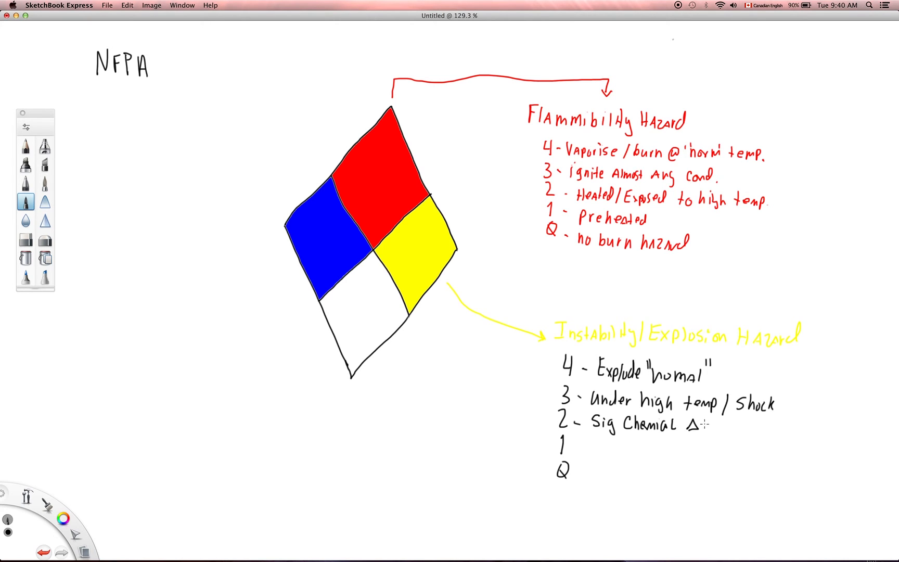
pyautogui.moveTo(719, 430)
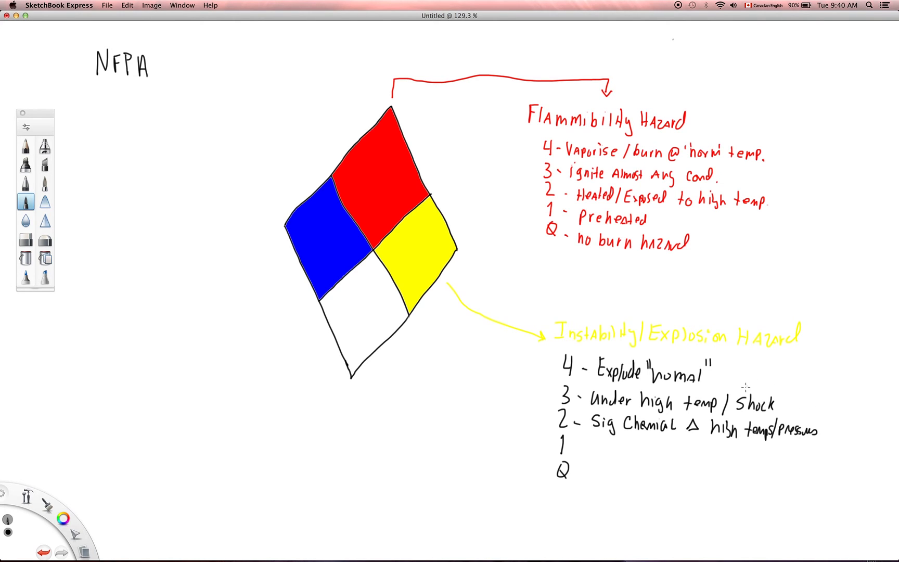
pyautogui.moveTo(753, 363)
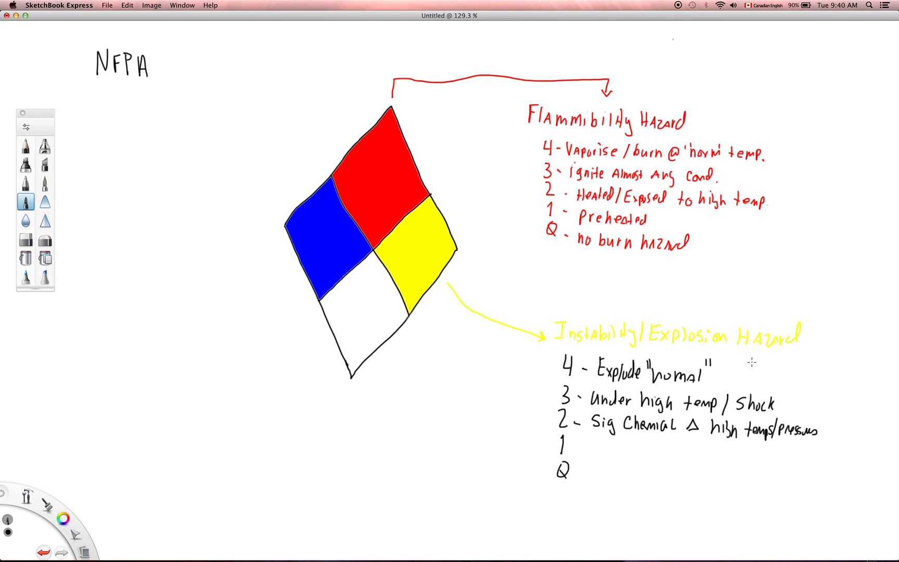
pyautogui.moveTo(744, 359)
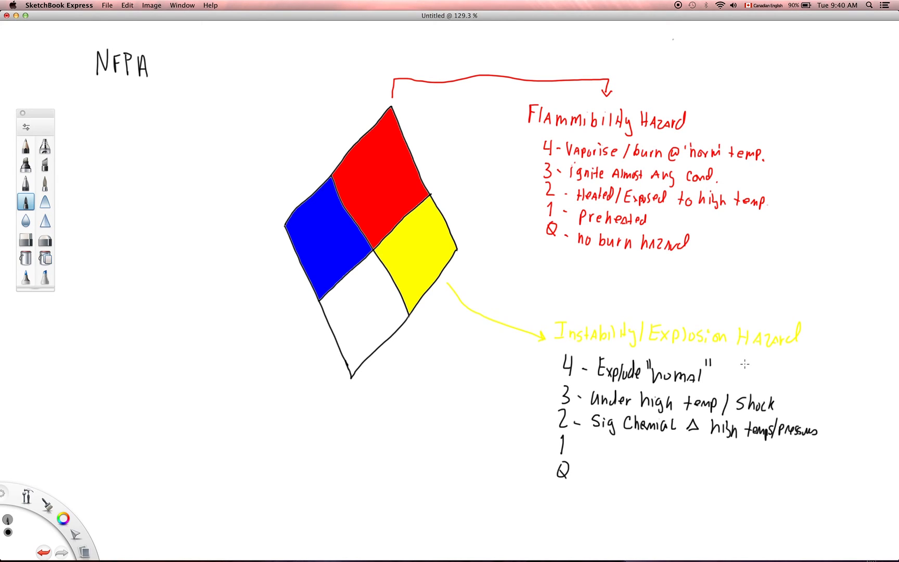
pyautogui.moveTo(748, 359)
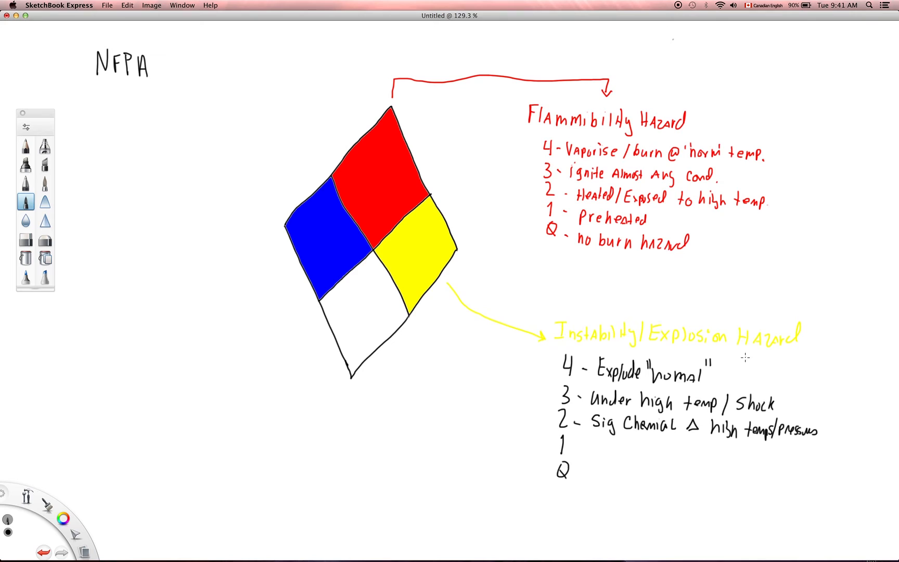
pyautogui.moveTo(753, 355)
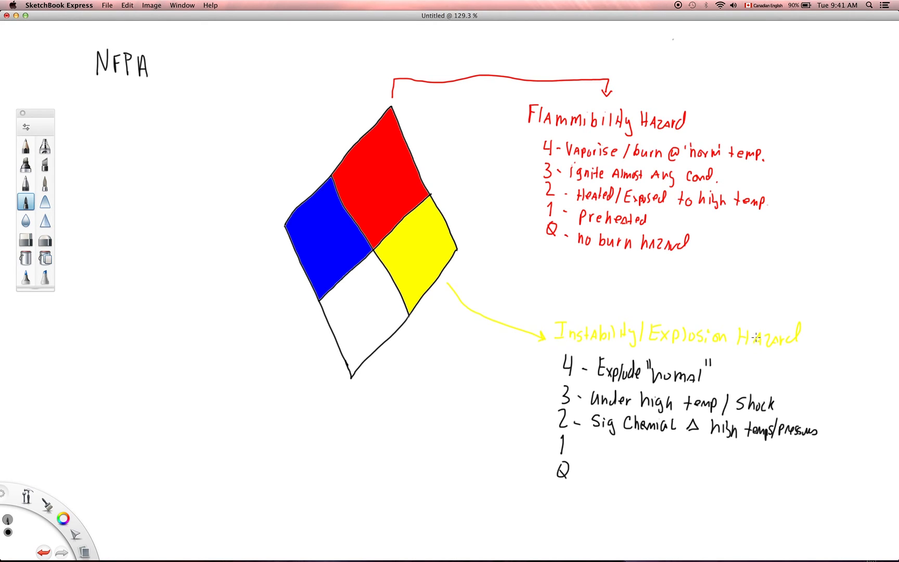
pyautogui.moveTo(749, 348)
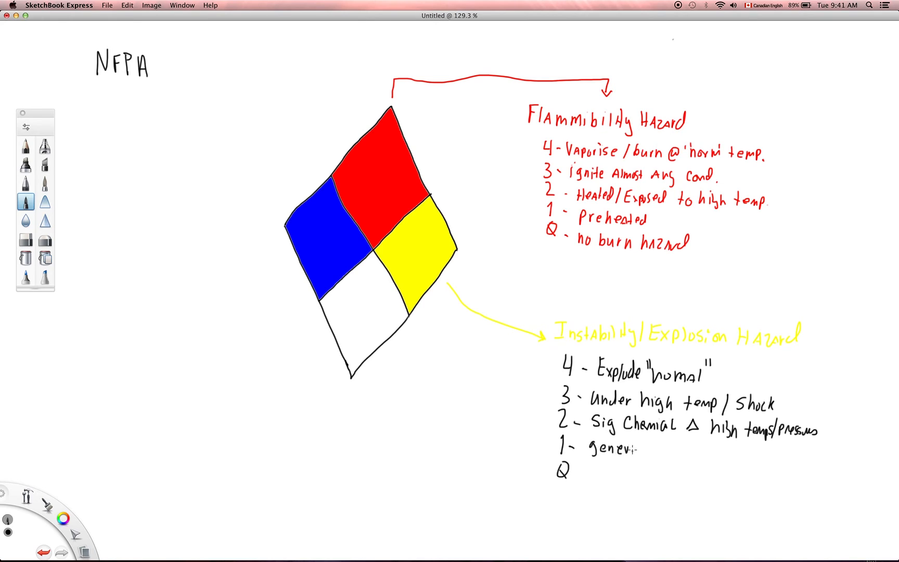
# Write rating 1 'generally stable (high temps)' and Q 'Stable'.
pyautogui.moveTo(630, 448); pyautogui.dragTo(665, 449)
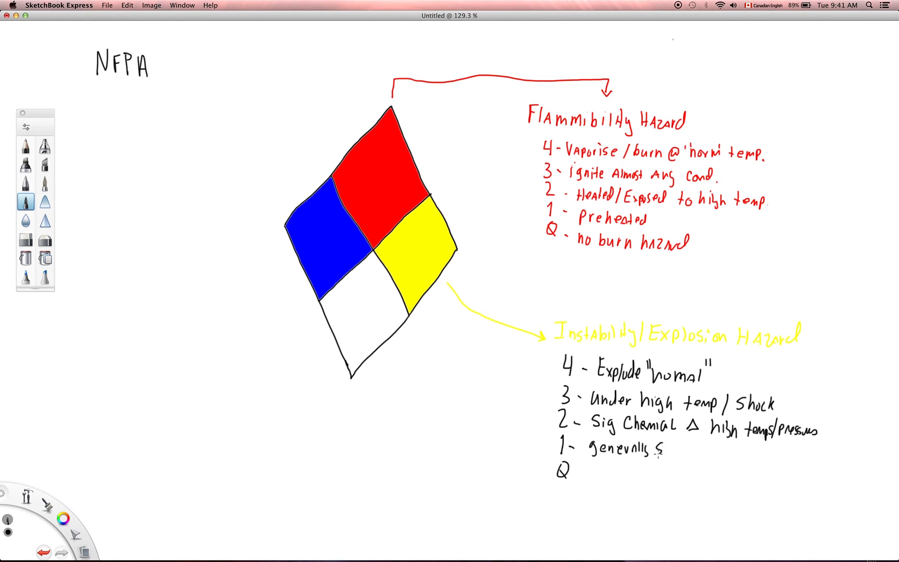
pyautogui.write('stable (')
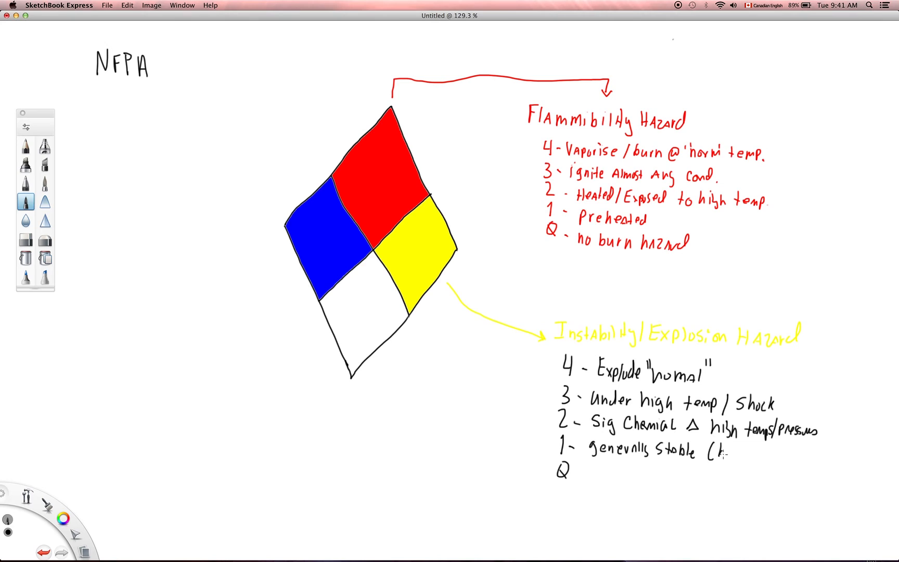
pyautogui.write('high')
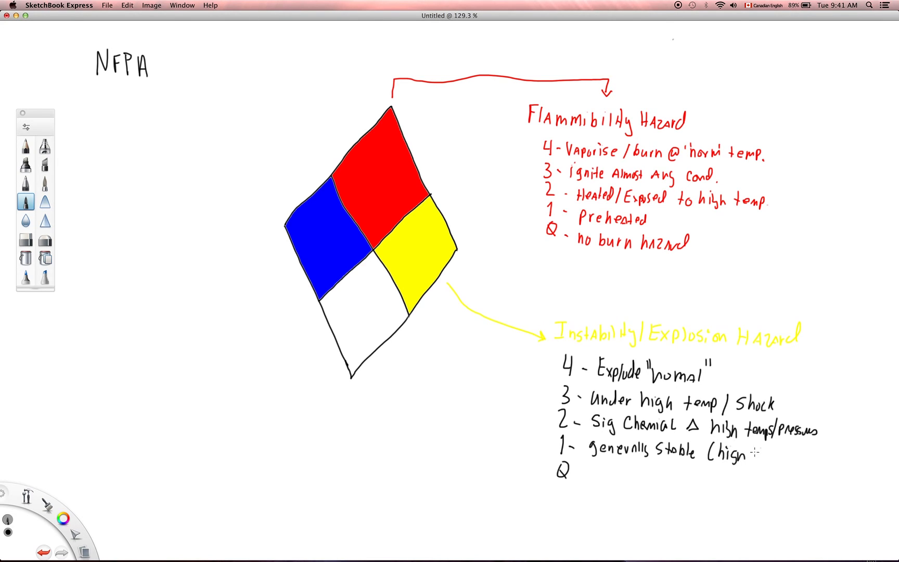
pyautogui.write('temps)')
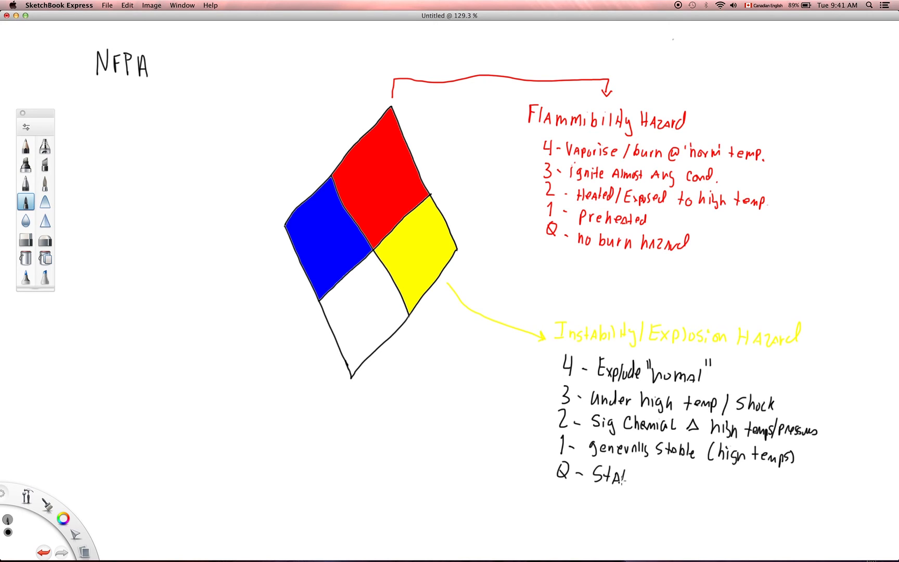
pyautogui.write('ble')
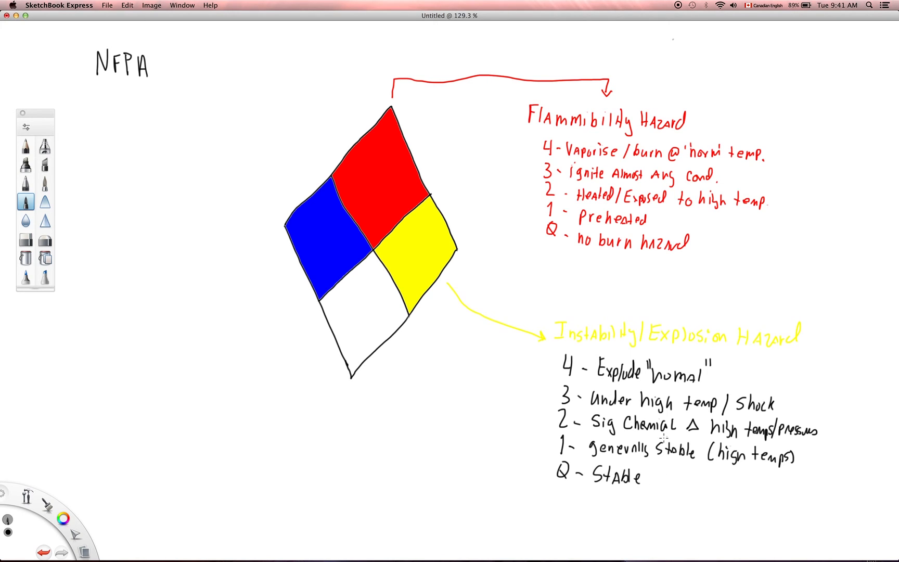
pyautogui.moveTo(652, 433)
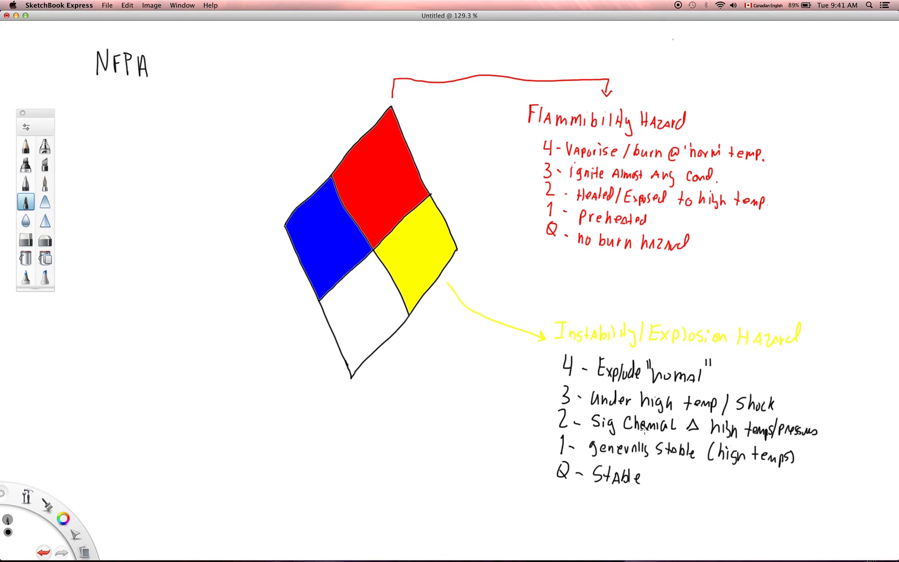
pyautogui.moveTo(40, 522)
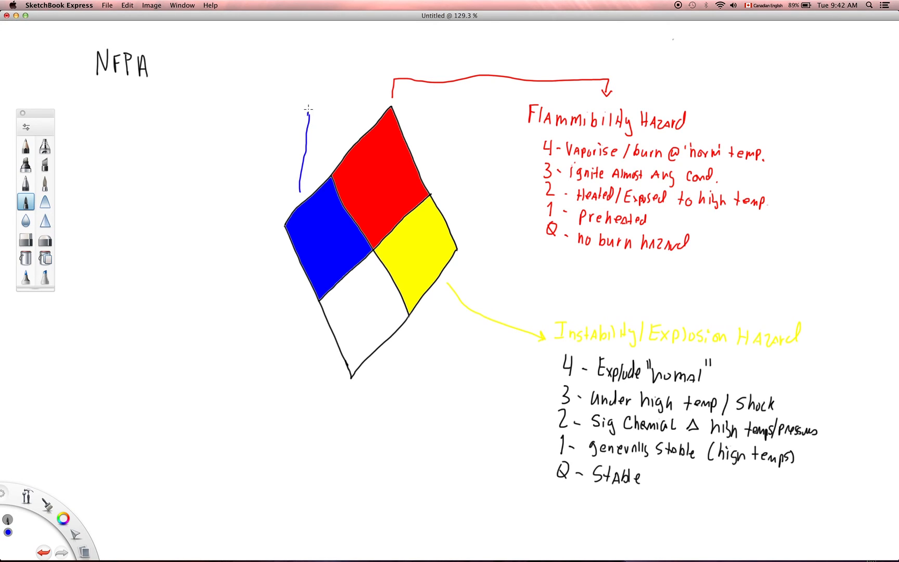
# Draw a blue arrow up-left from the blue quadrant, label it 'Health Hazard', and start ratings 4 and 3.
pyautogui.moveTo(305, 114); pyautogui.dragTo(201, 94)
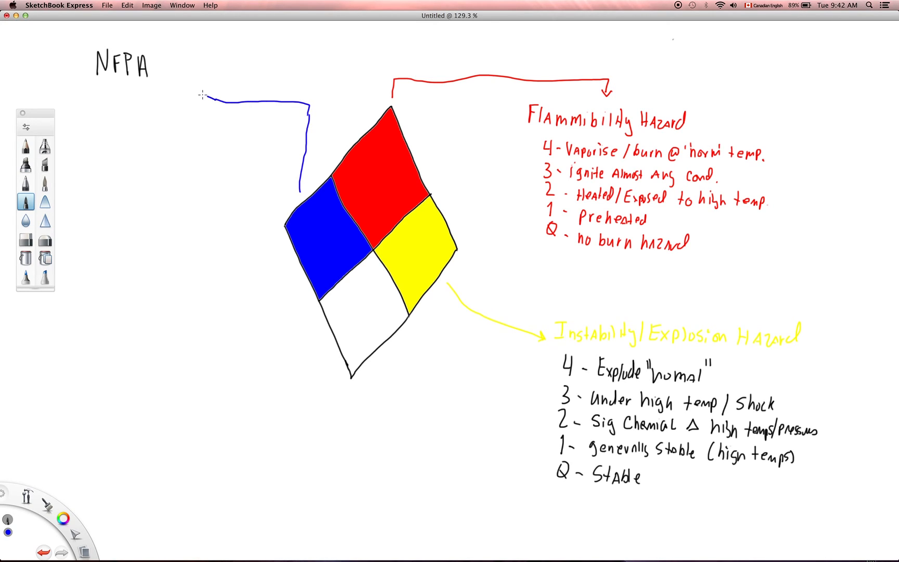
pyautogui.moveTo(206, 103); pyautogui.dragTo(106, 115)
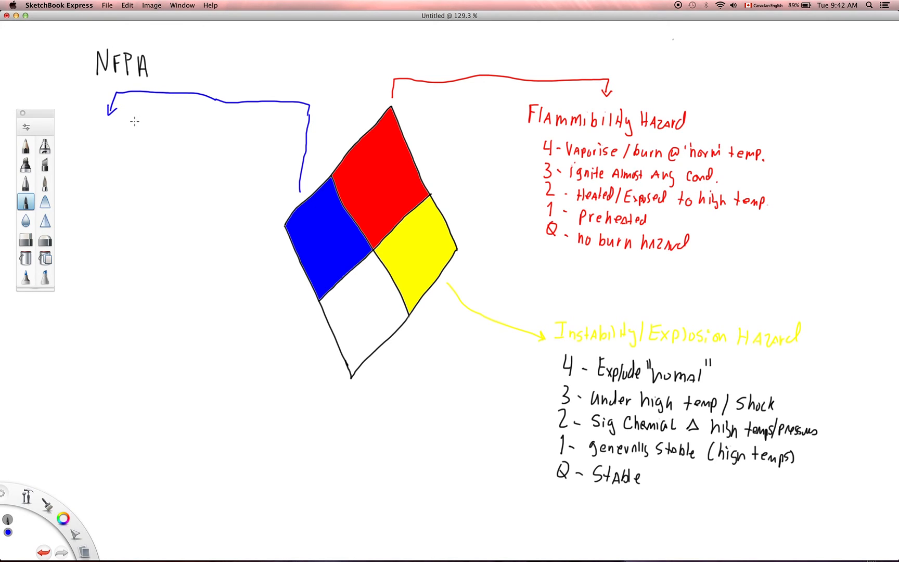
pyautogui.moveTo(108, 118)
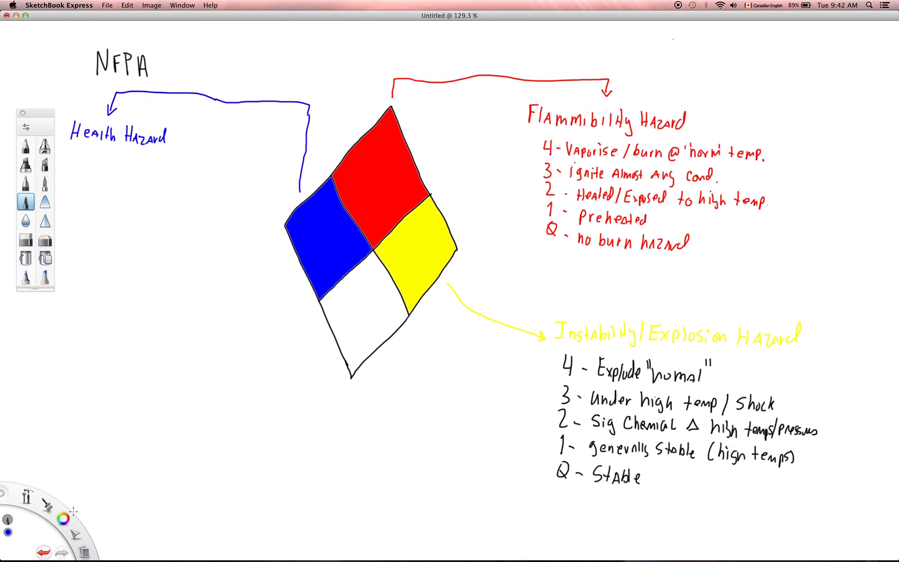
pyautogui.moveTo(88, 308)
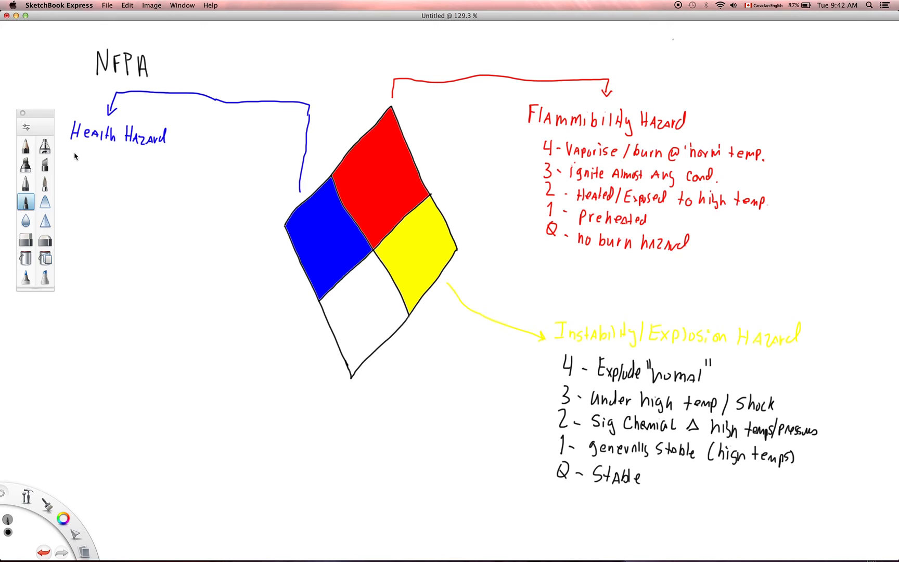
pyautogui.click(62, 516)
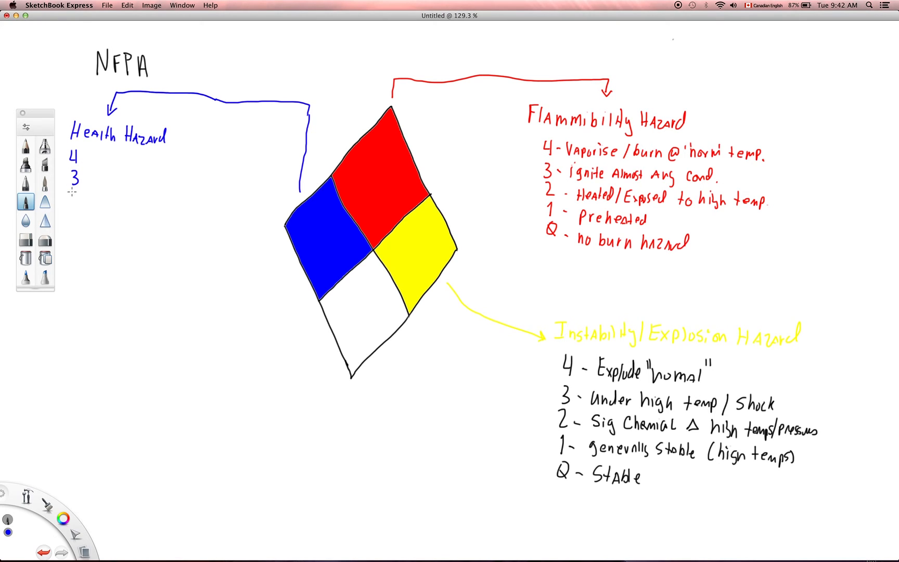
pyautogui.moveTo(75, 198); pyautogui.dragTo(75, 235)
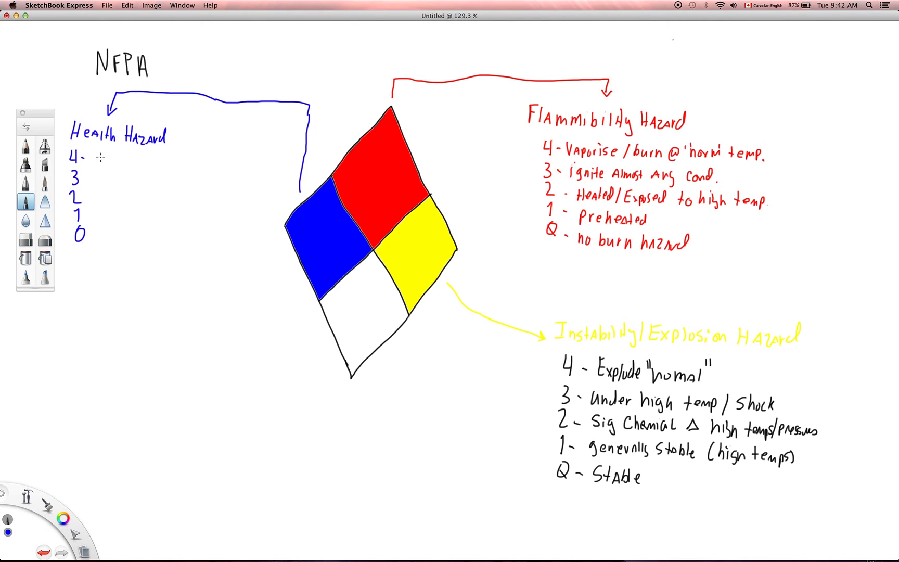
# Handwrite in blue Lethal, Serious injury, incapacitation/residual injury, irritation, and No sig. beside health ratings 4-0.
pyautogui.write('Lethal')
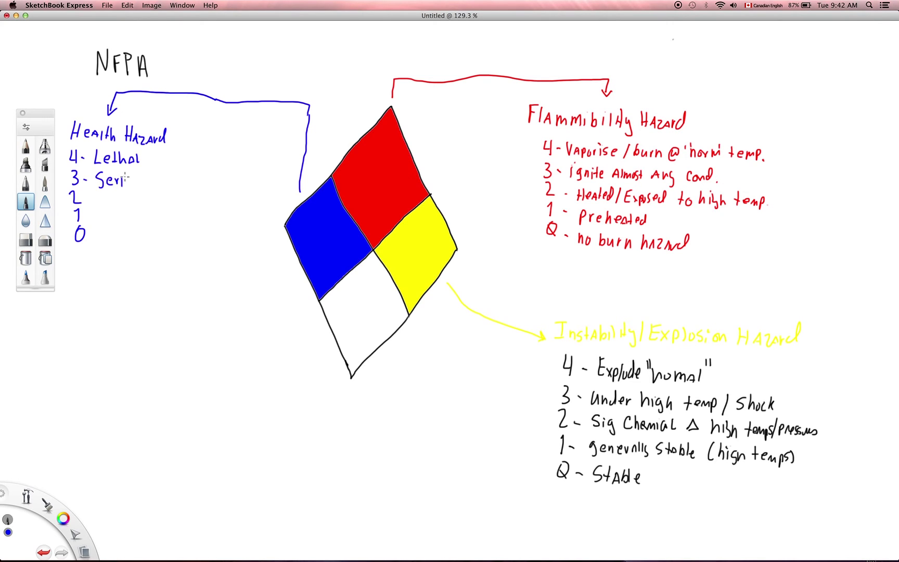
pyautogui.write('ous')
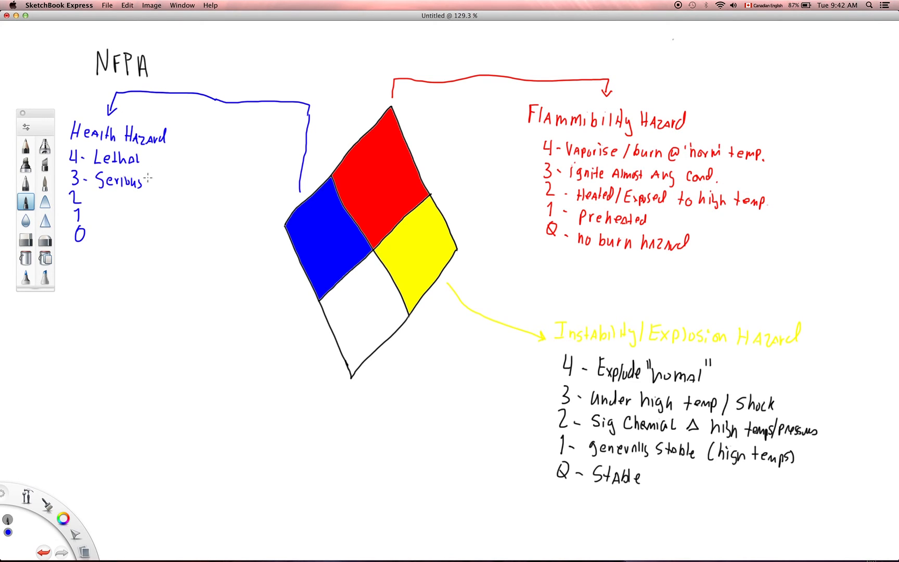
pyautogui.write('injury')
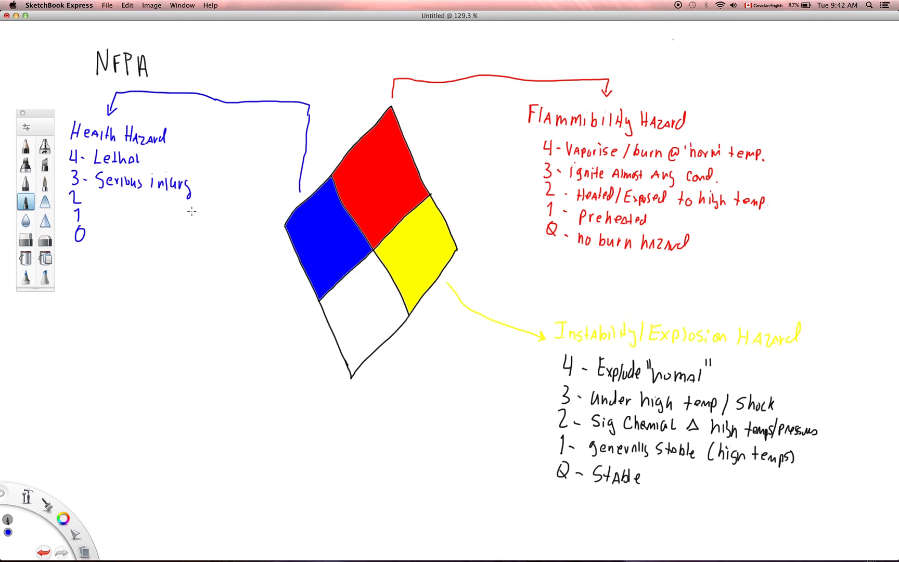
pyautogui.moveTo(89, 203)
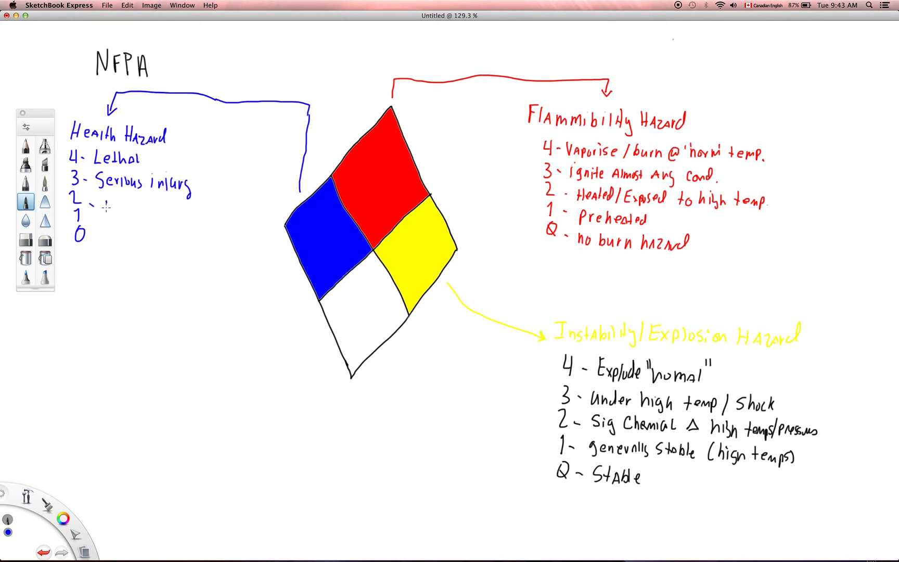
pyautogui.write('inr')
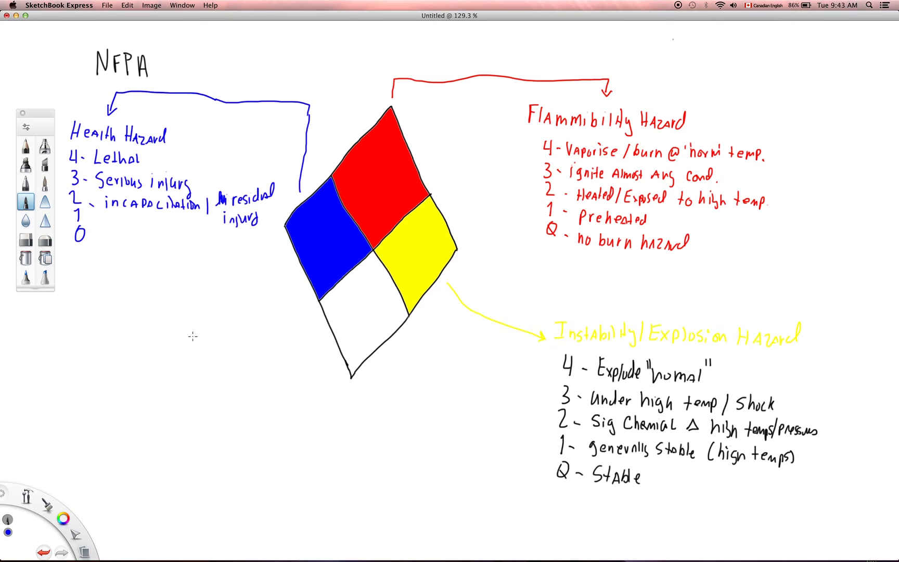
pyautogui.moveTo(99, 262)
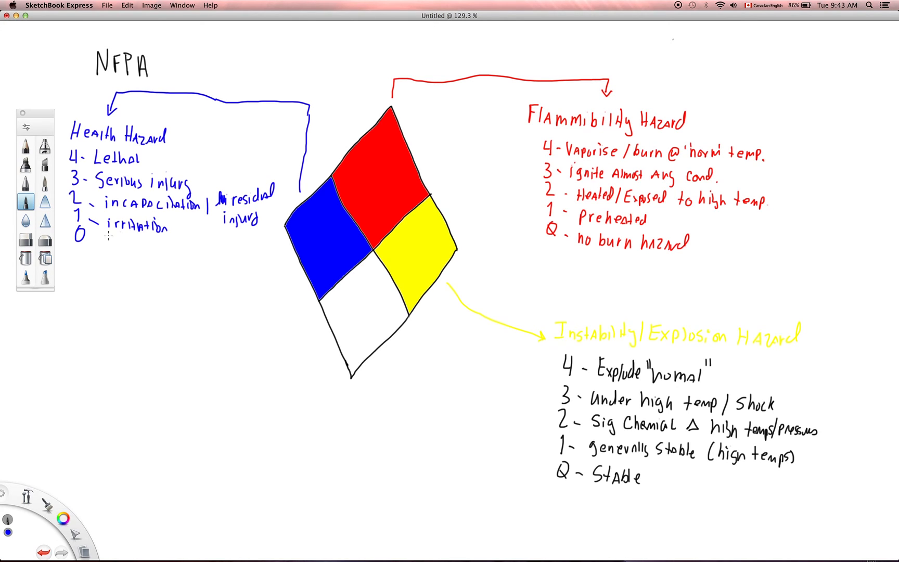
pyautogui.moveTo(88, 279)
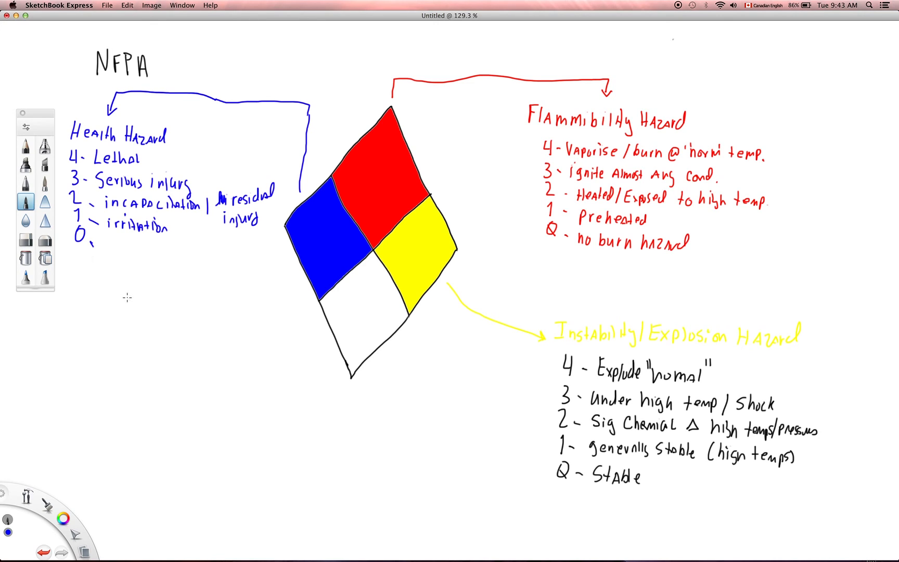
pyautogui.moveTo(102, 215)
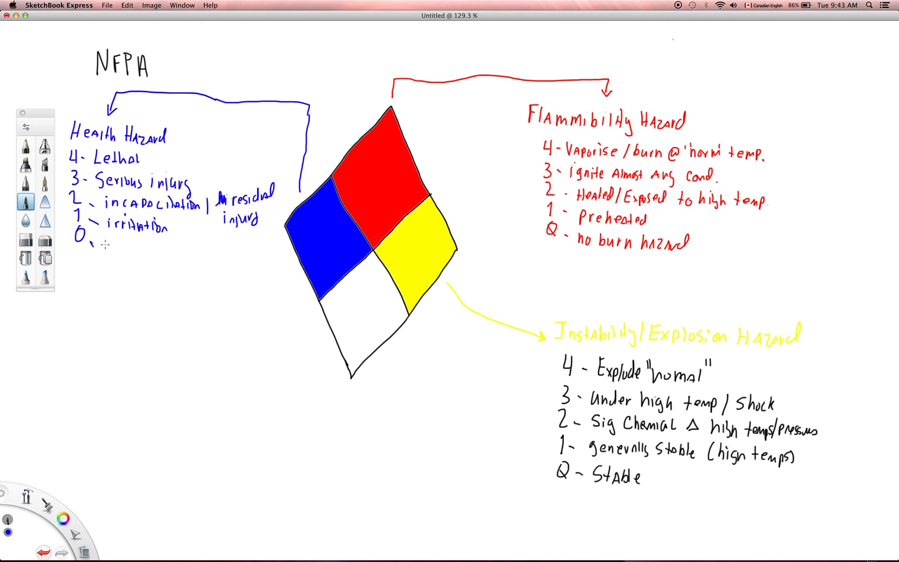
pyautogui.moveTo(100, 247); pyautogui.dragTo(112, 244)
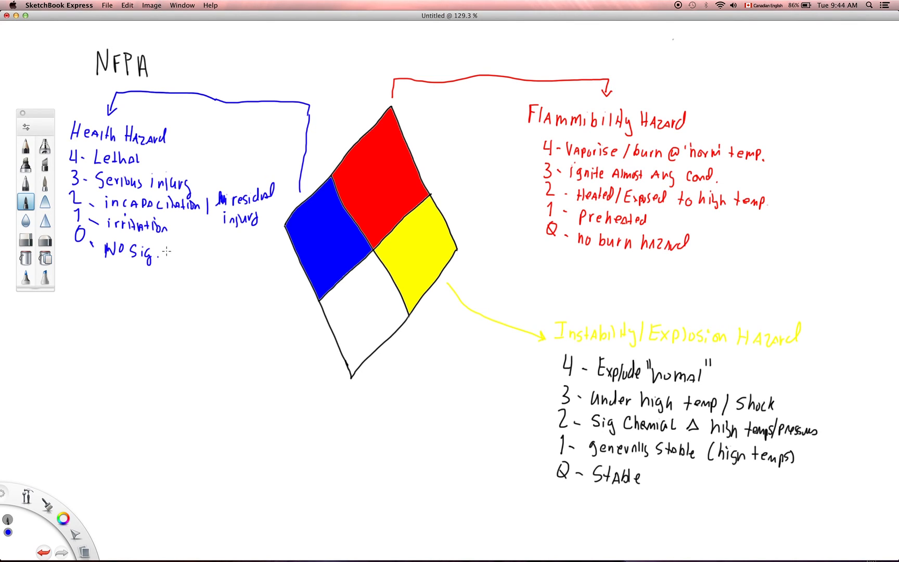
pyautogui.moveTo(169, 269)
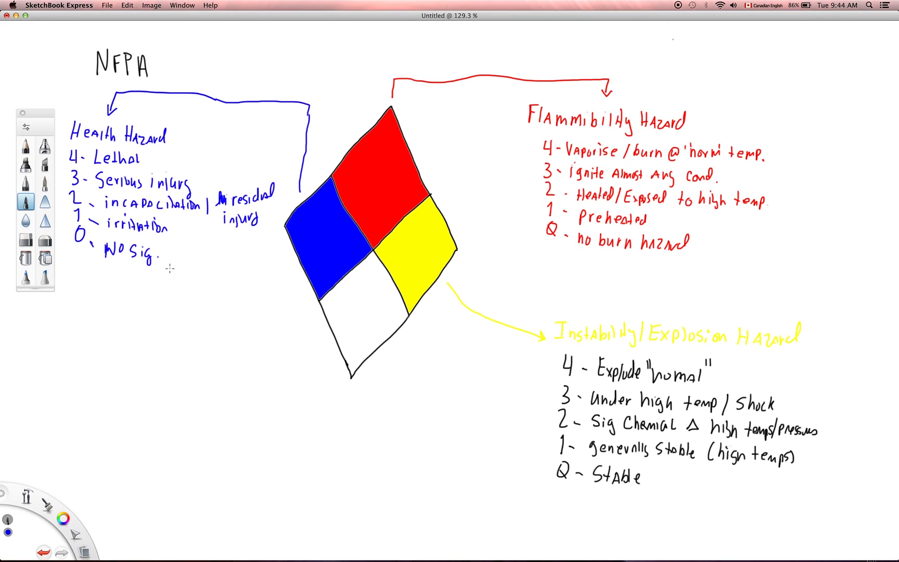
pyautogui.moveTo(187, 264)
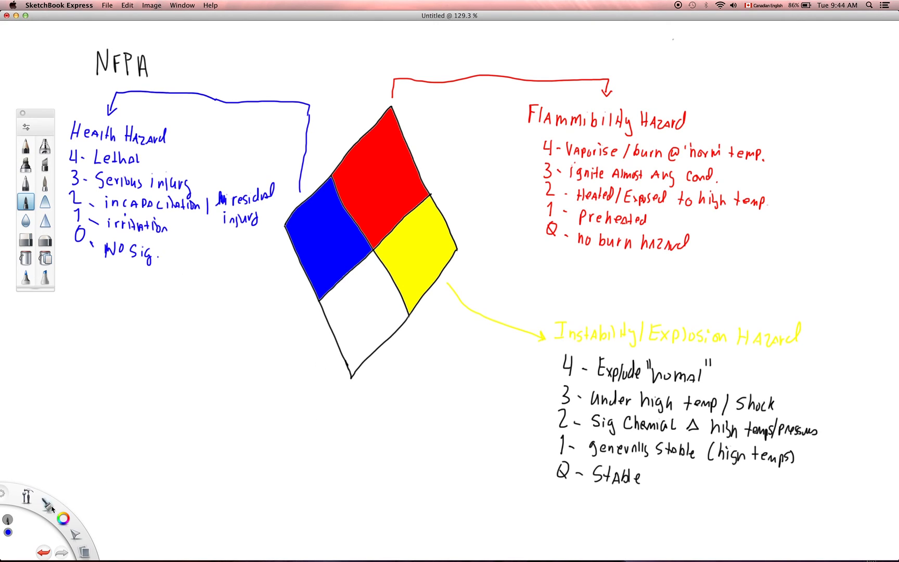
pyautogui.moveTo(38, 528)
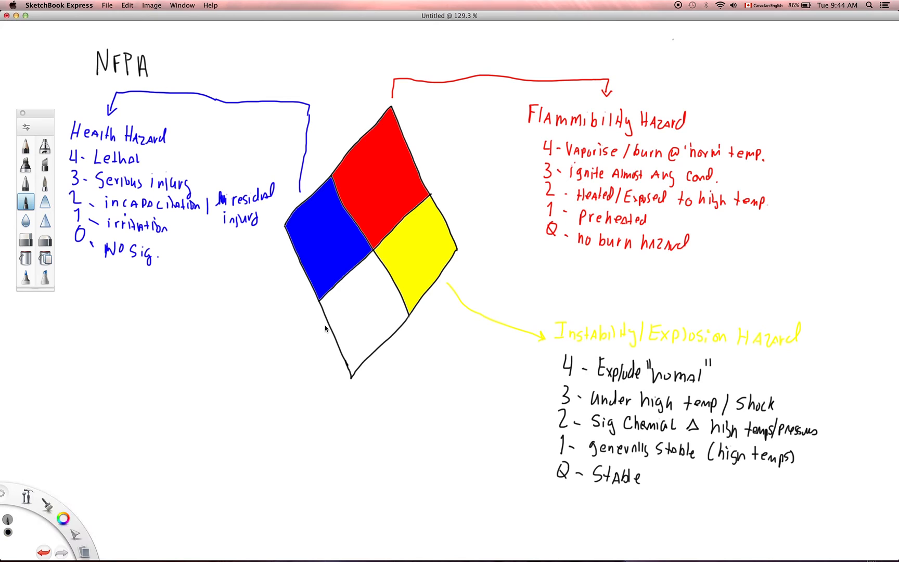
# Draw a black arrow leftward from the white quadrant and handwrite 'Special Hazard' at its end.
pyautogui.moveTo(285, 323); pyautogui.dragTo(315, 324)
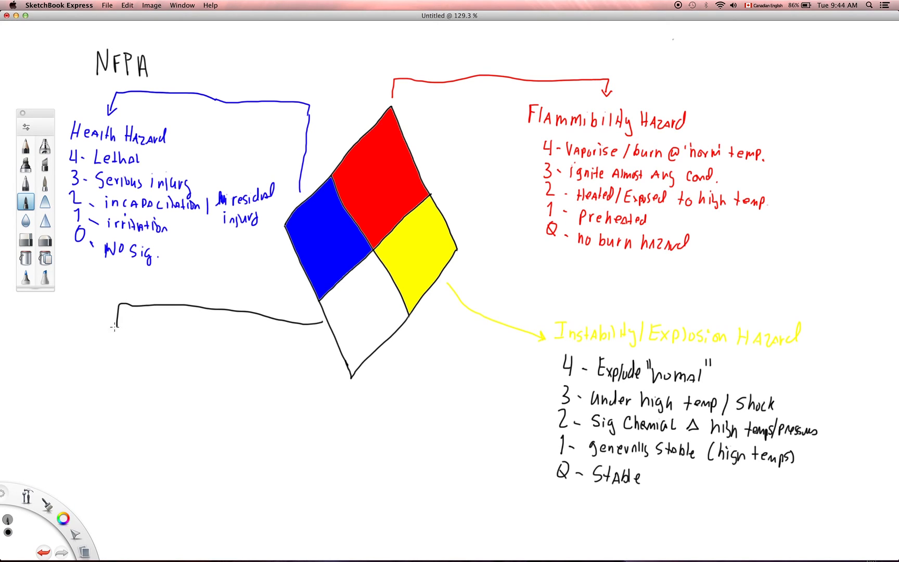
pyautogui.moveTo(119, 315); pyautogui.dragTo(111, 338)
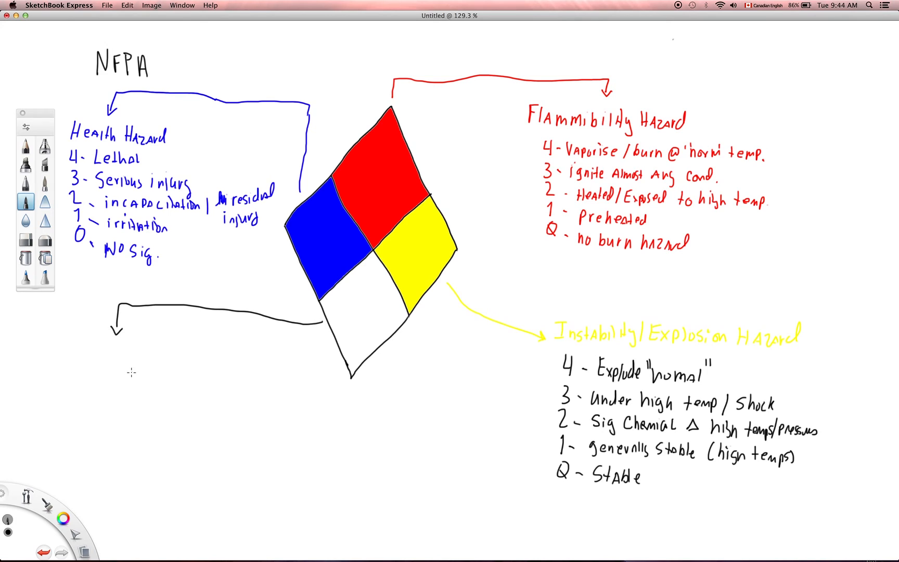
pyautogui.moveTo(56, 352)
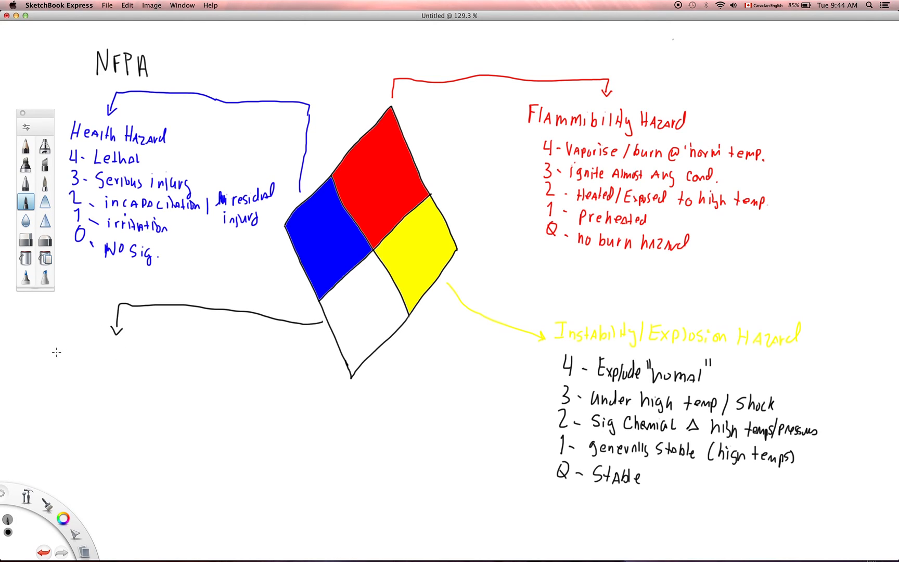
pyautogui.moveTo(61, 343)
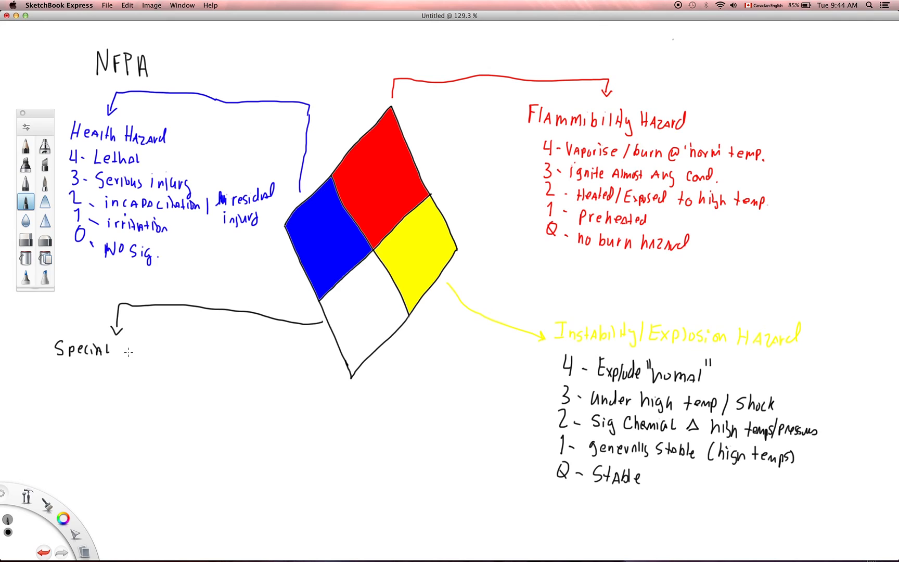
pyautogui.write('Hazard')
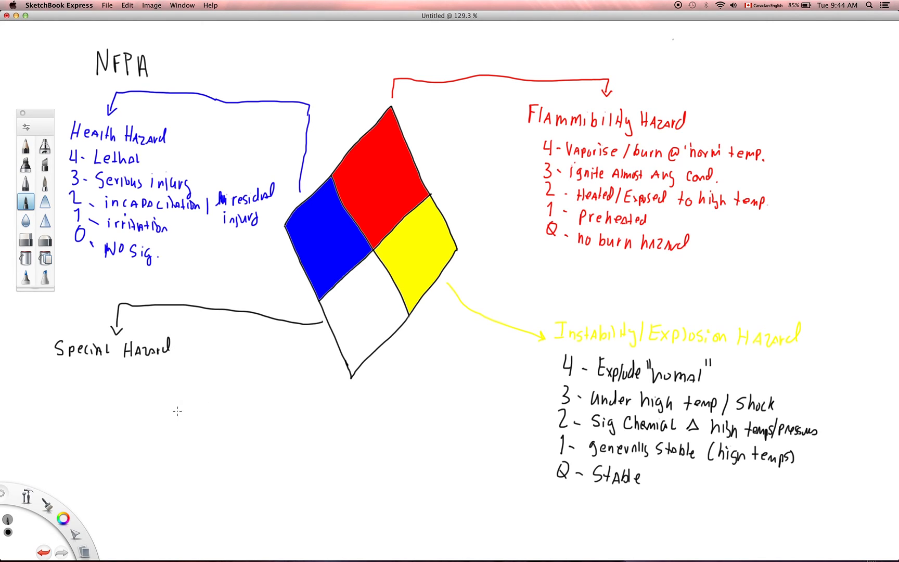
pyautogui.moveTo(177, 369)
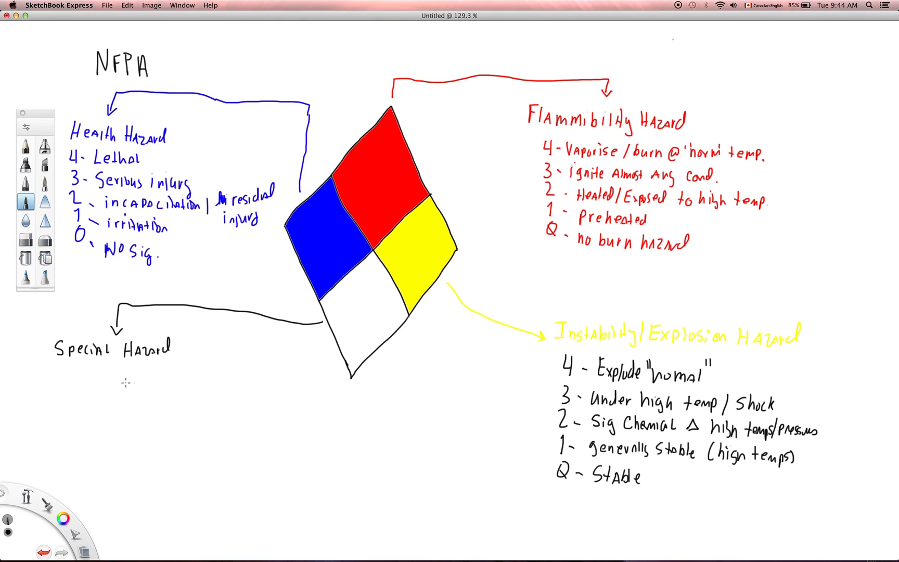
pyautogui.moveTo(79, 391)
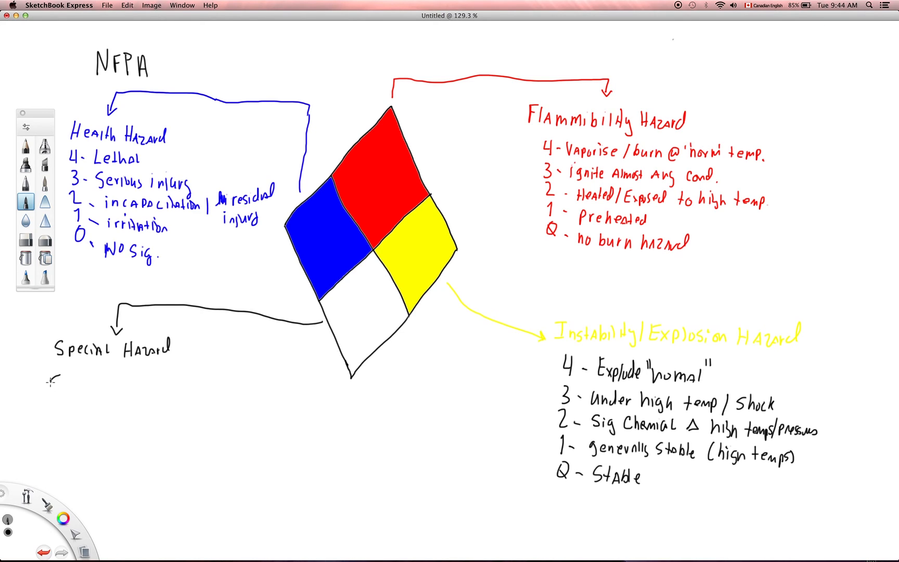
# Sketch the radiation trefoil under Special Hazard and write '= Radioactive' beside it.
pyautogui.moveTo(49, 379); pyautogui.dragTo(61, 391)
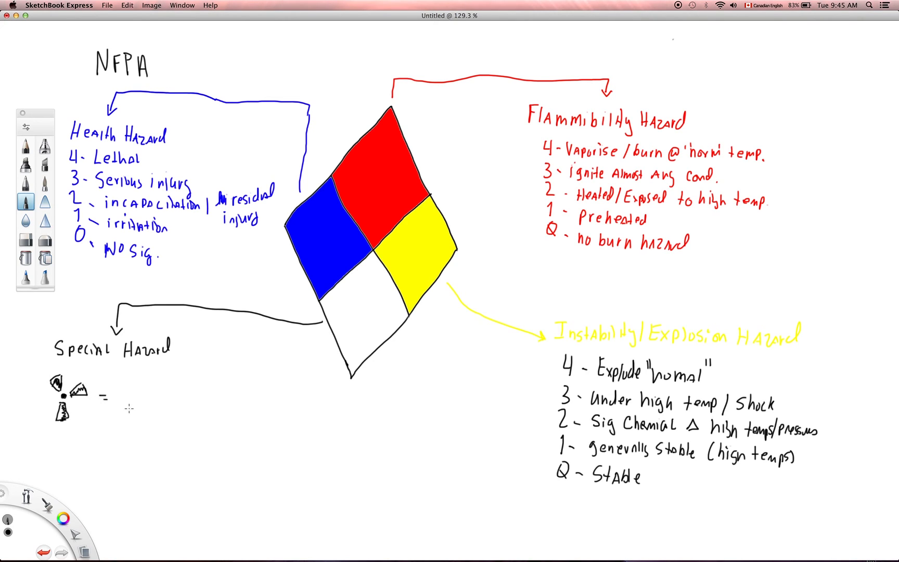
pyautogui.write('R')
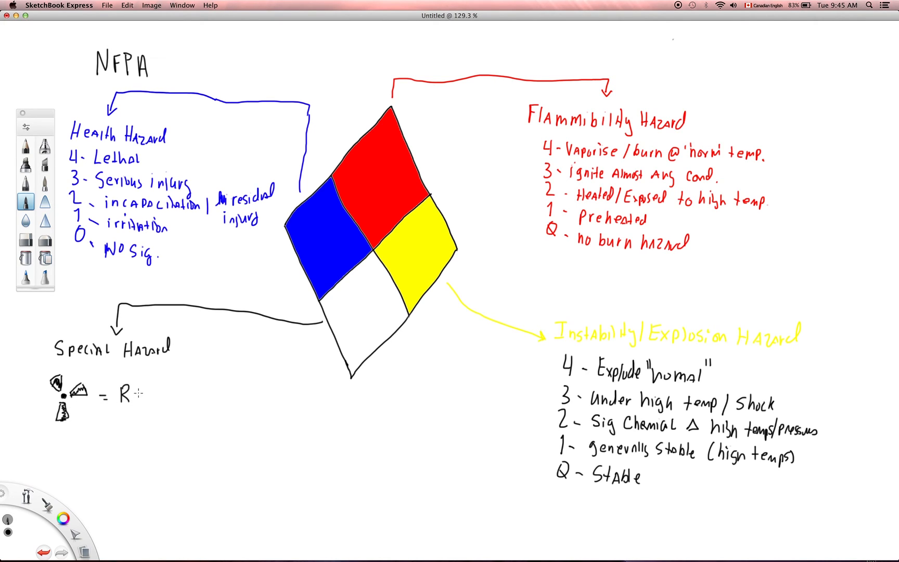
pyautogui.write('adioactive')
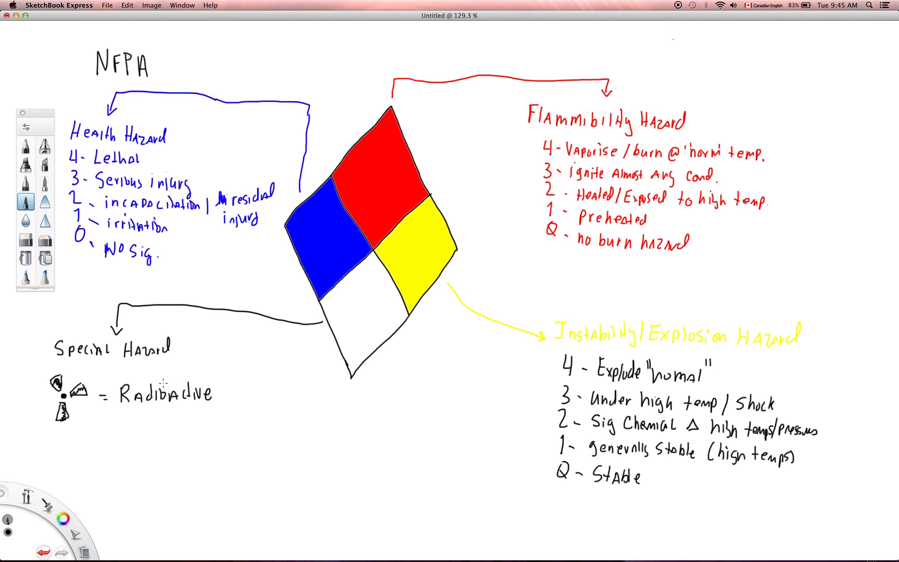
pyautogui.moveTo(151, 366)
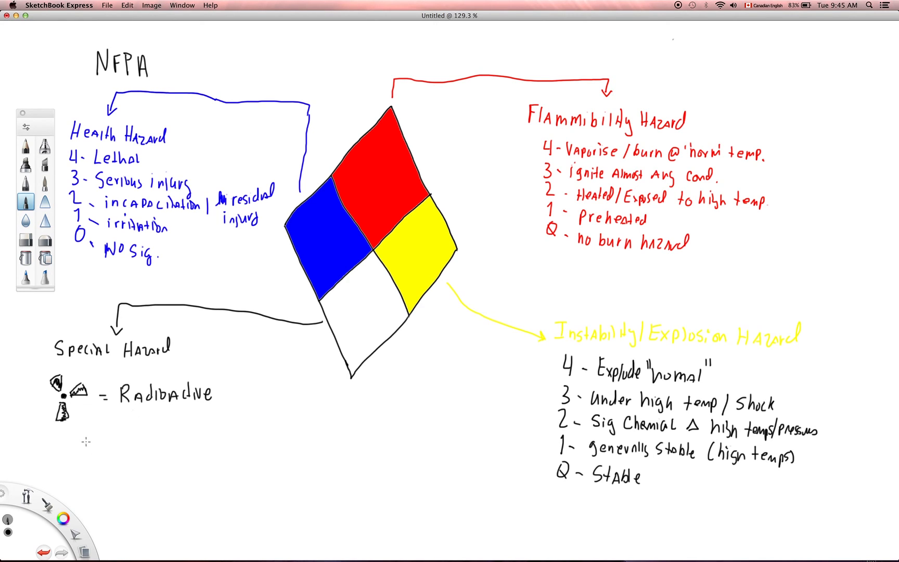
pyautogui.moveTo(52, 439)
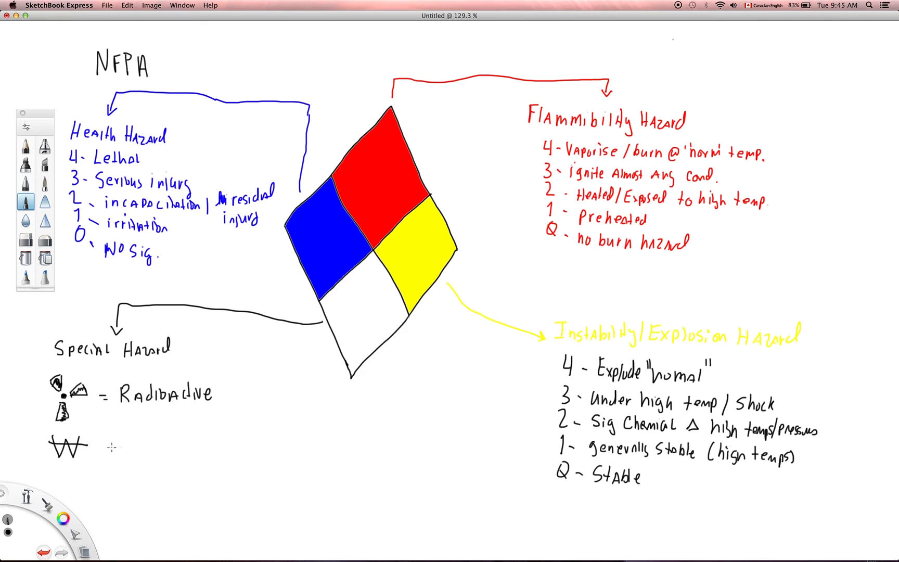
pyautogui.moveTo(100, 447)
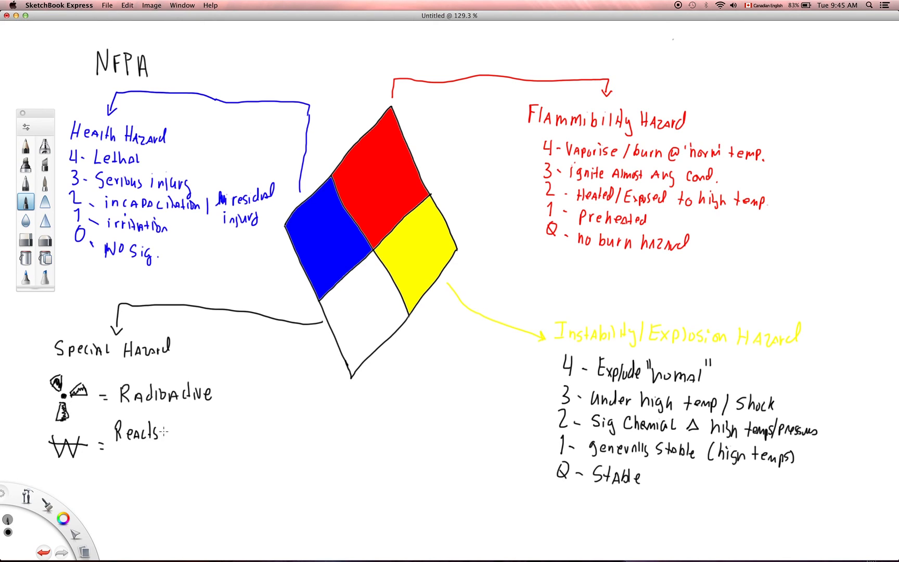
# Label the struck-through W symbol '= Reacts c H2O'.
pyautogui.moveTo(167, 431); pyautogui.dragTo(183, 428)
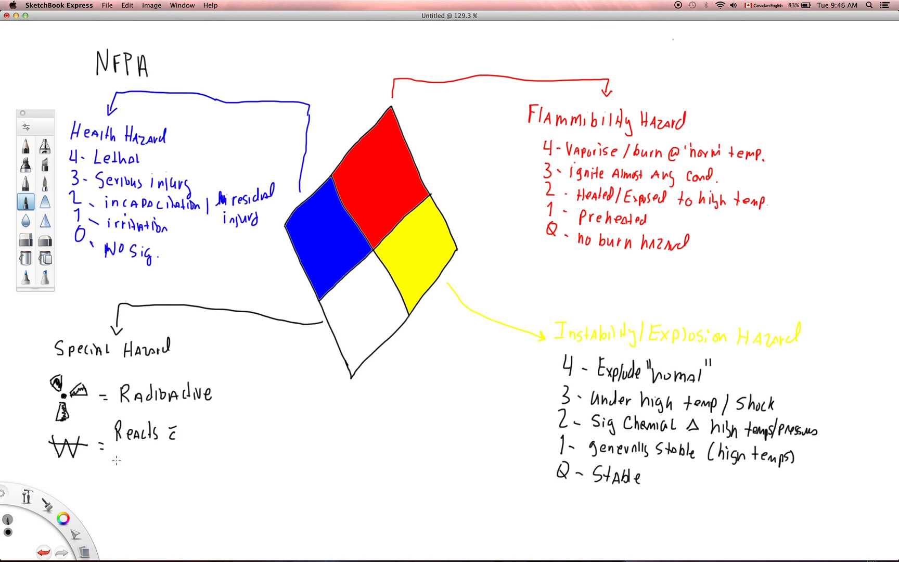
pyautogui.write('H2O')
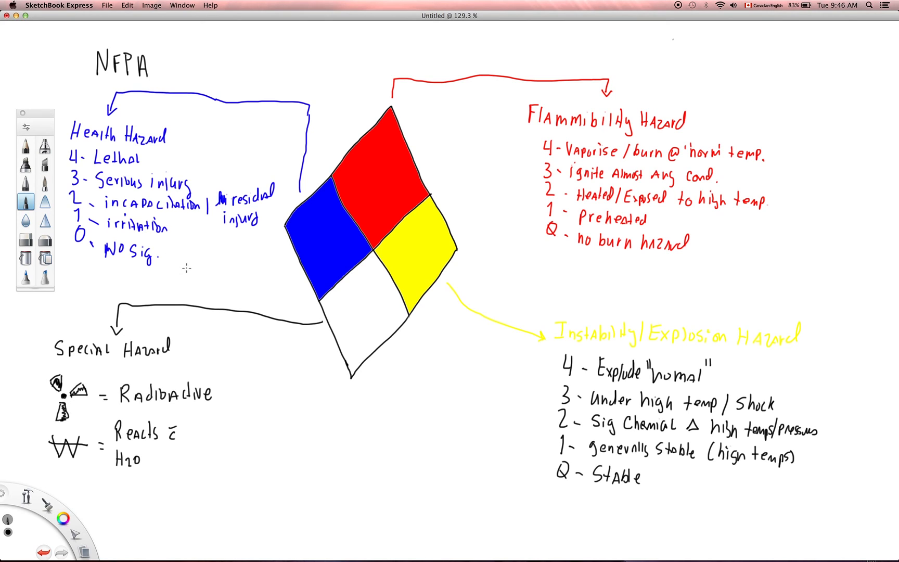
pyautogui.moveTo(262, 411)
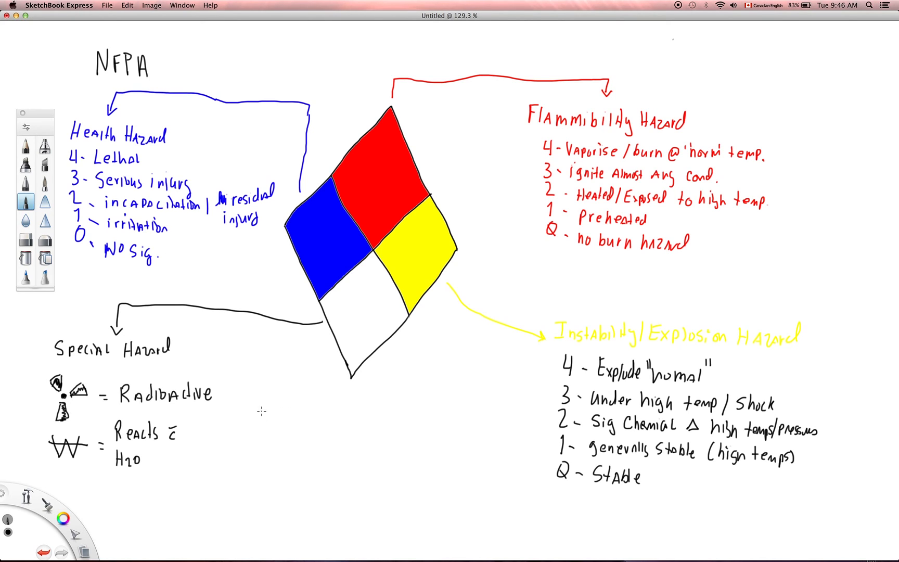
pyautogui.moveTo(241, 393)
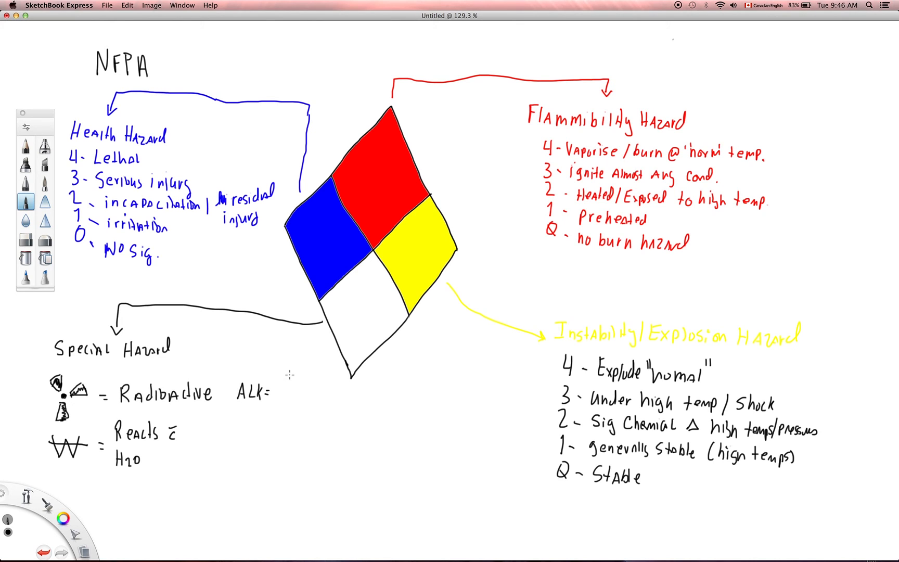
# Write 'Alkaline' after ALK and 'Corrosive' after COR in the special hazard list.
pyautogui.moveTo(275, 392); pyautogui.dragTo(281, 390)
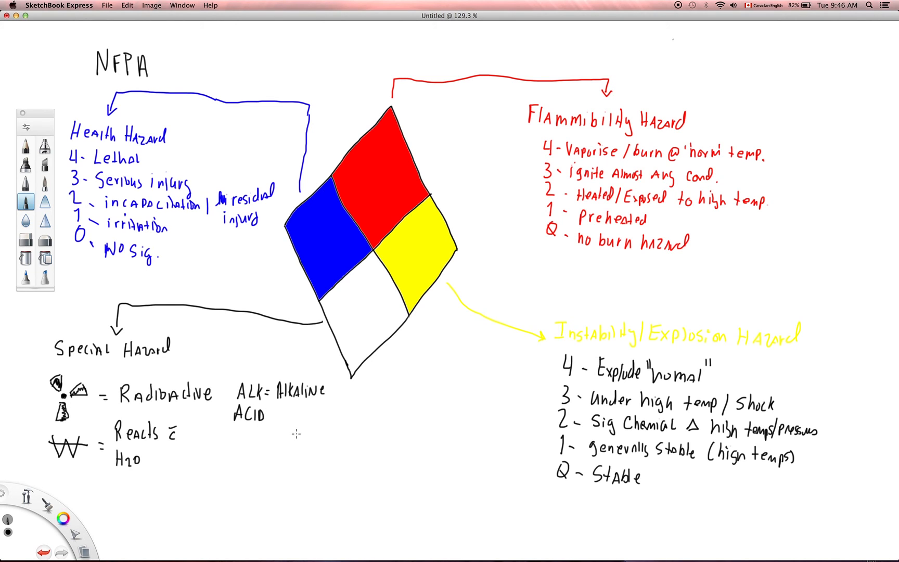
pyautogui.moveTo(268, 430)
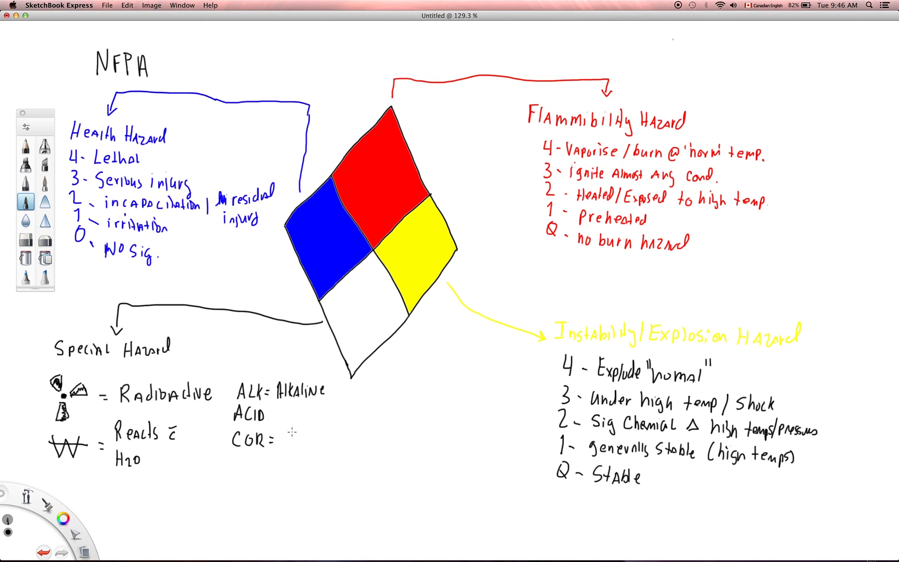
pyautogui.write('Corrosive')
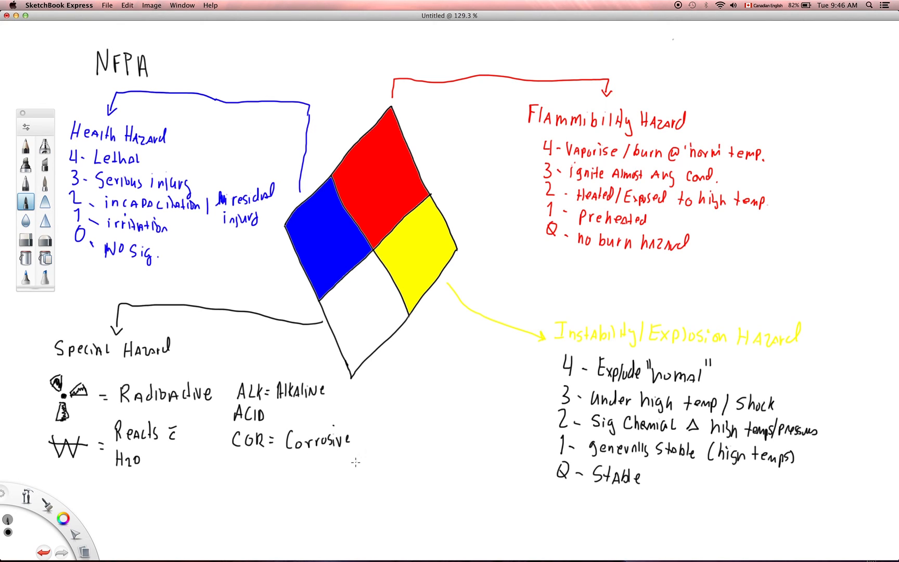
pyautogui.moveTo(338, 450)
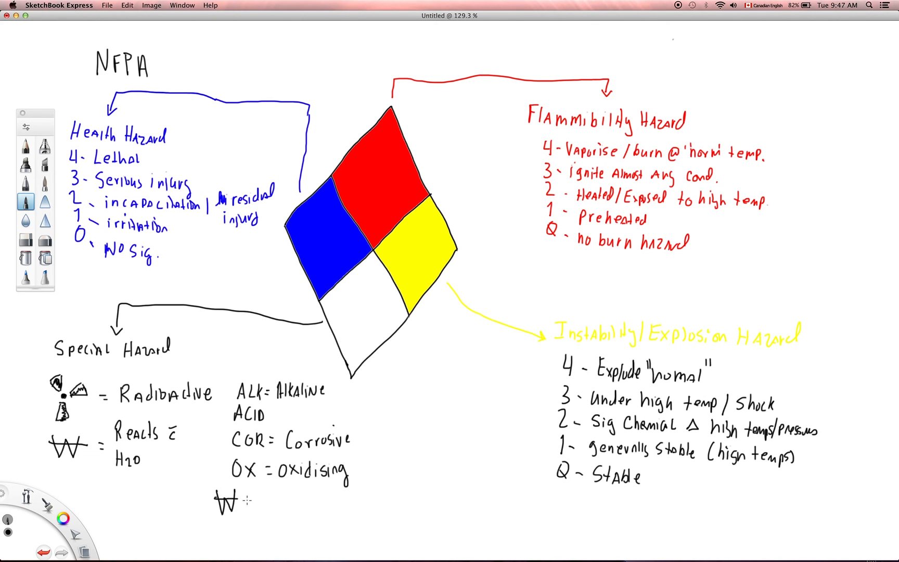
# Handwrite 'OX = Oxidising' and struck-W 'OX = H2O Expansion' below the COR line.
pyautogui.write('OX')
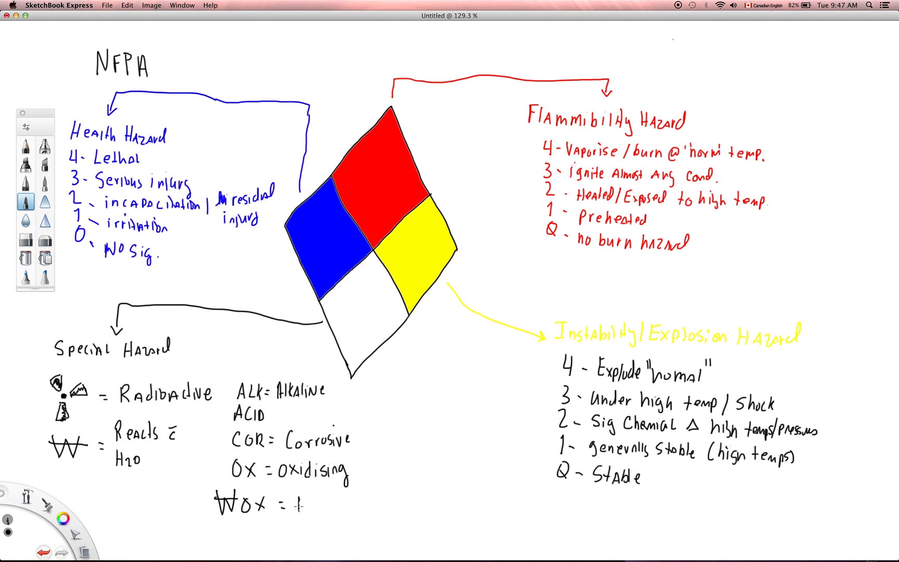
pyautogui.write('H2O')
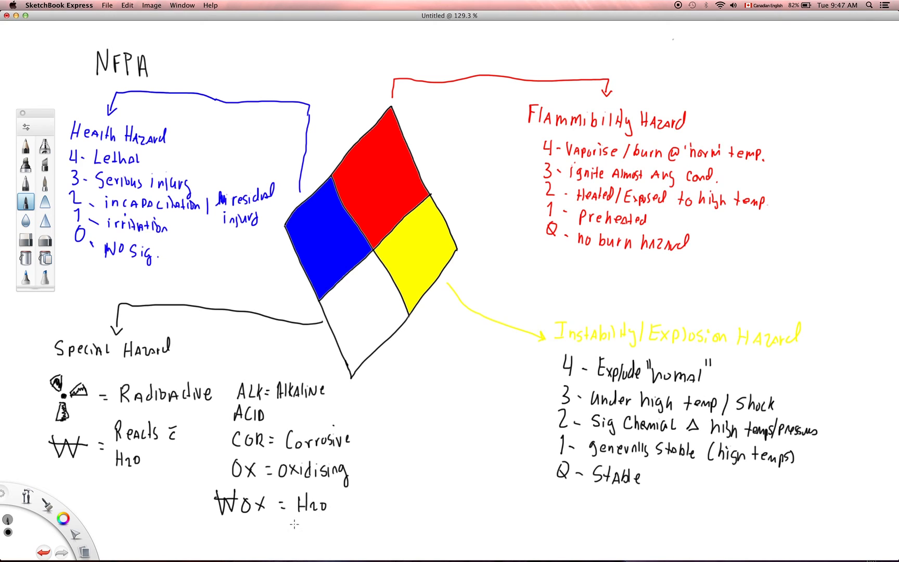
pyautogui.write('Expusion')
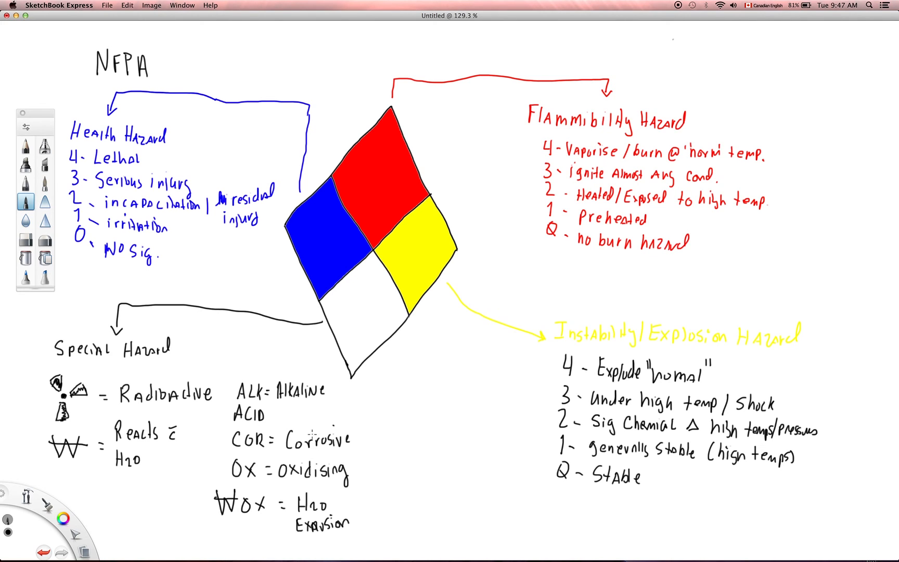
pyautogui.moveTo(321, 363)
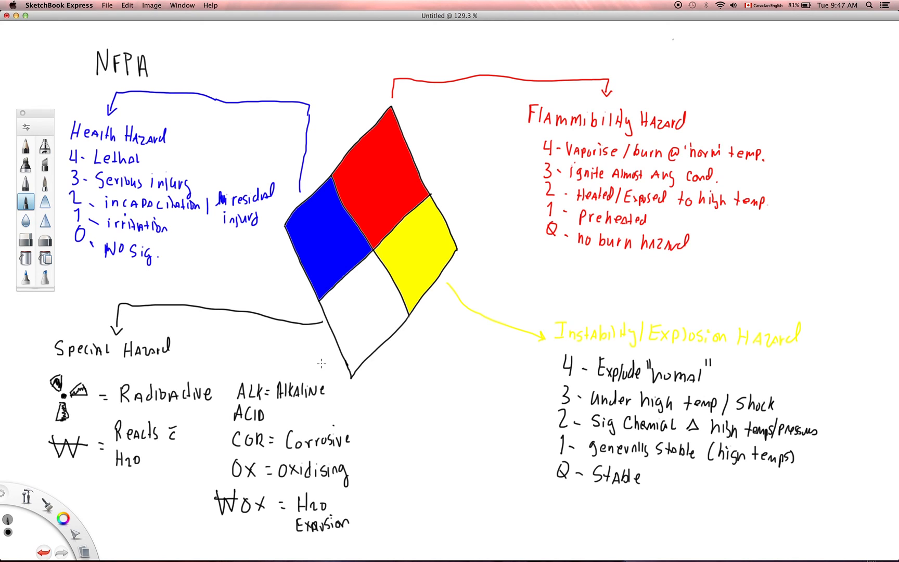
pyautogui.moveTo(385, 167)
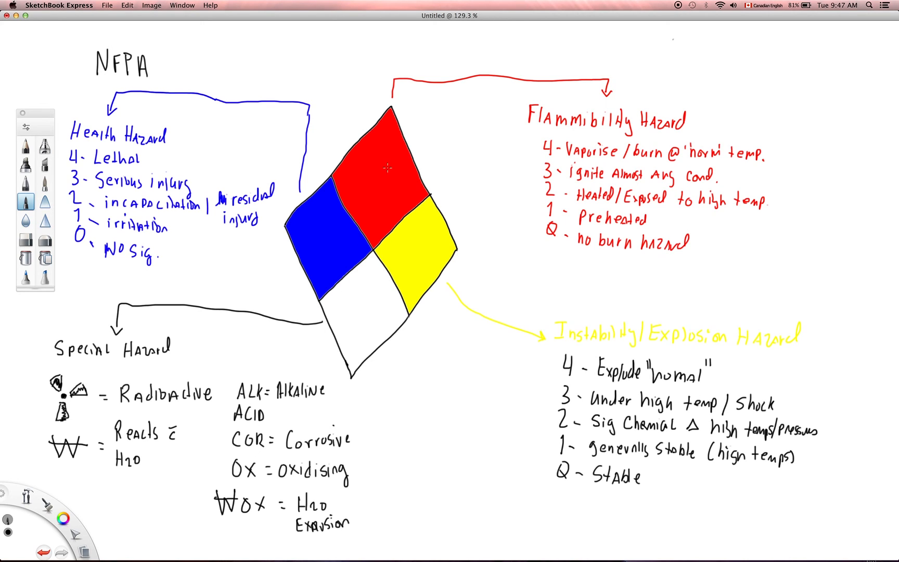
pyautogui.moveTo(438, 258)
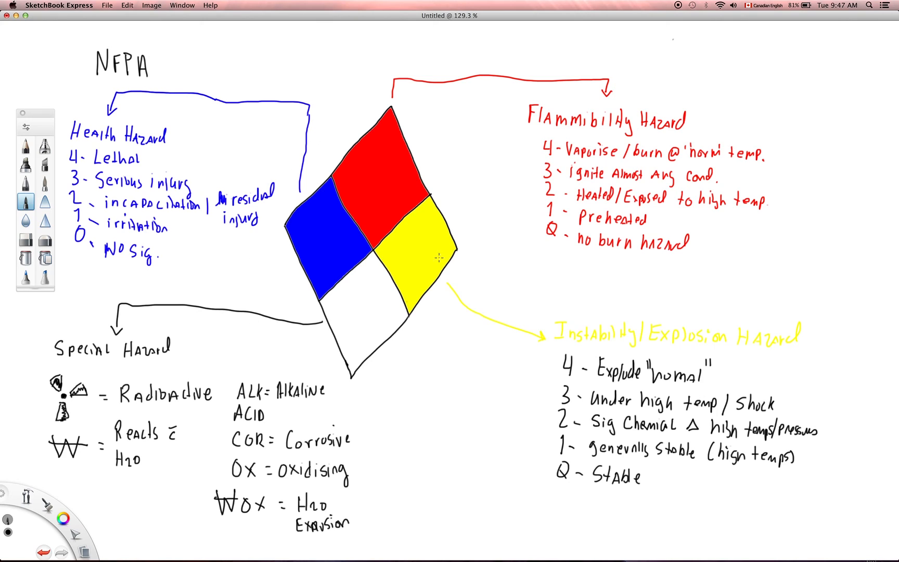
pyautogui.moveTo(273, 277)
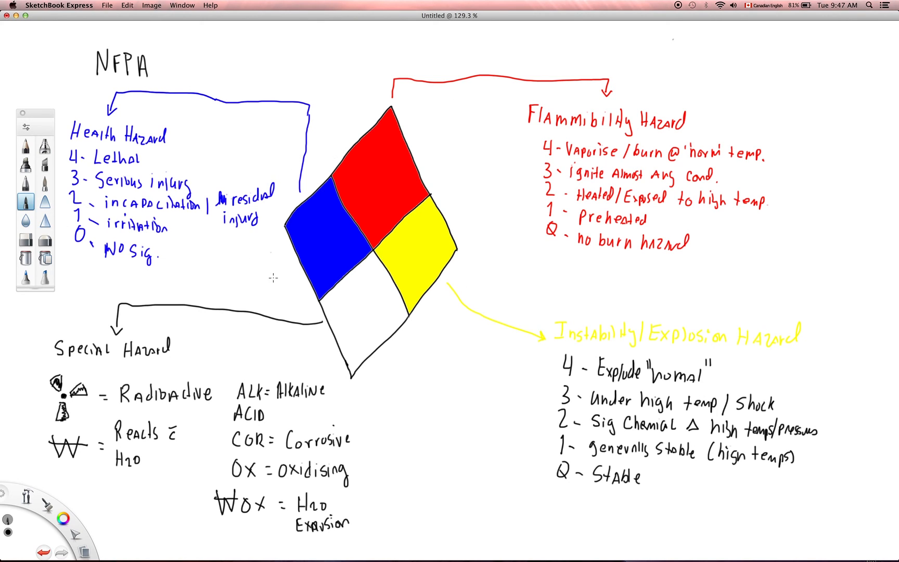
pyautogui.moveTo(379, 313)
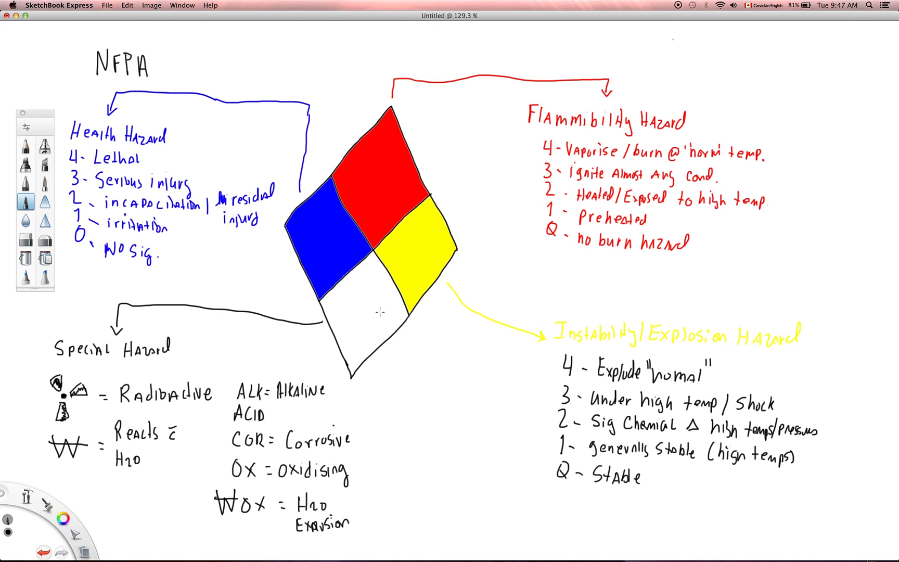
pyautogui.moveTo(371, 322)
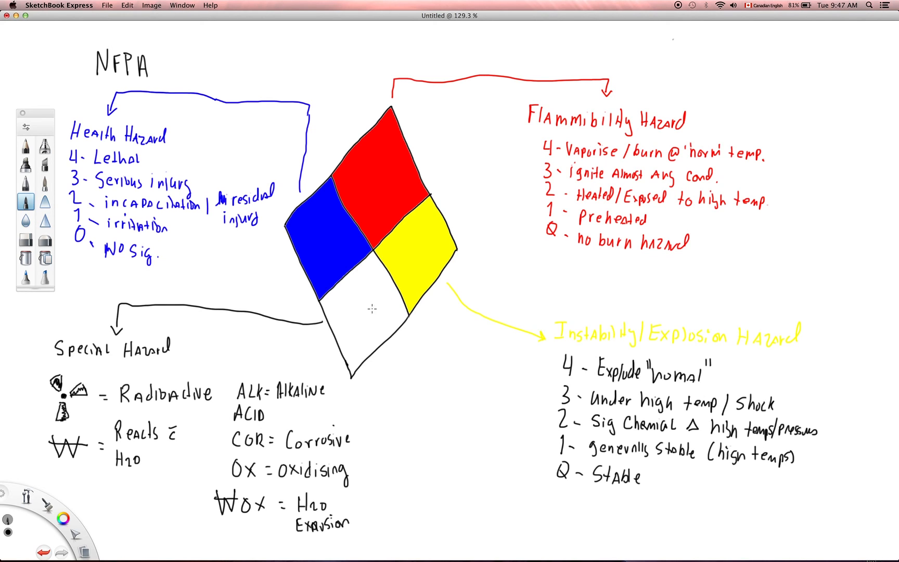
pyautogui.moveTo(370, 338)
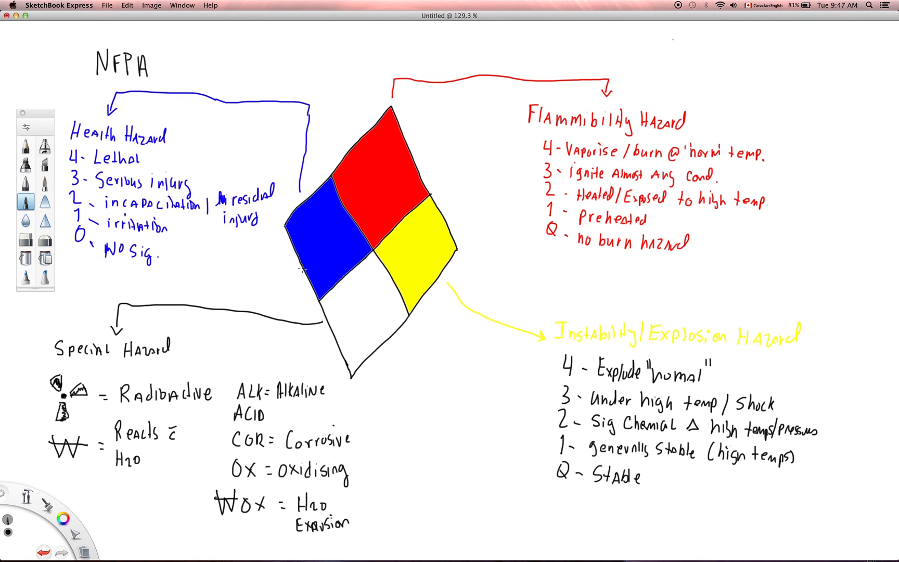
pyautogui.moveTo(365, 150)
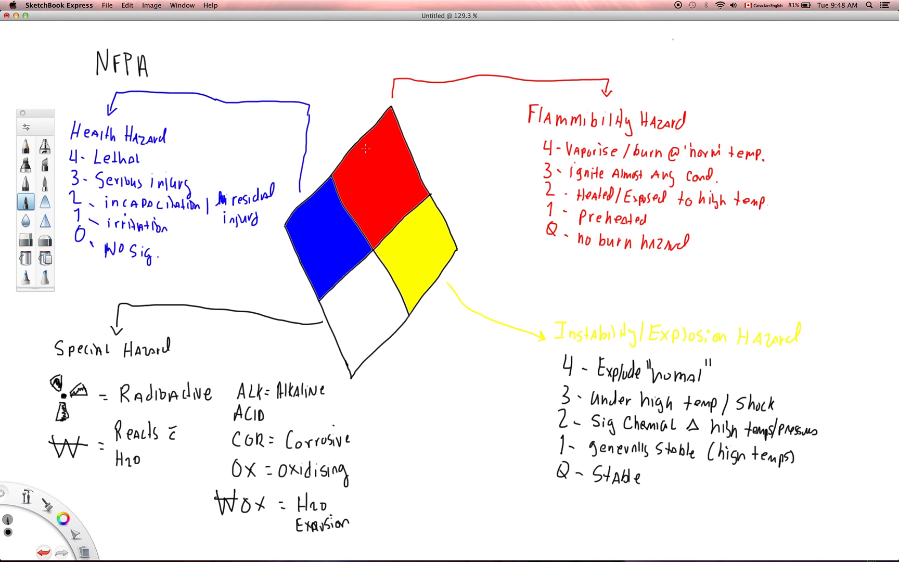
pyautogui.moveTo(378, 173)
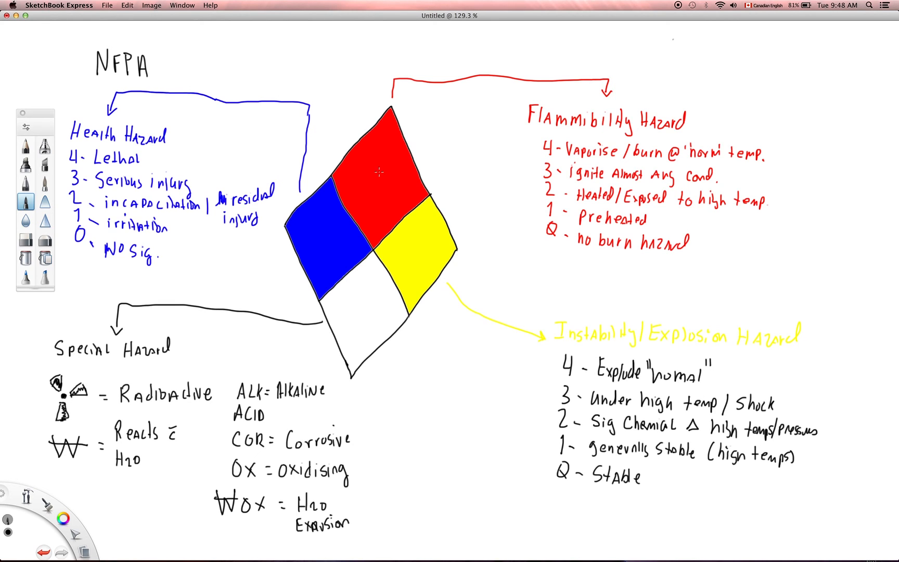
pyautogui.moveTo(382, 175)
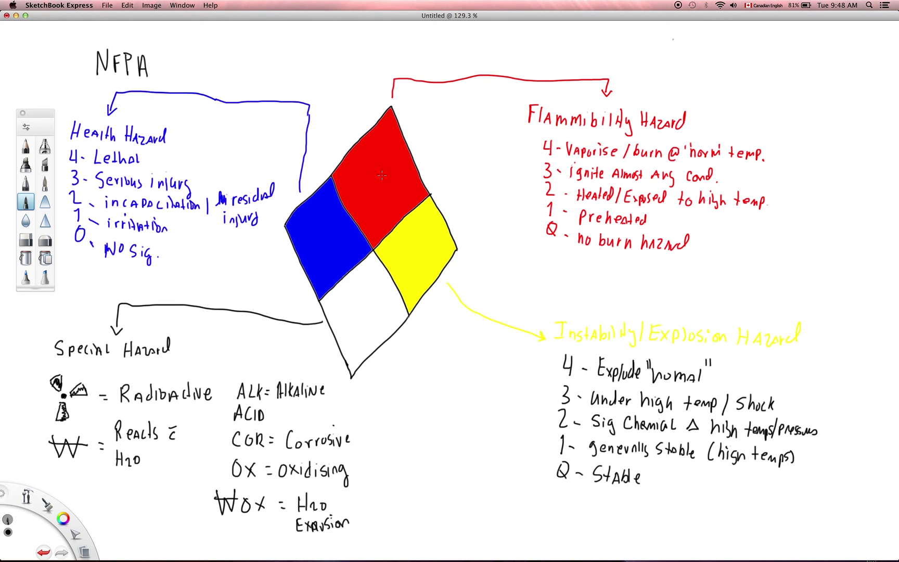
pyautogui.moveTo(376, 171)
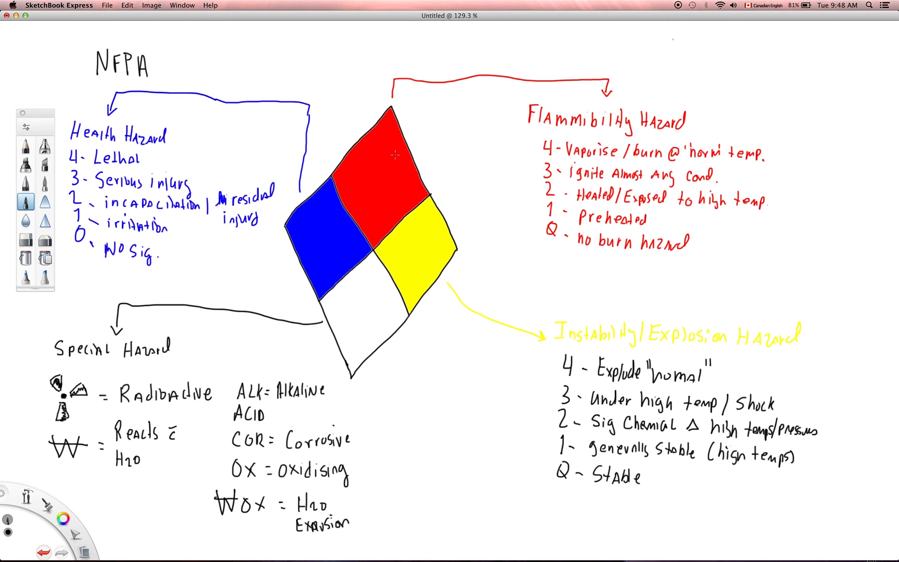
pyautogui.moveTo(380, 171)
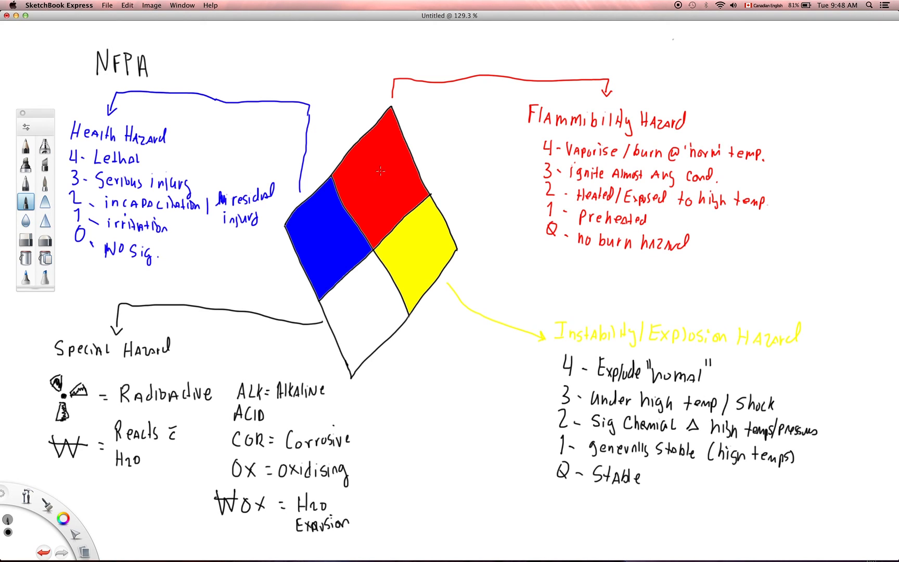
pyautogui.moveTo(370, 183)
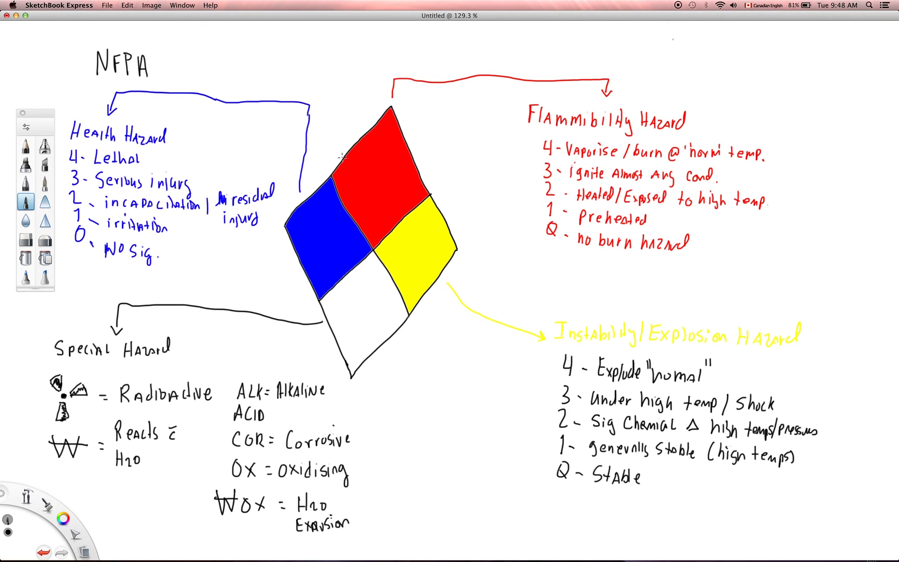
pyautogui.moveTo(446, 176)
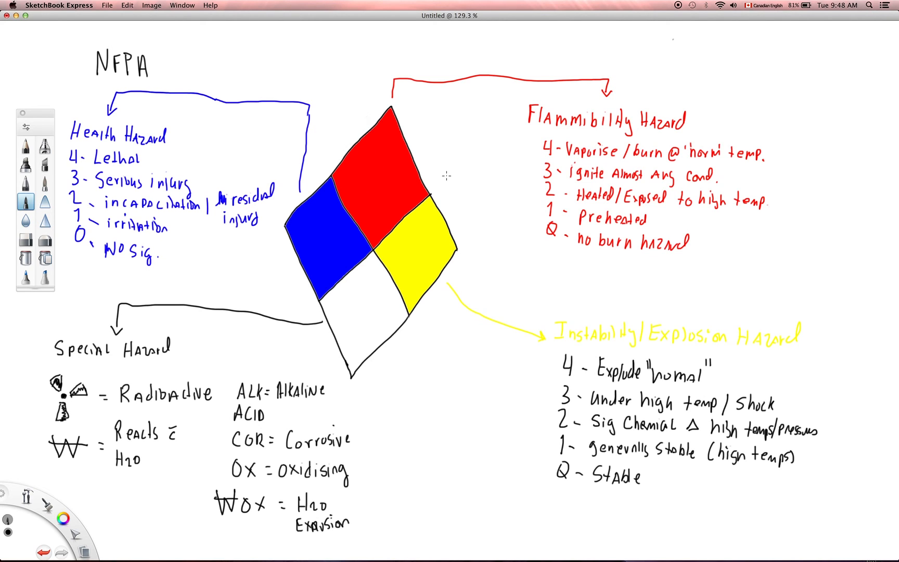
pyautogui.moveTo(433, 140)
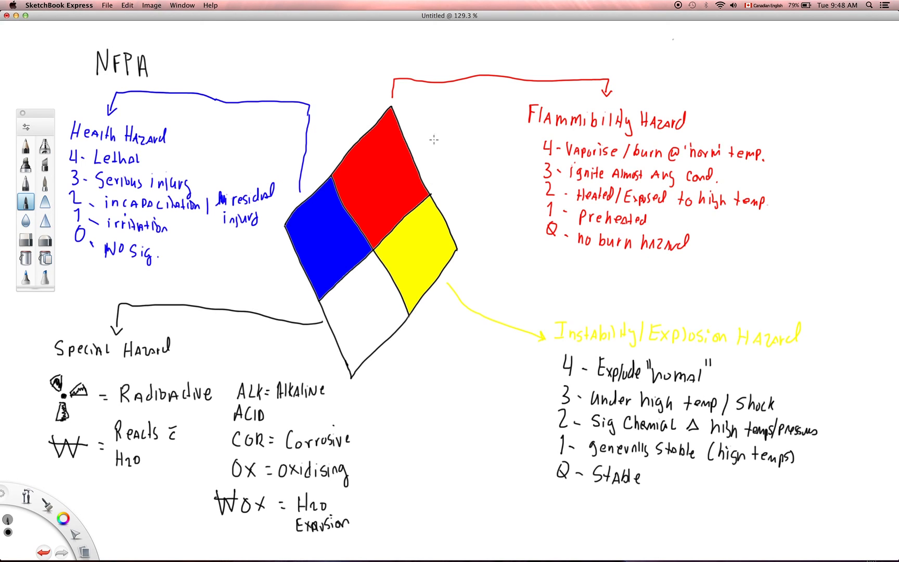
pyautogui.moveTo(440, 183)
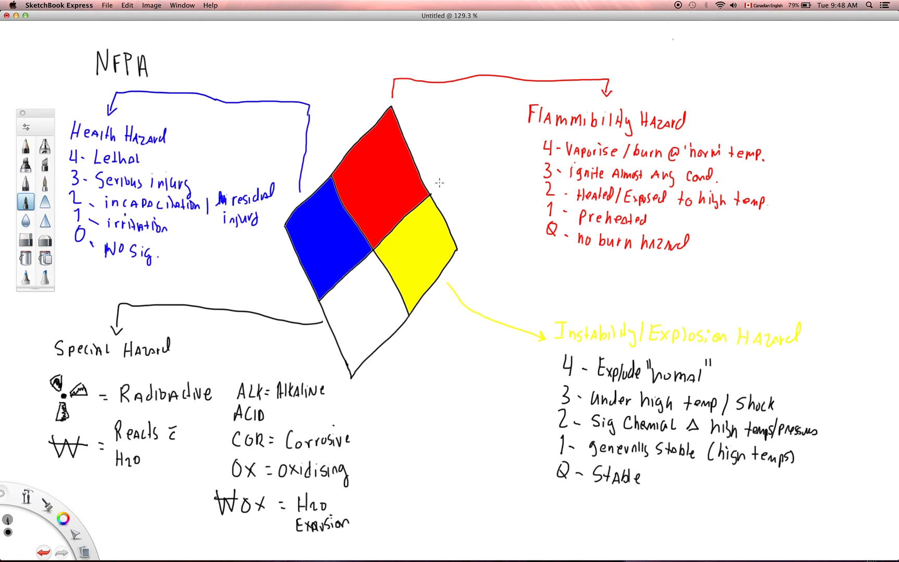
pyautogui.moveTo(456, 137)
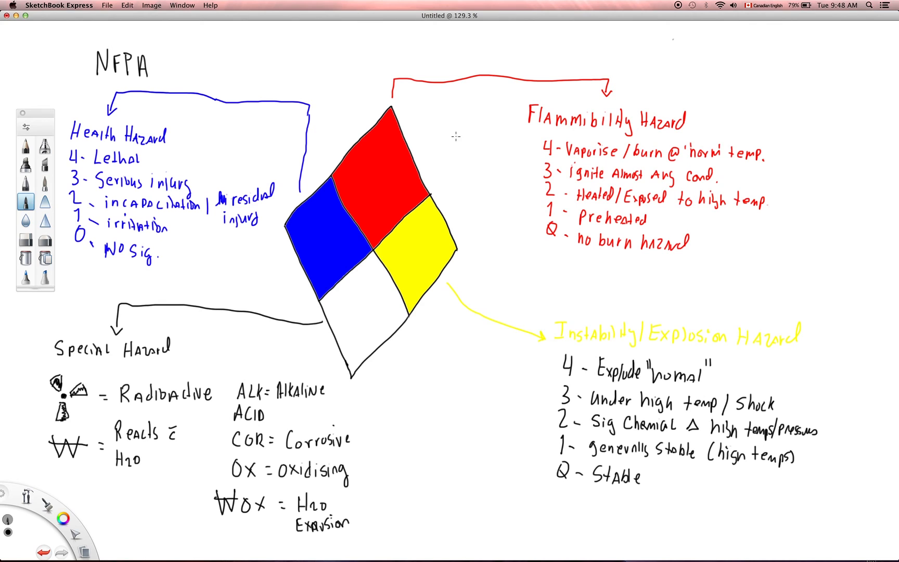
pyautogui.moveTo(441, 110)
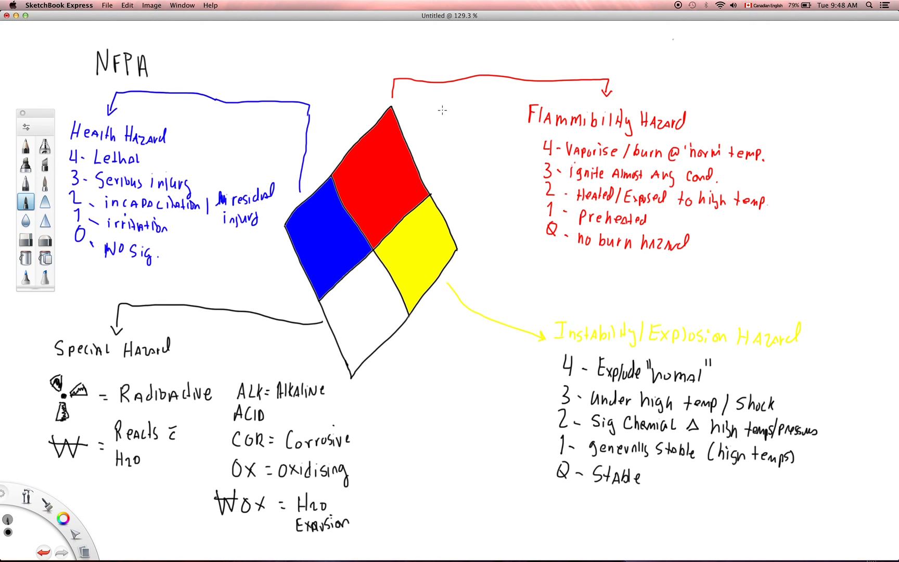
pyautogui.moveTo(446, 126)
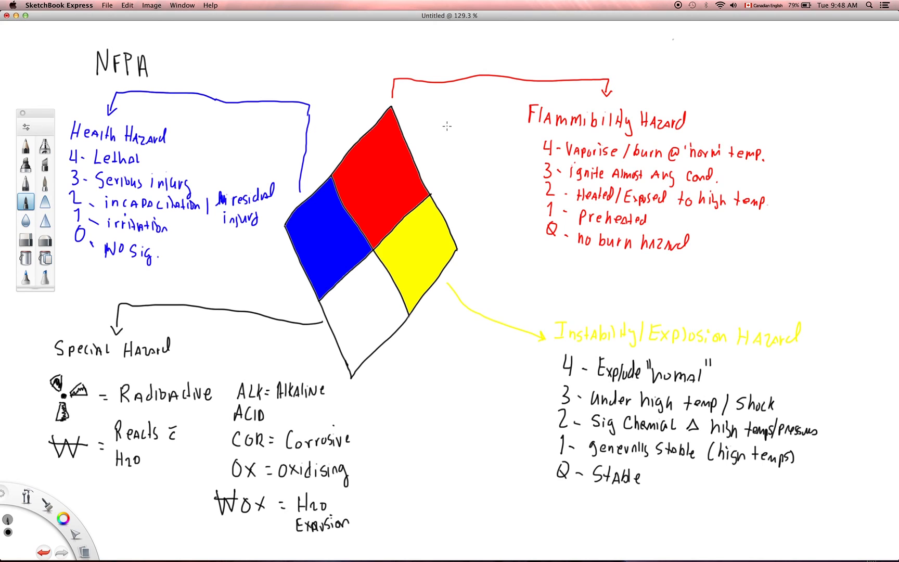
pyautogui.moveTo(452, 125)
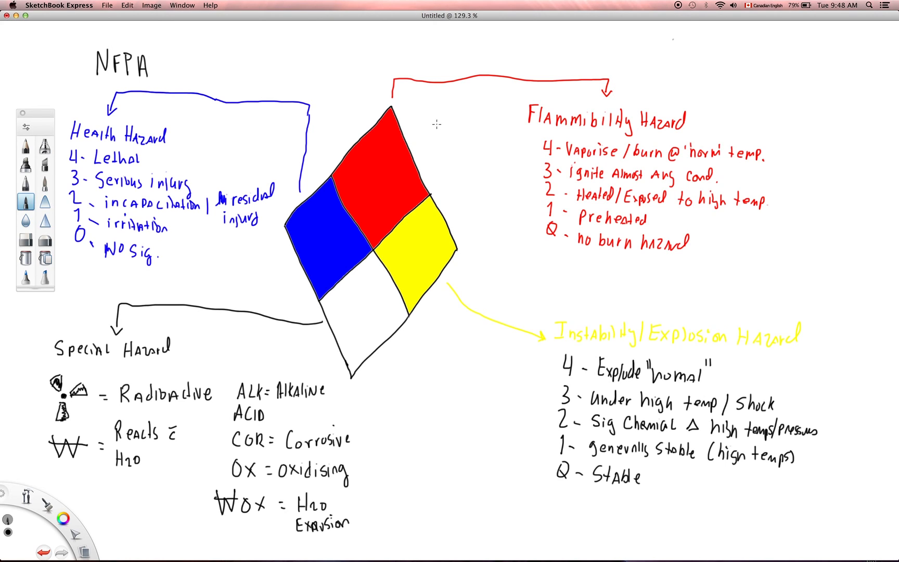
pyautogui.moveTo(442, 122)
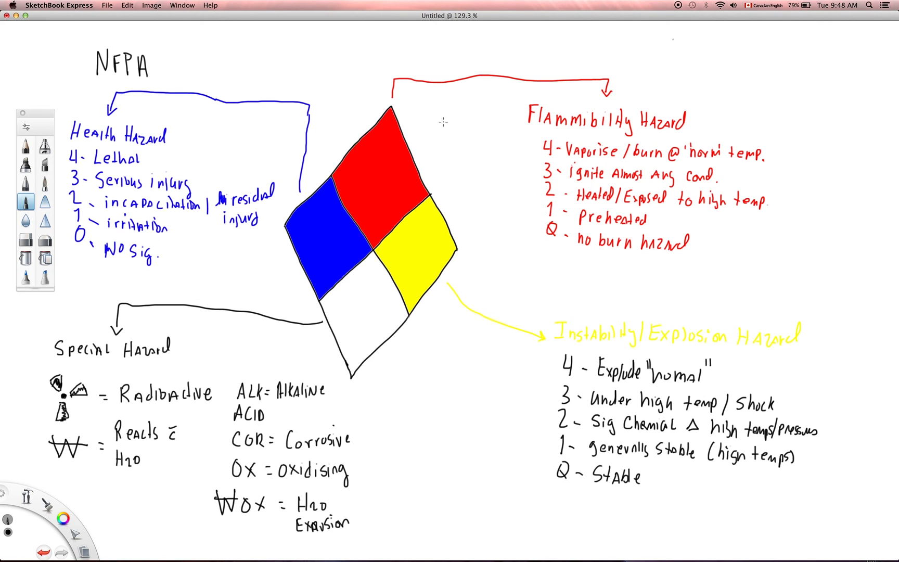
pyautogui.moveTo(447, 125)
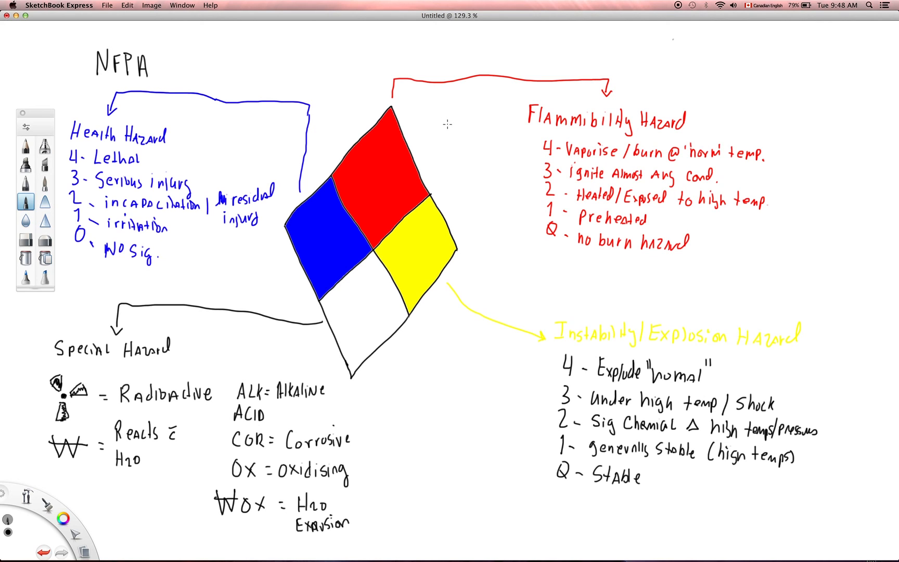
pyautogui.moveTo(674, 22)
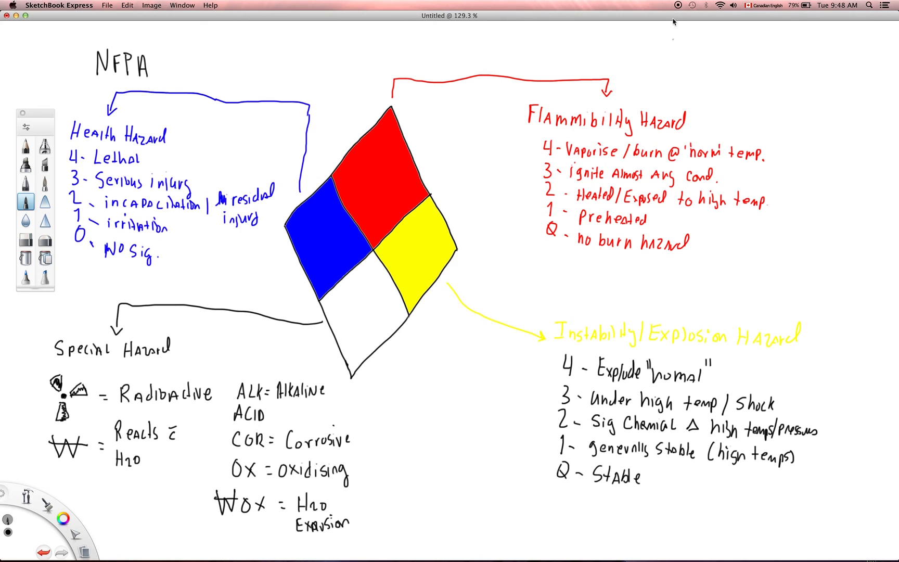